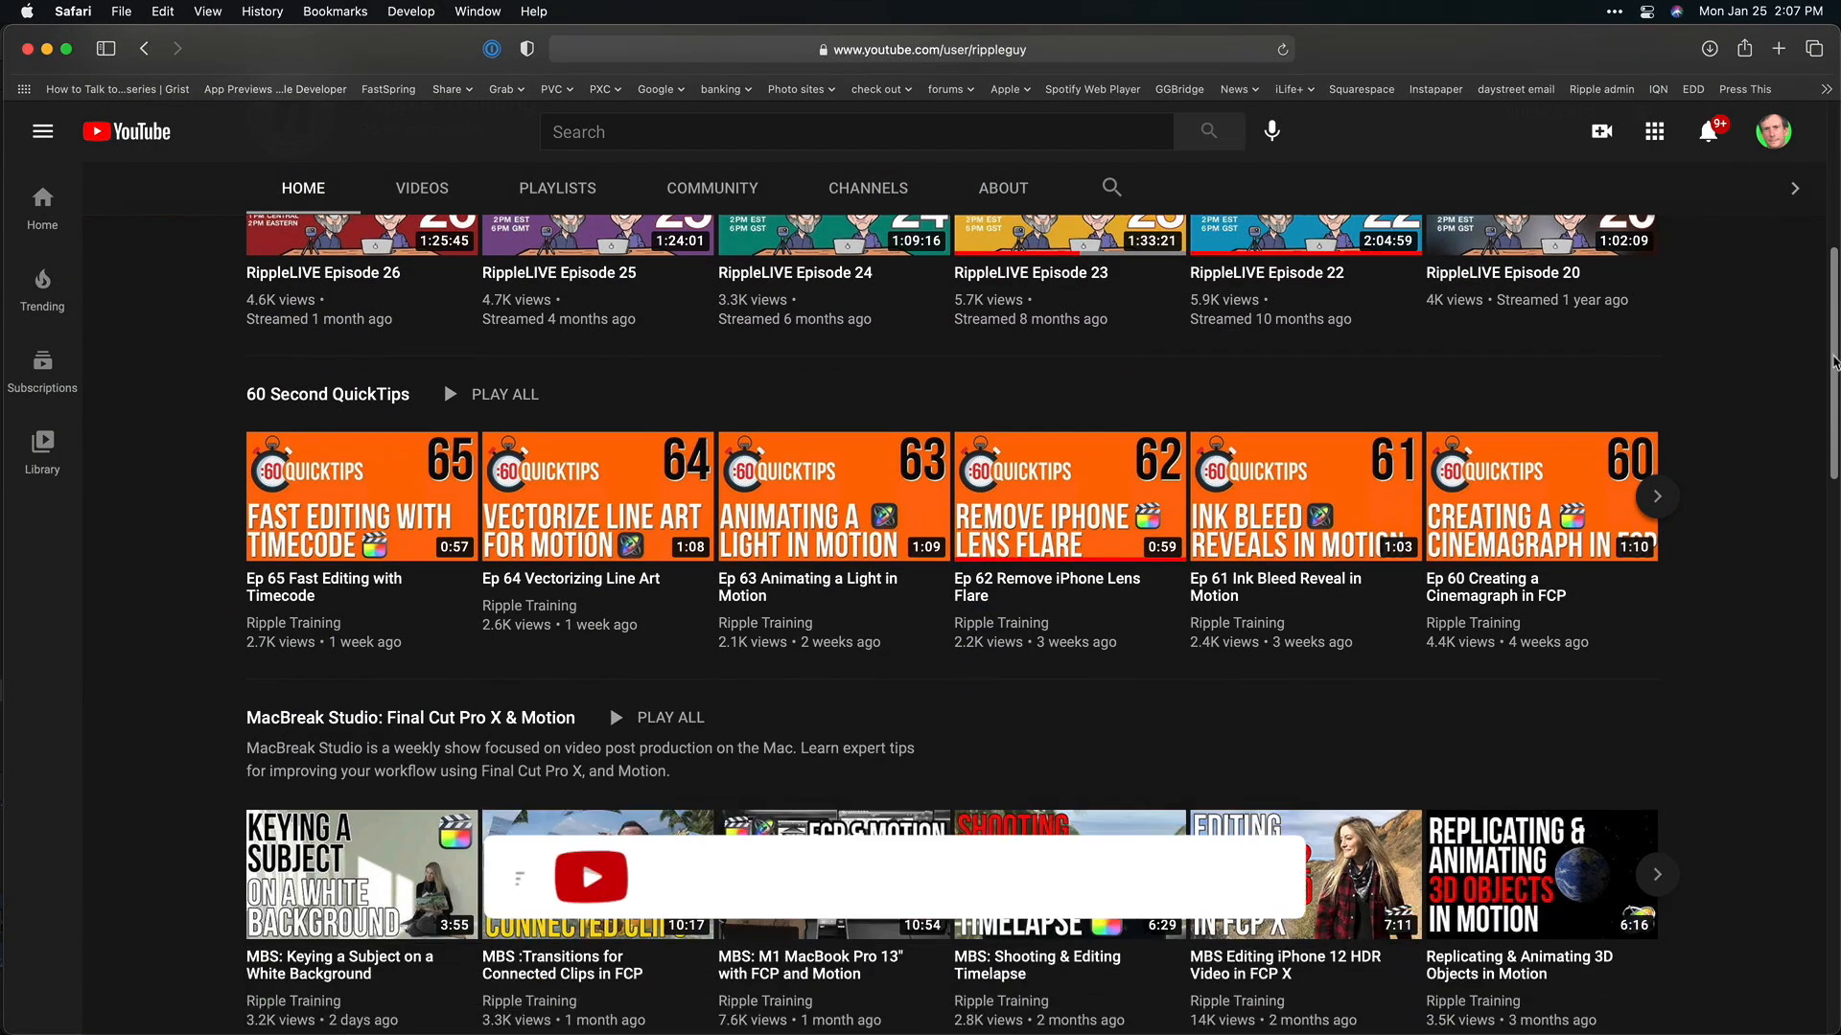
Scroll down the Ripple Training channel page through its playlist rows.
scroll(down, 3)
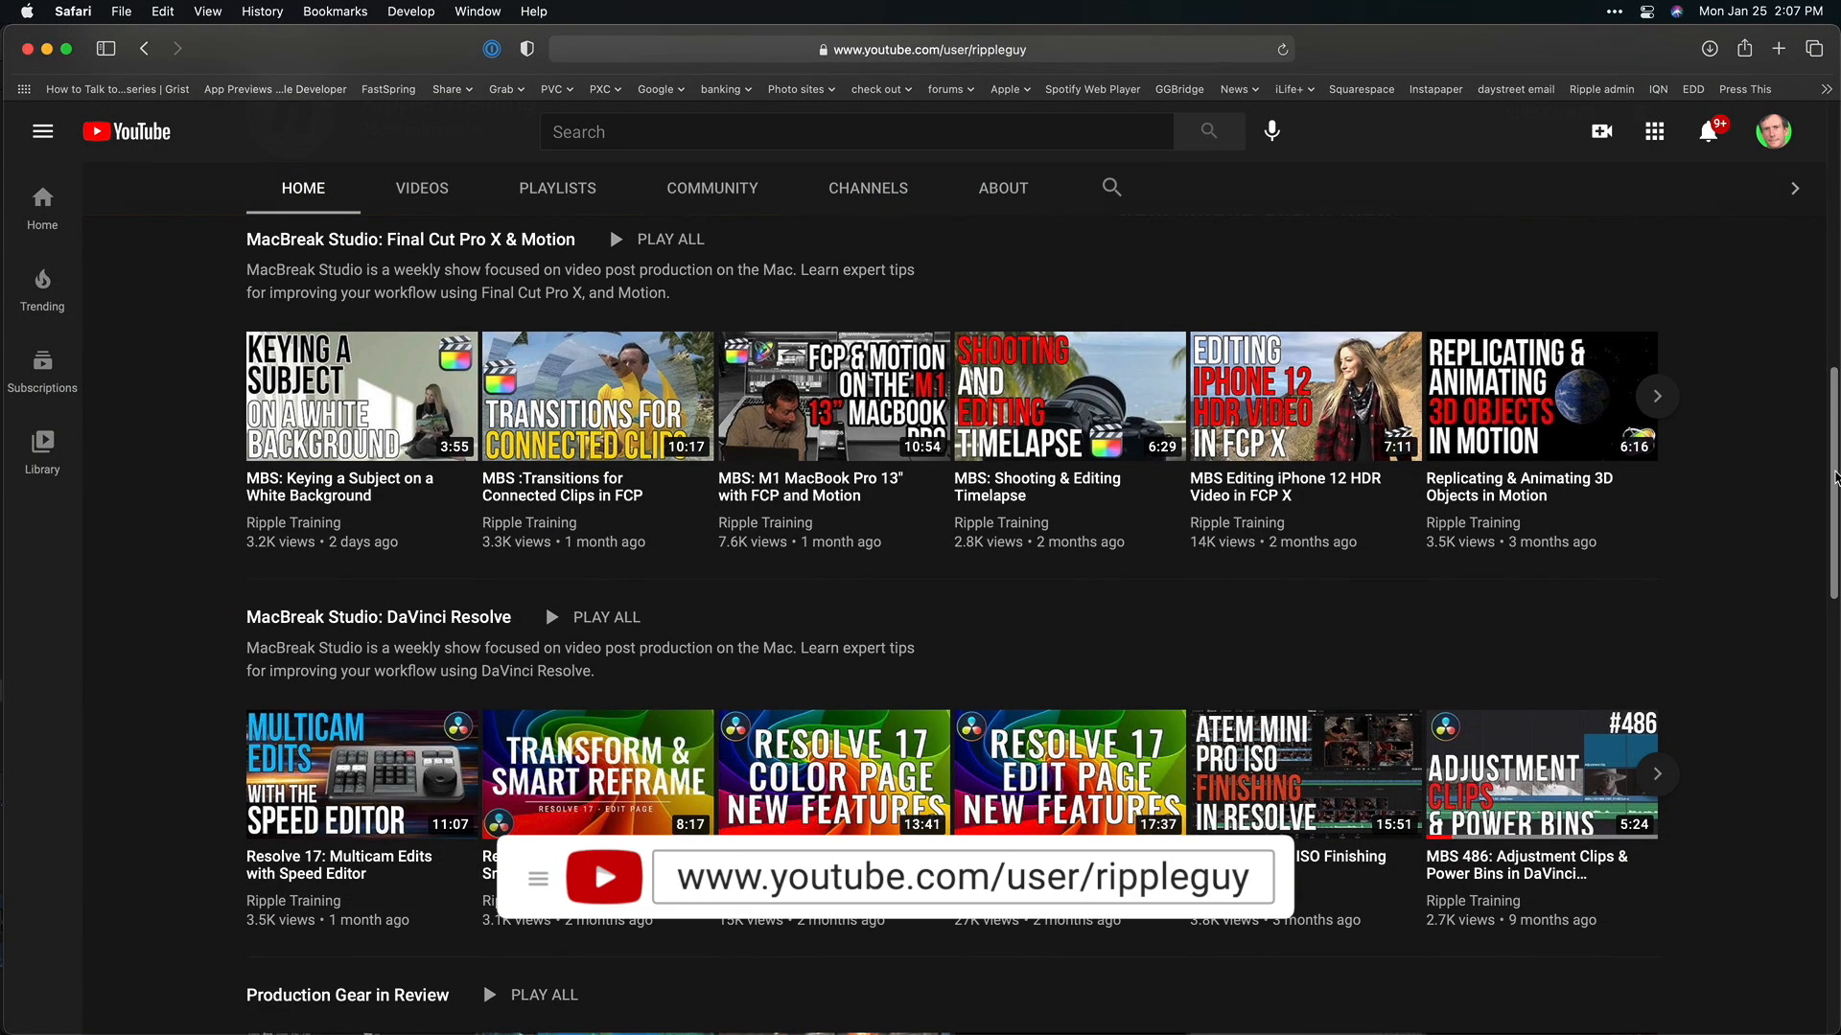
scroll(down, 3)
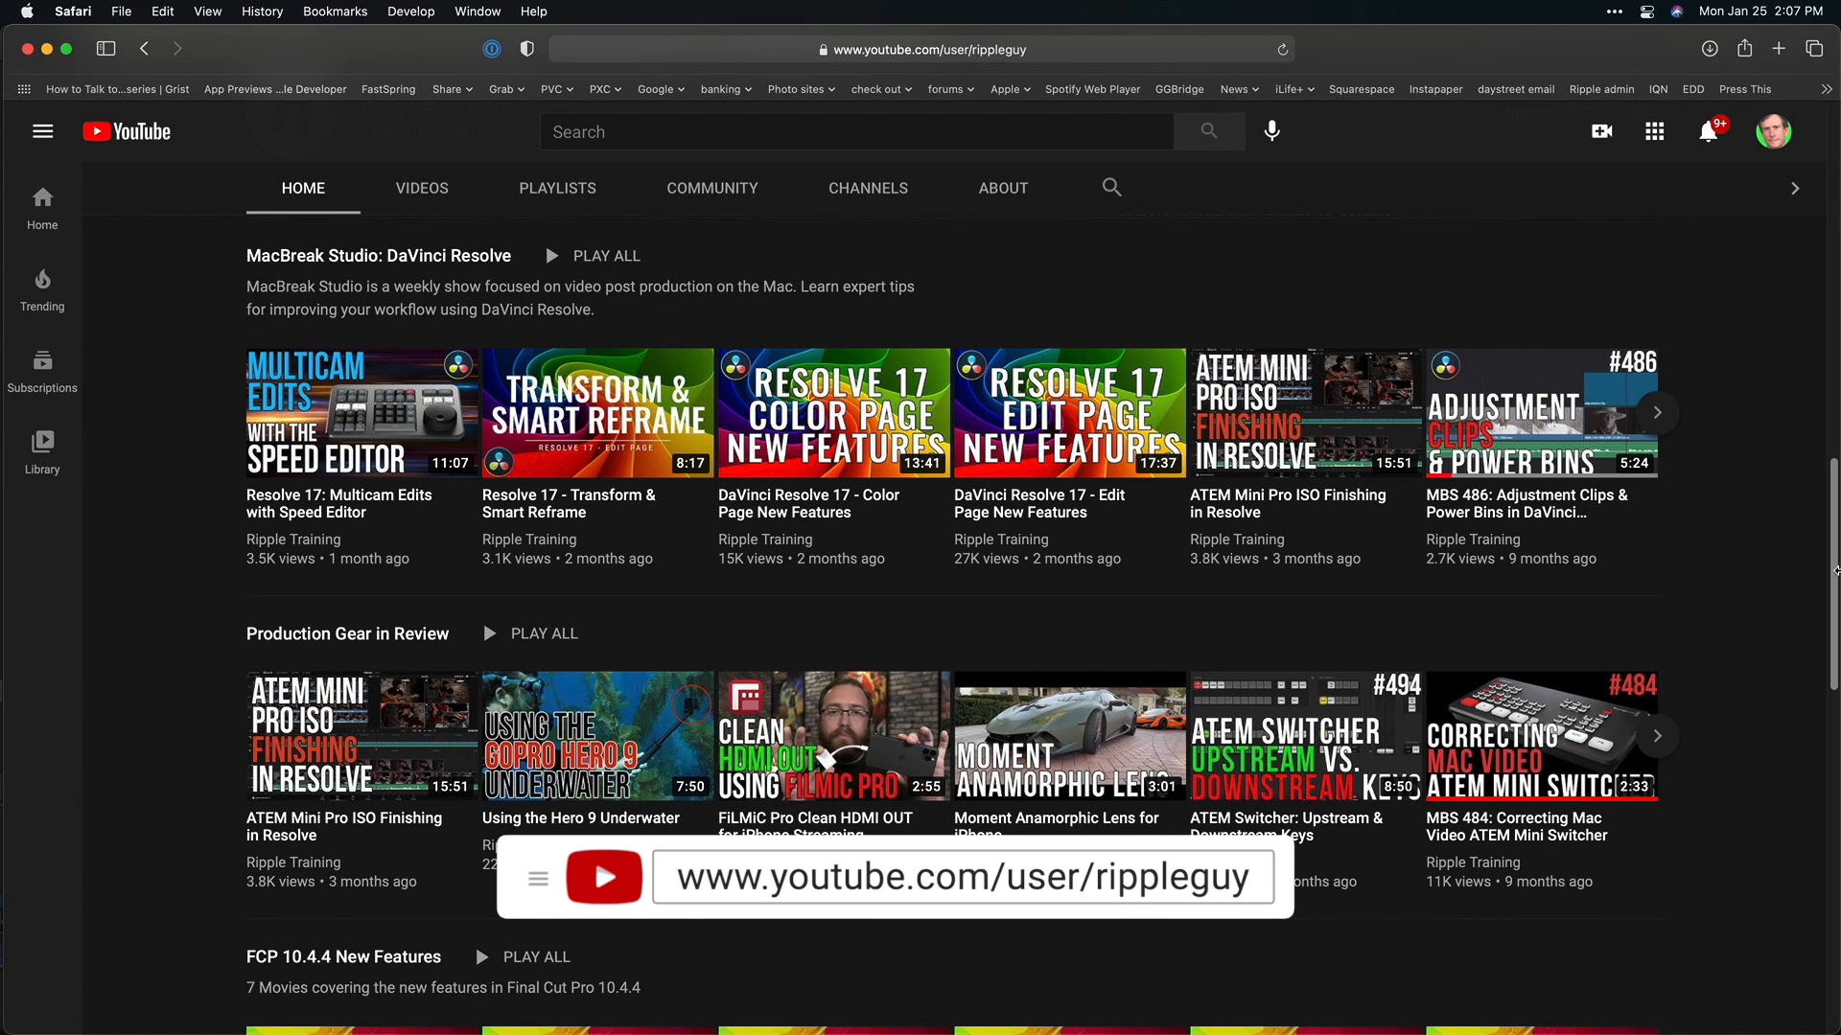
scroll(down, 3)
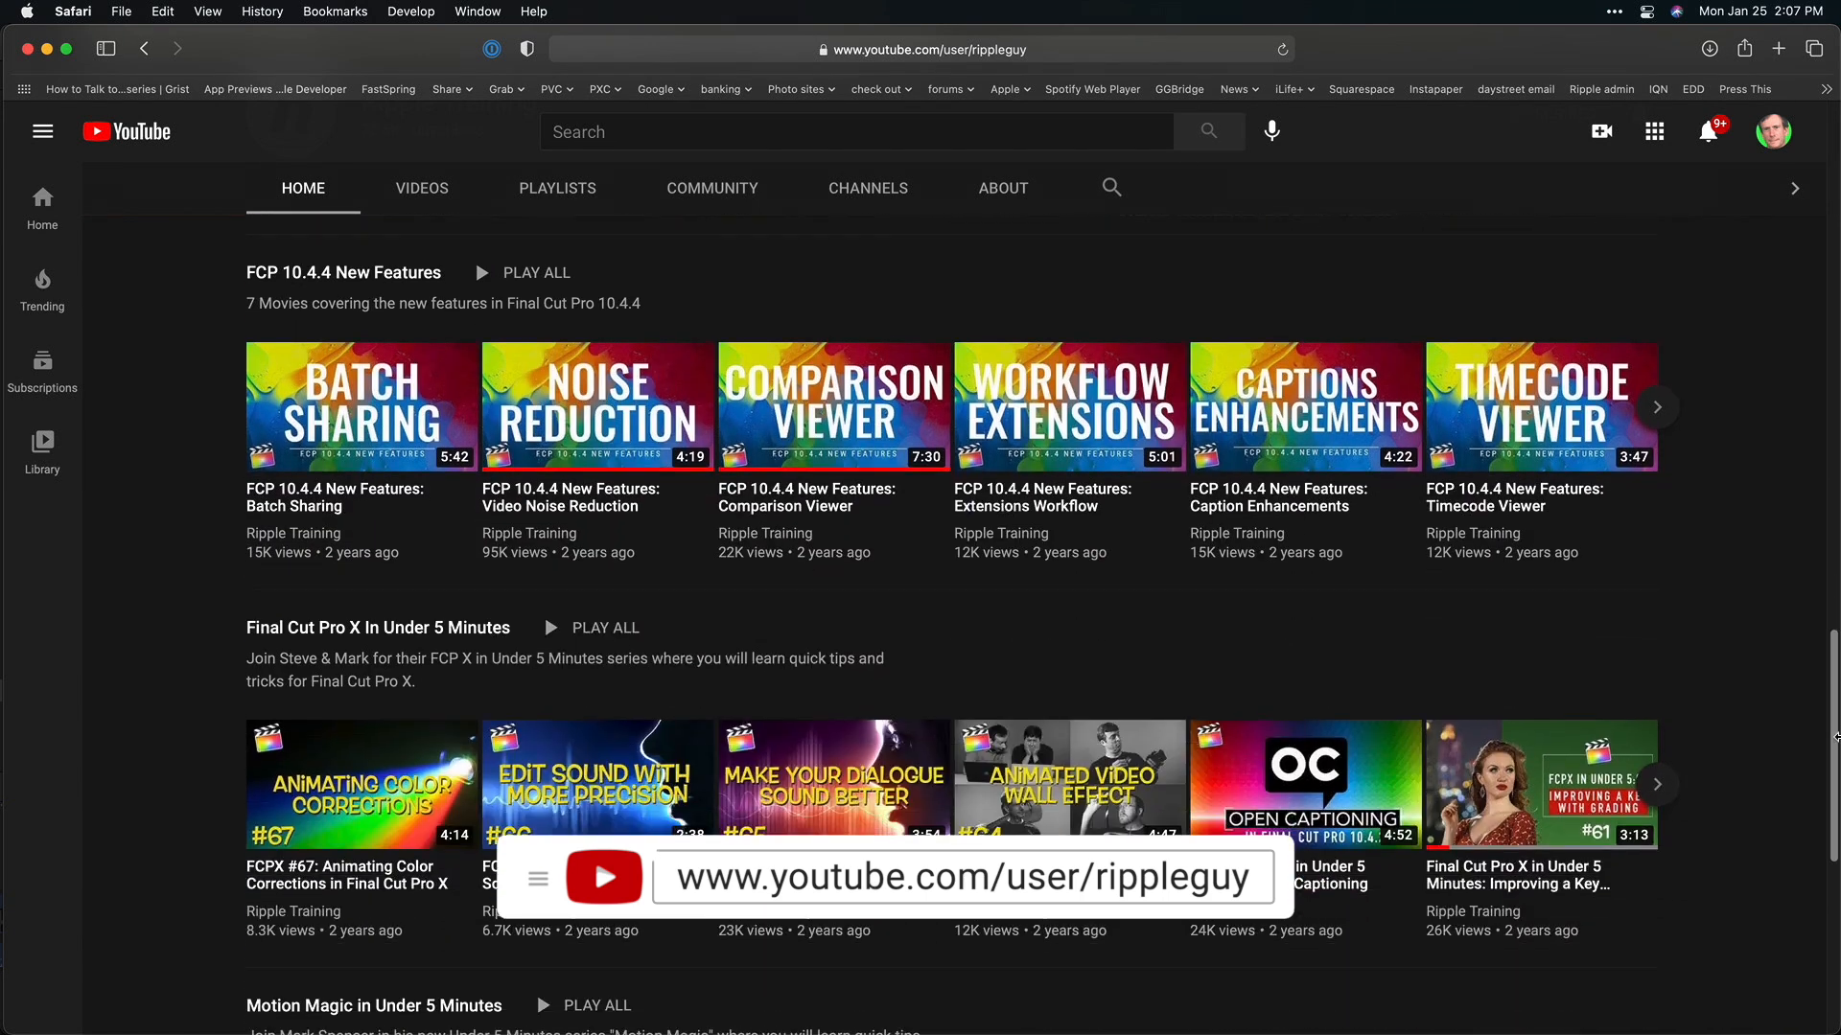
scroll(down, 3)
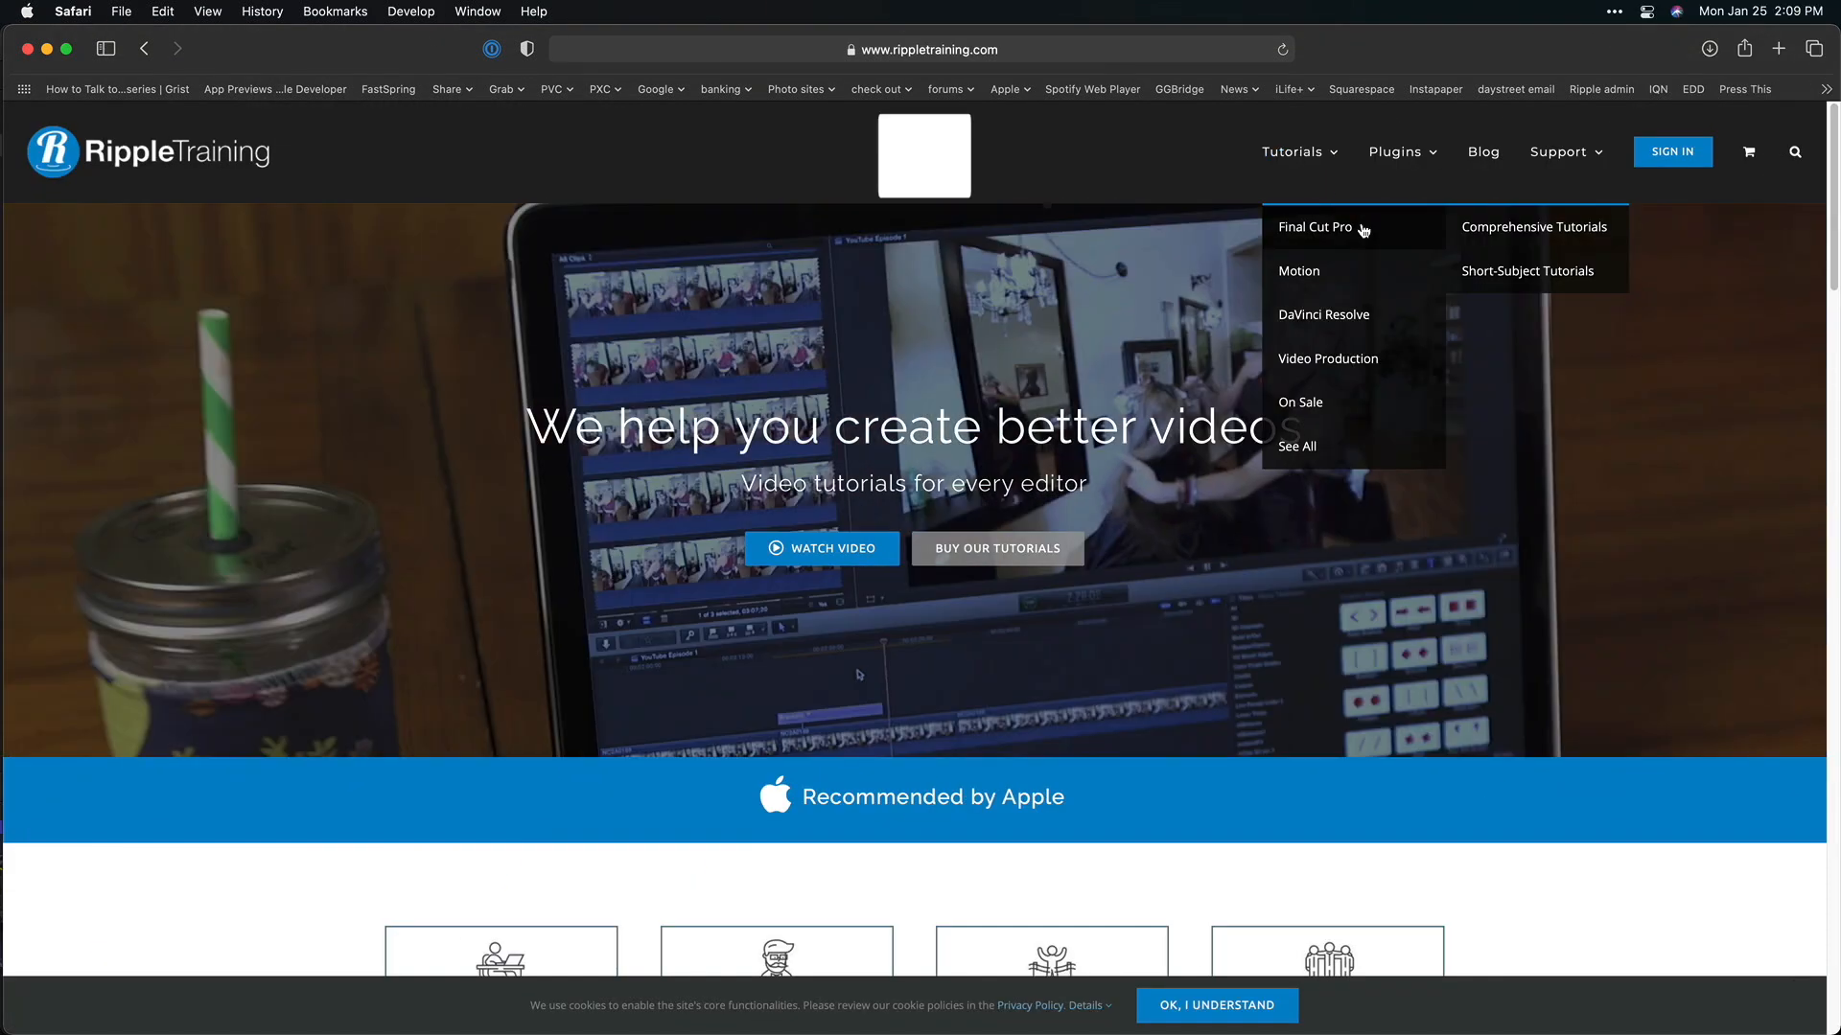
Go to the Short-Subject Tutorials catalogue and browse its listings.
click(1526, 270)
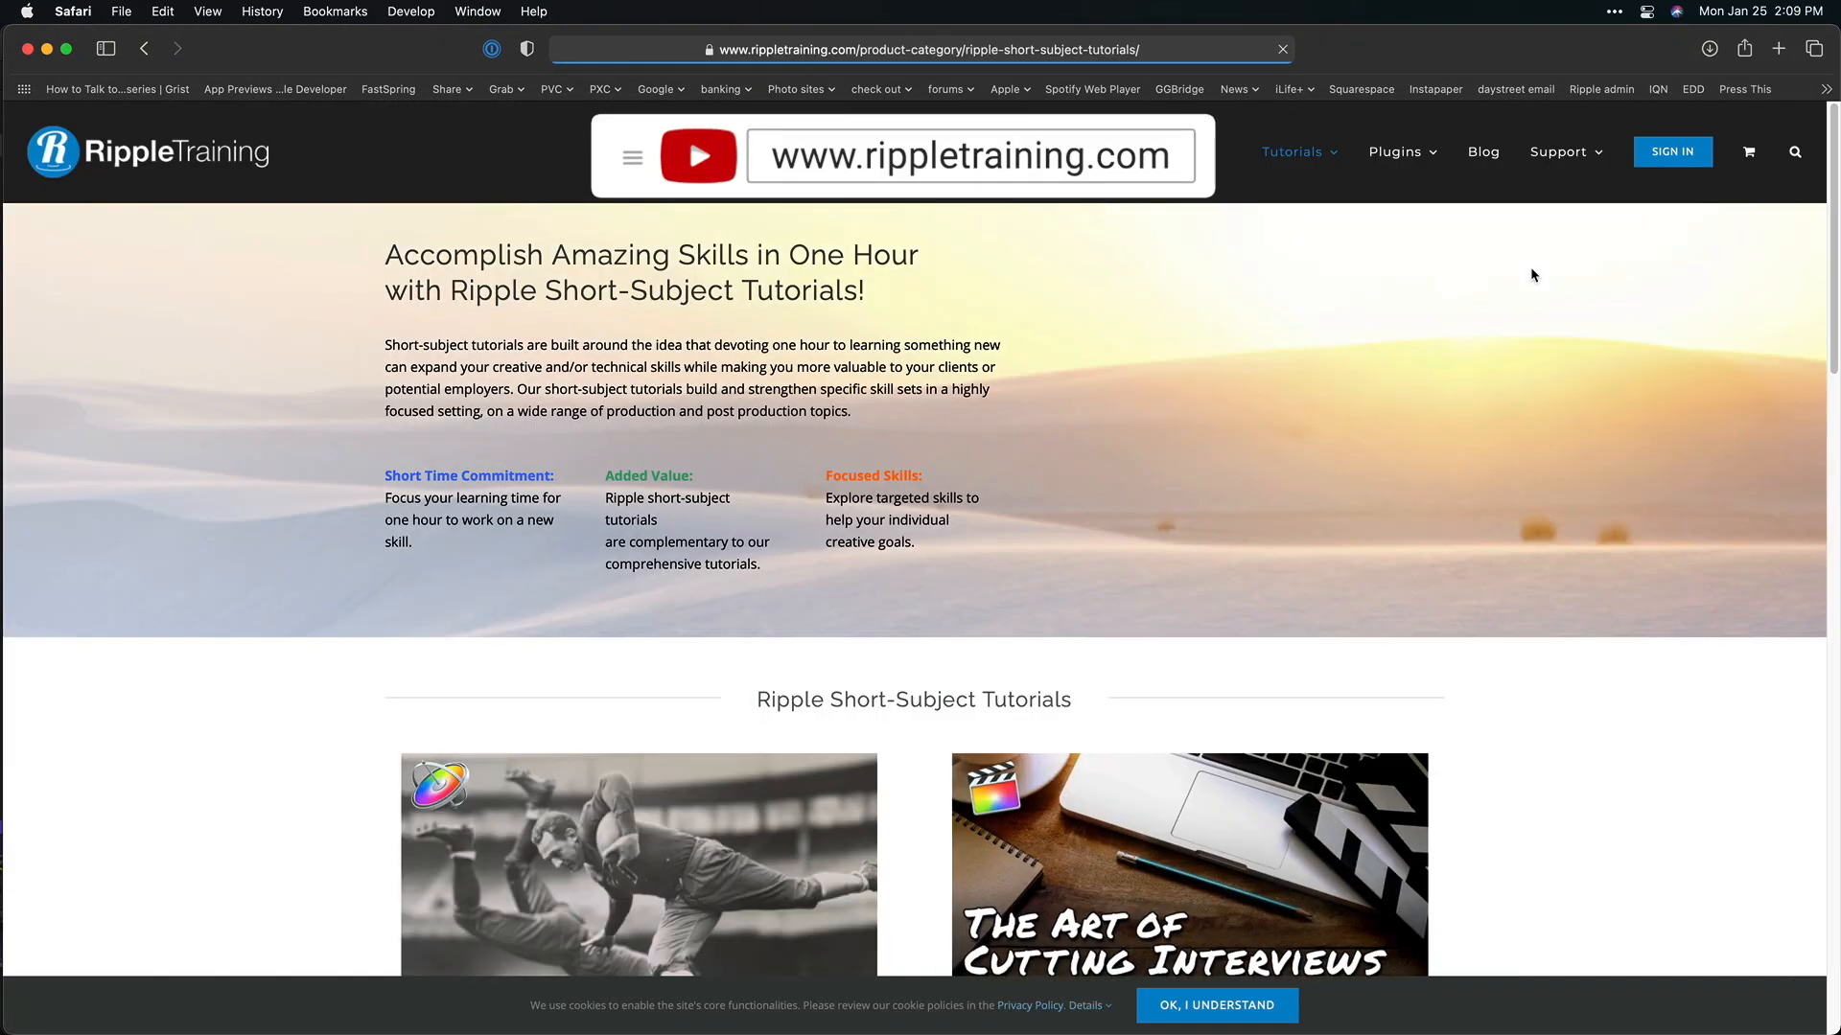
scroll(down, 3)
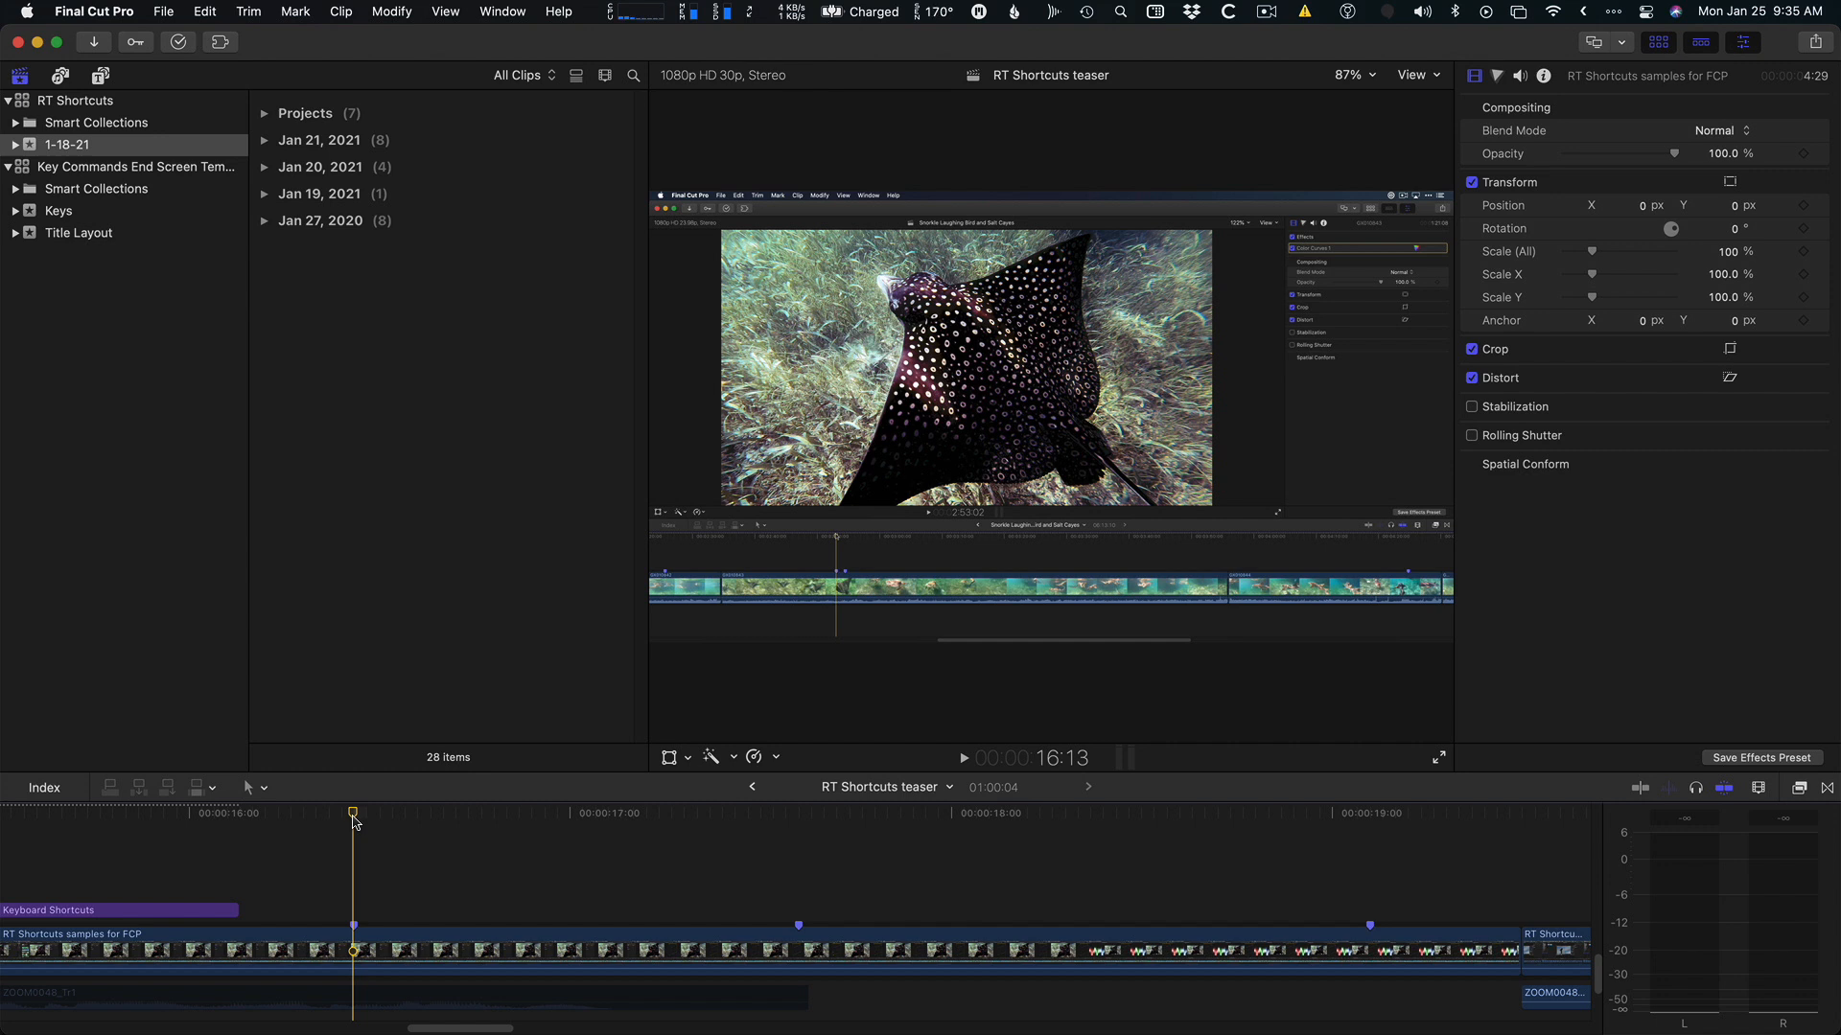
mouse_move(1074, 441)
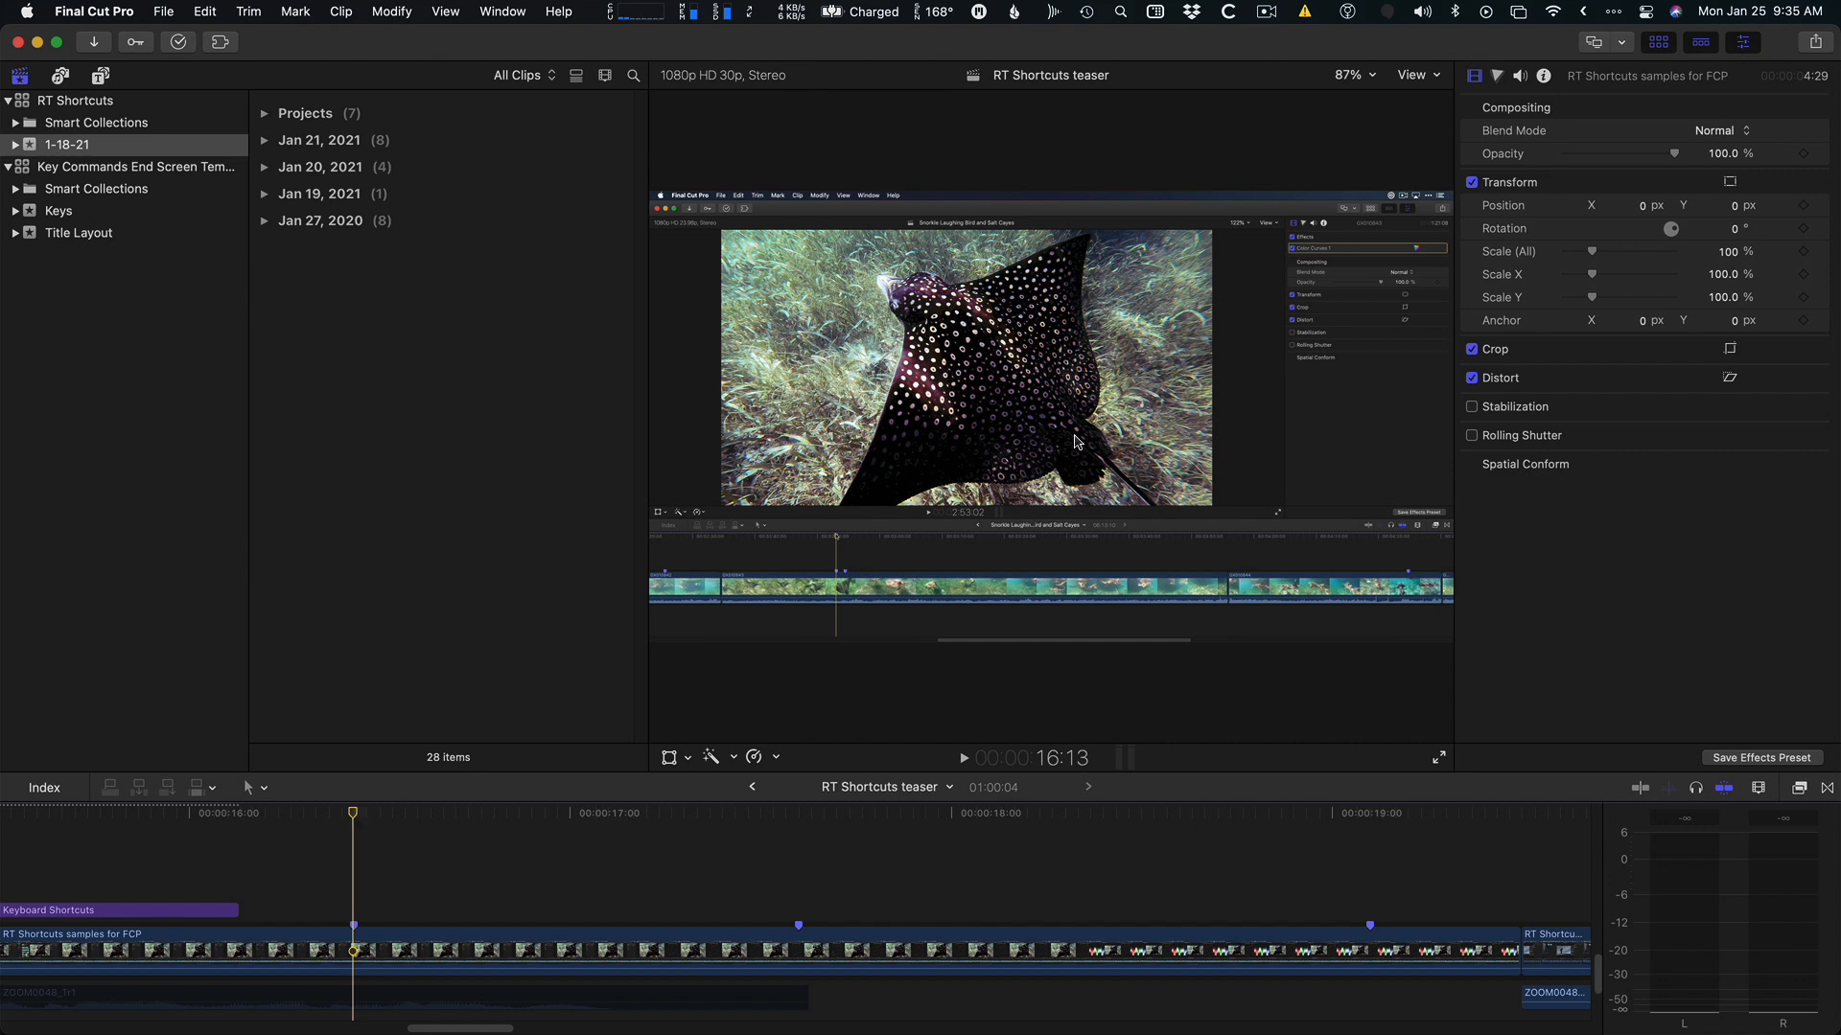
mouse_move(1085, 400)
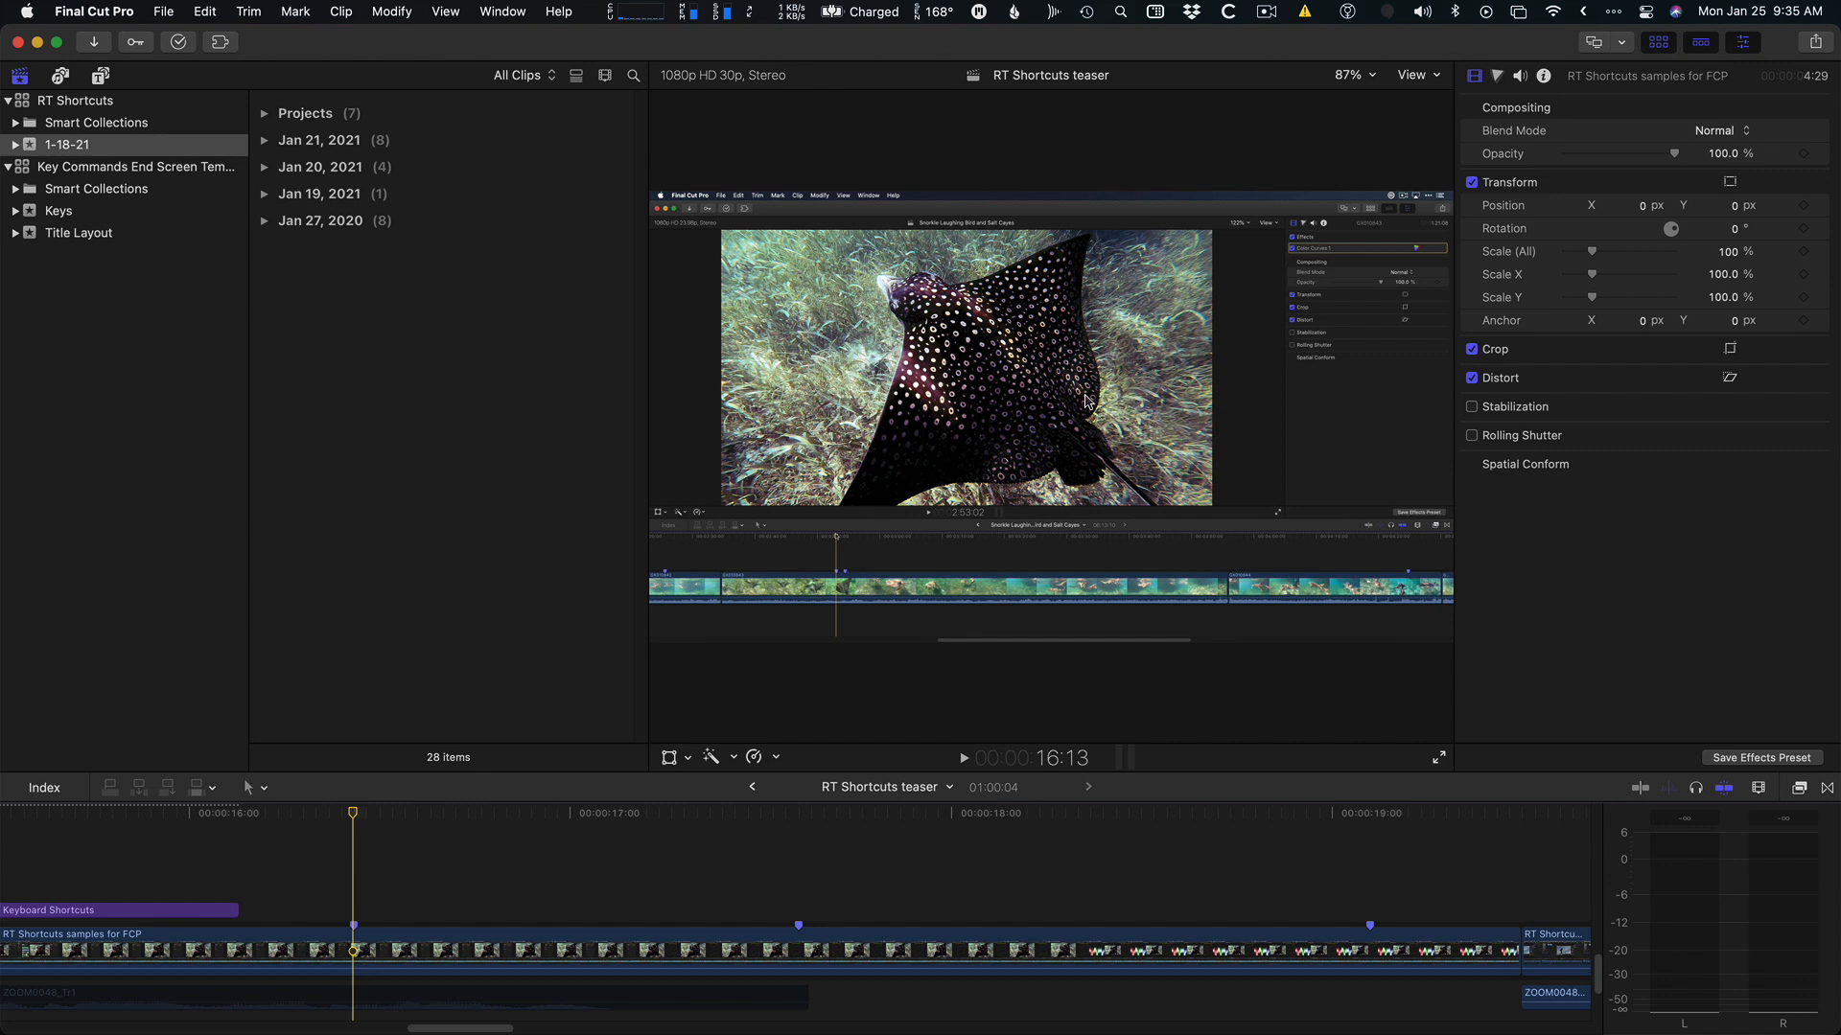
mouse_move(1083, 408)
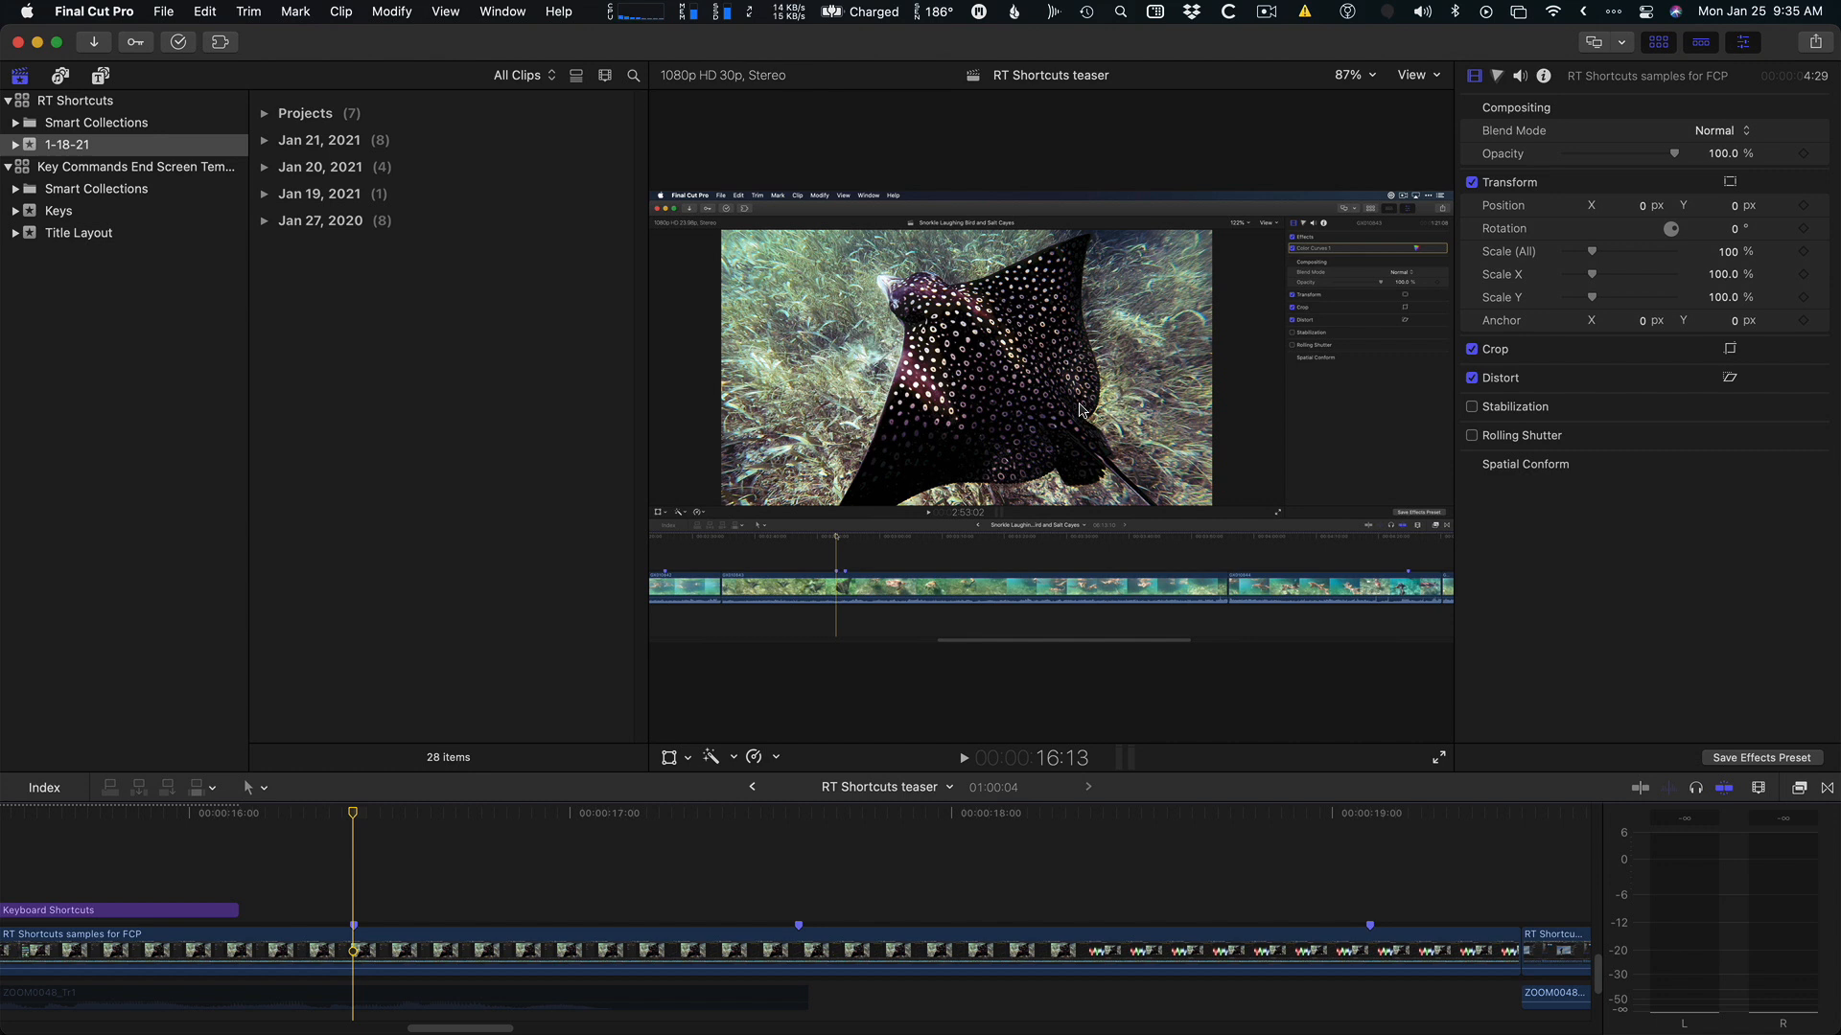
mouse_move(1321, 242)
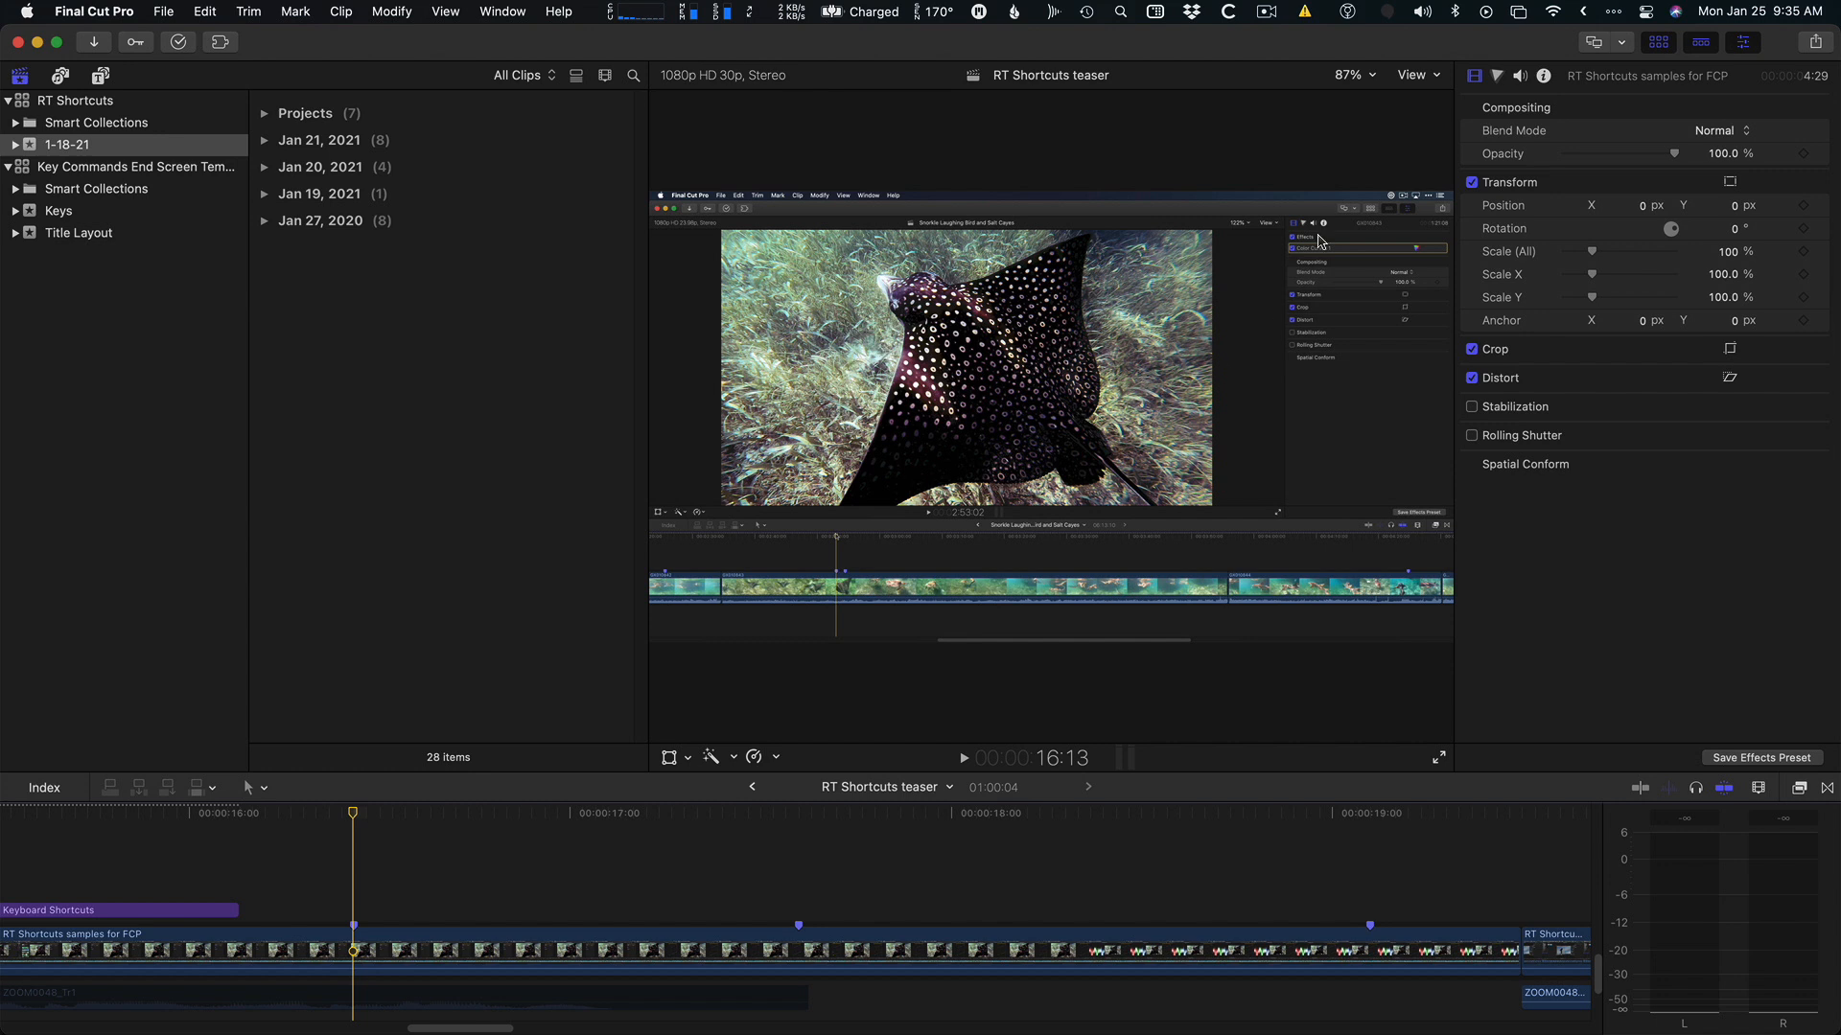
mouse_move(967, 383)
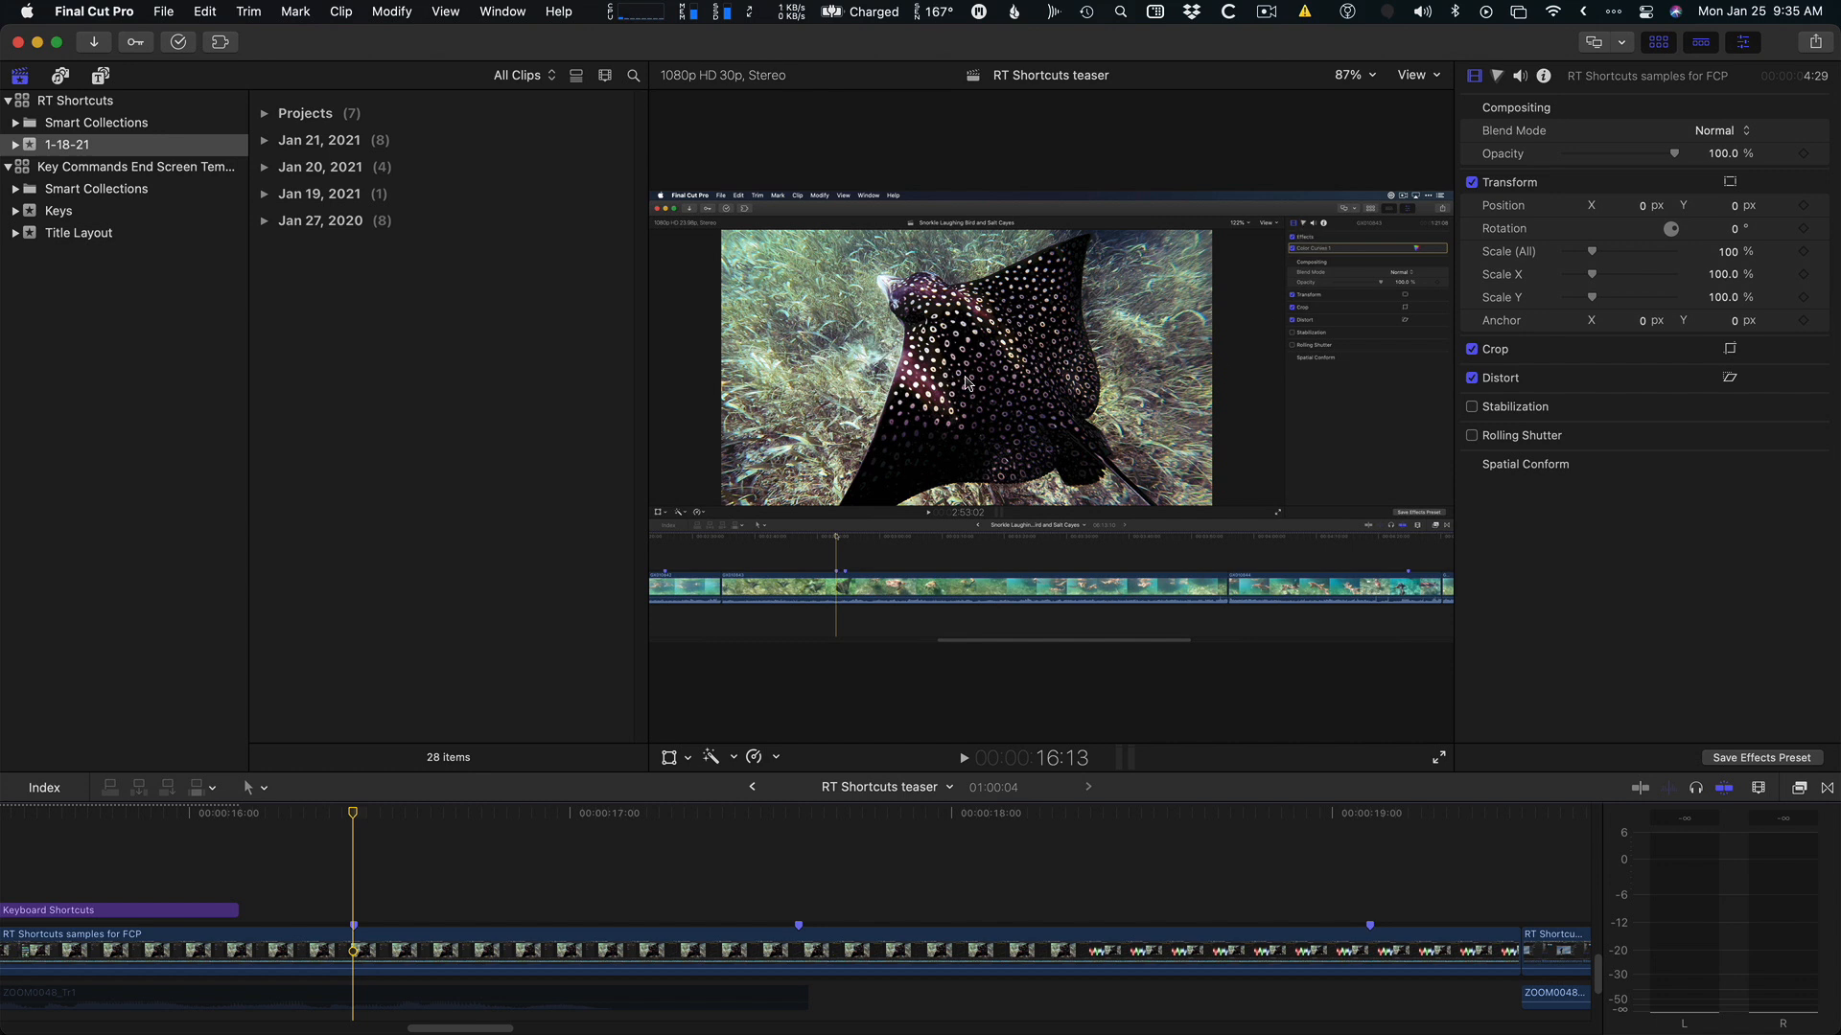
mouse_move(395, 813)
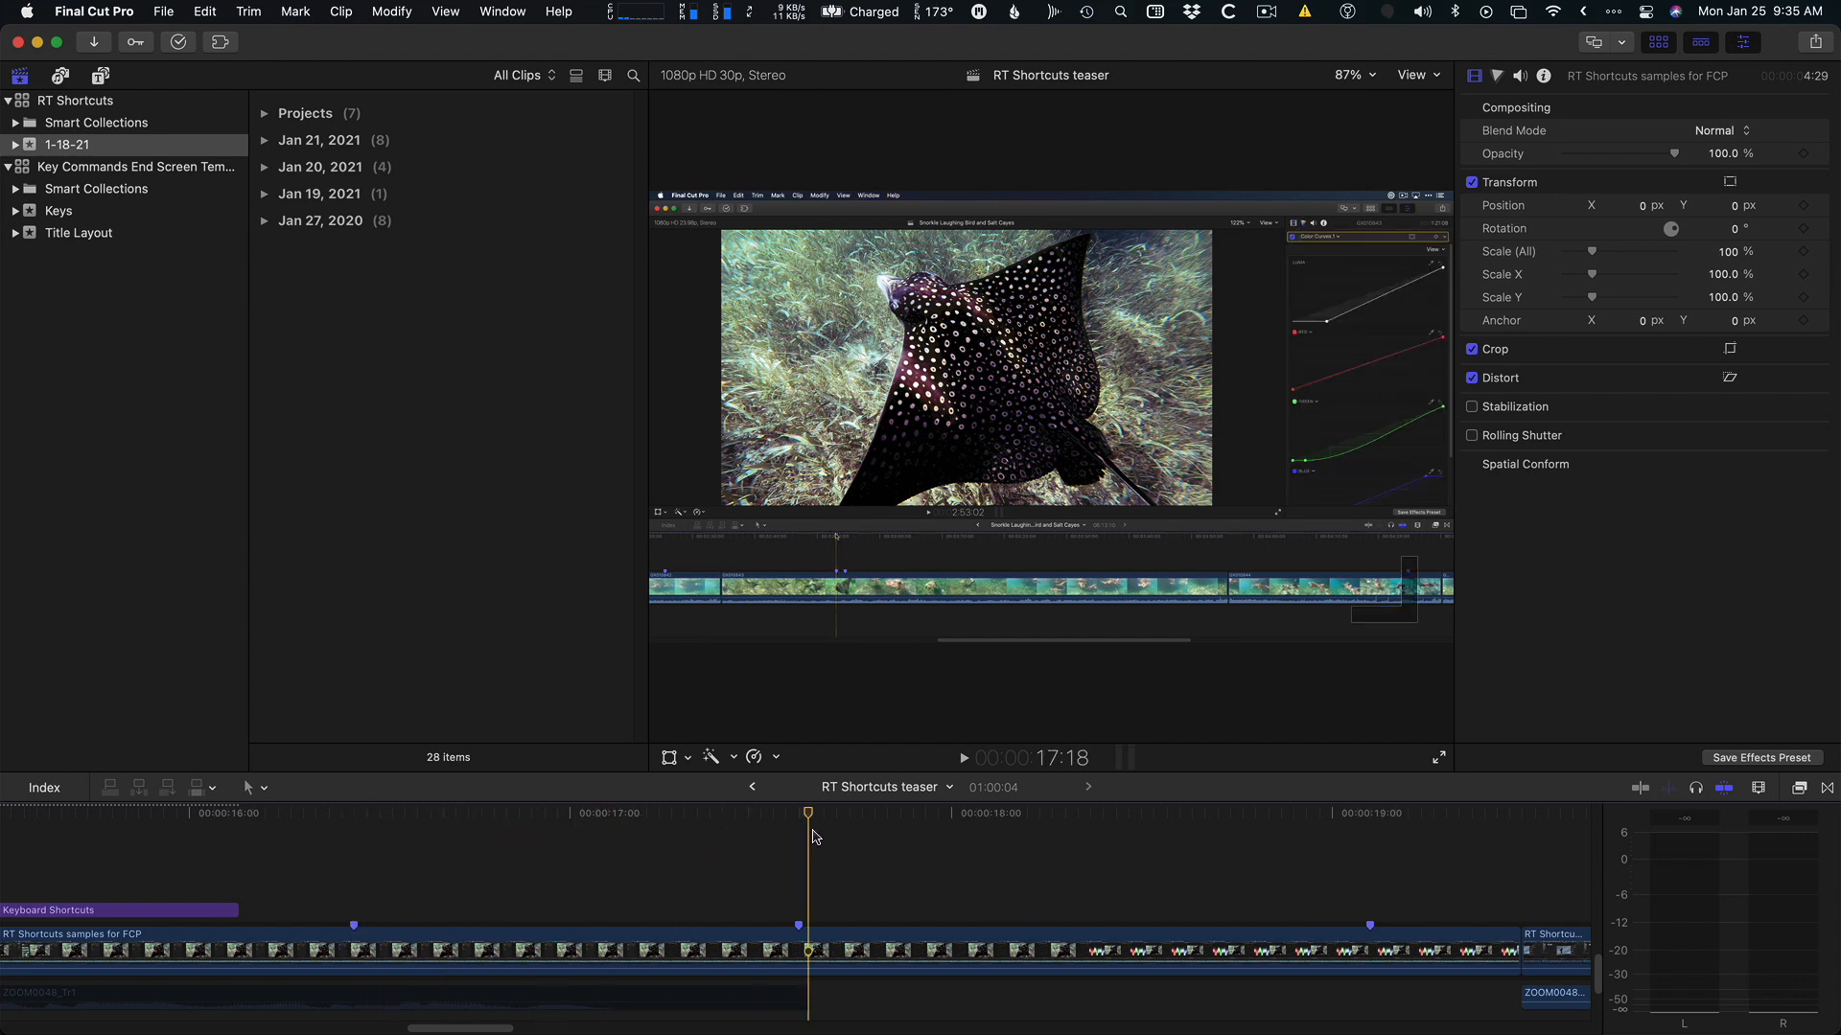
mouse_move(976, 736)
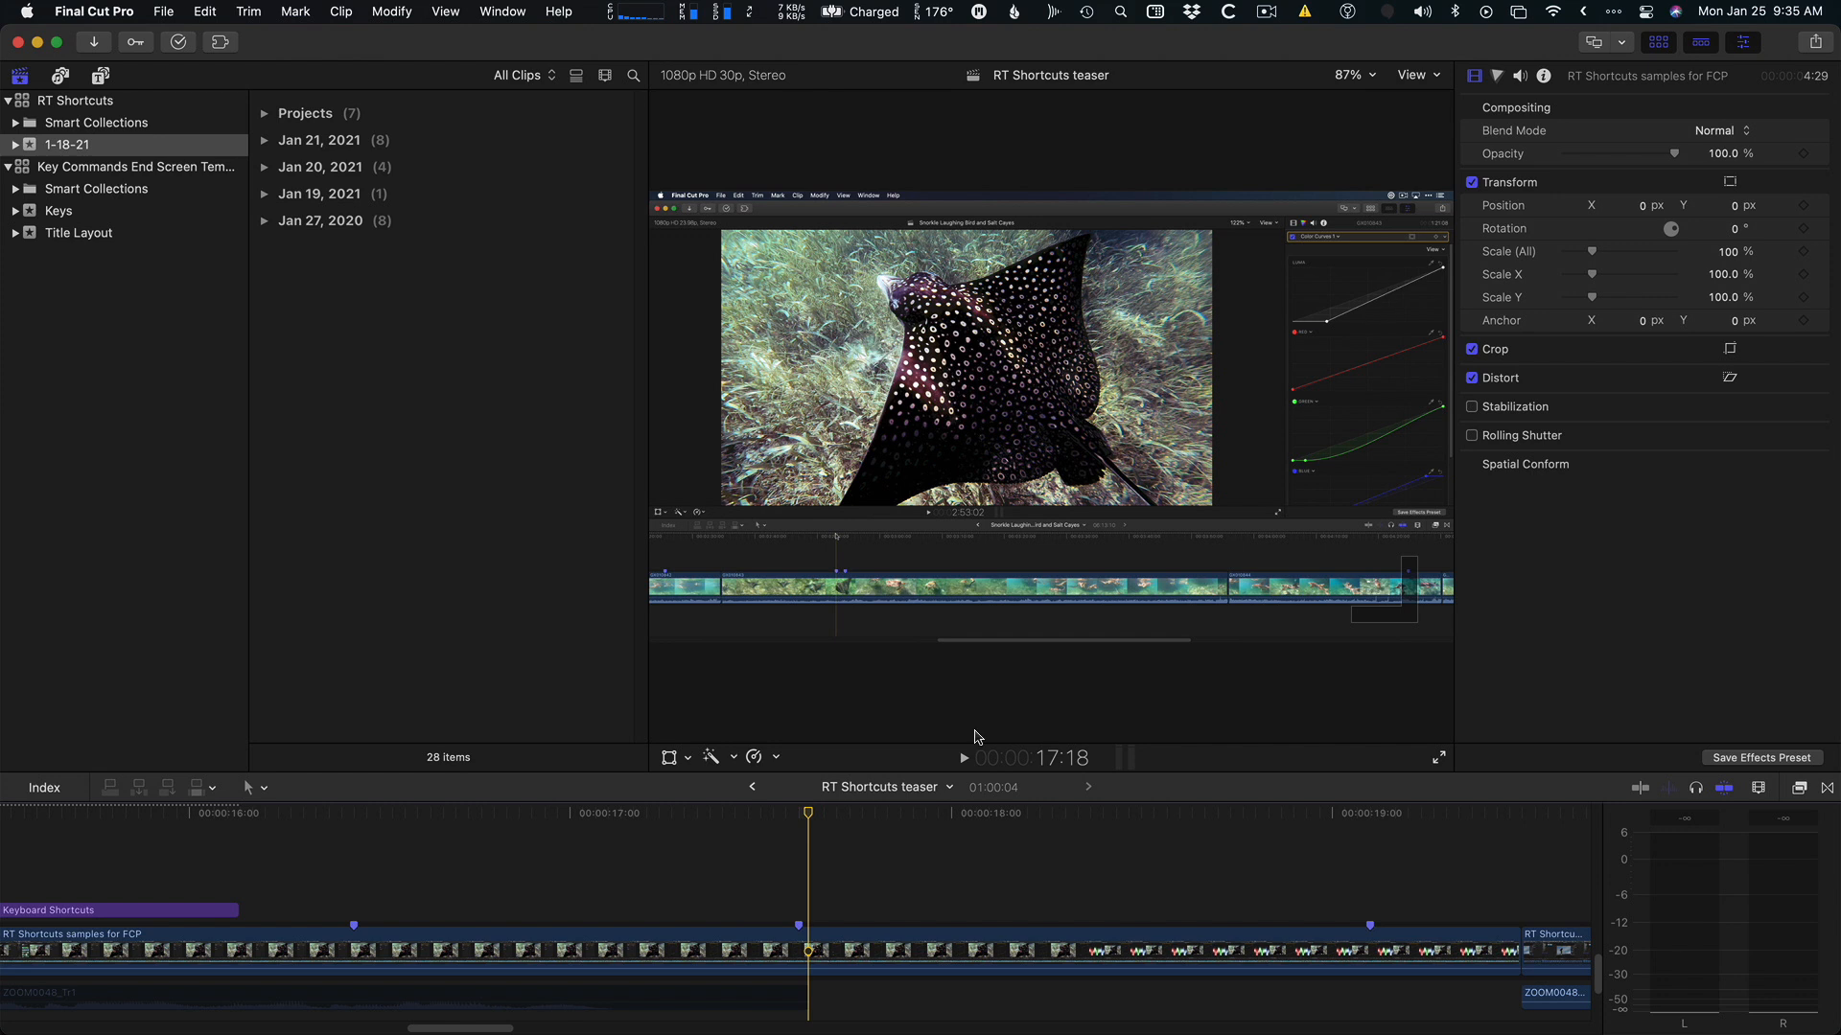
click(1200, 813)
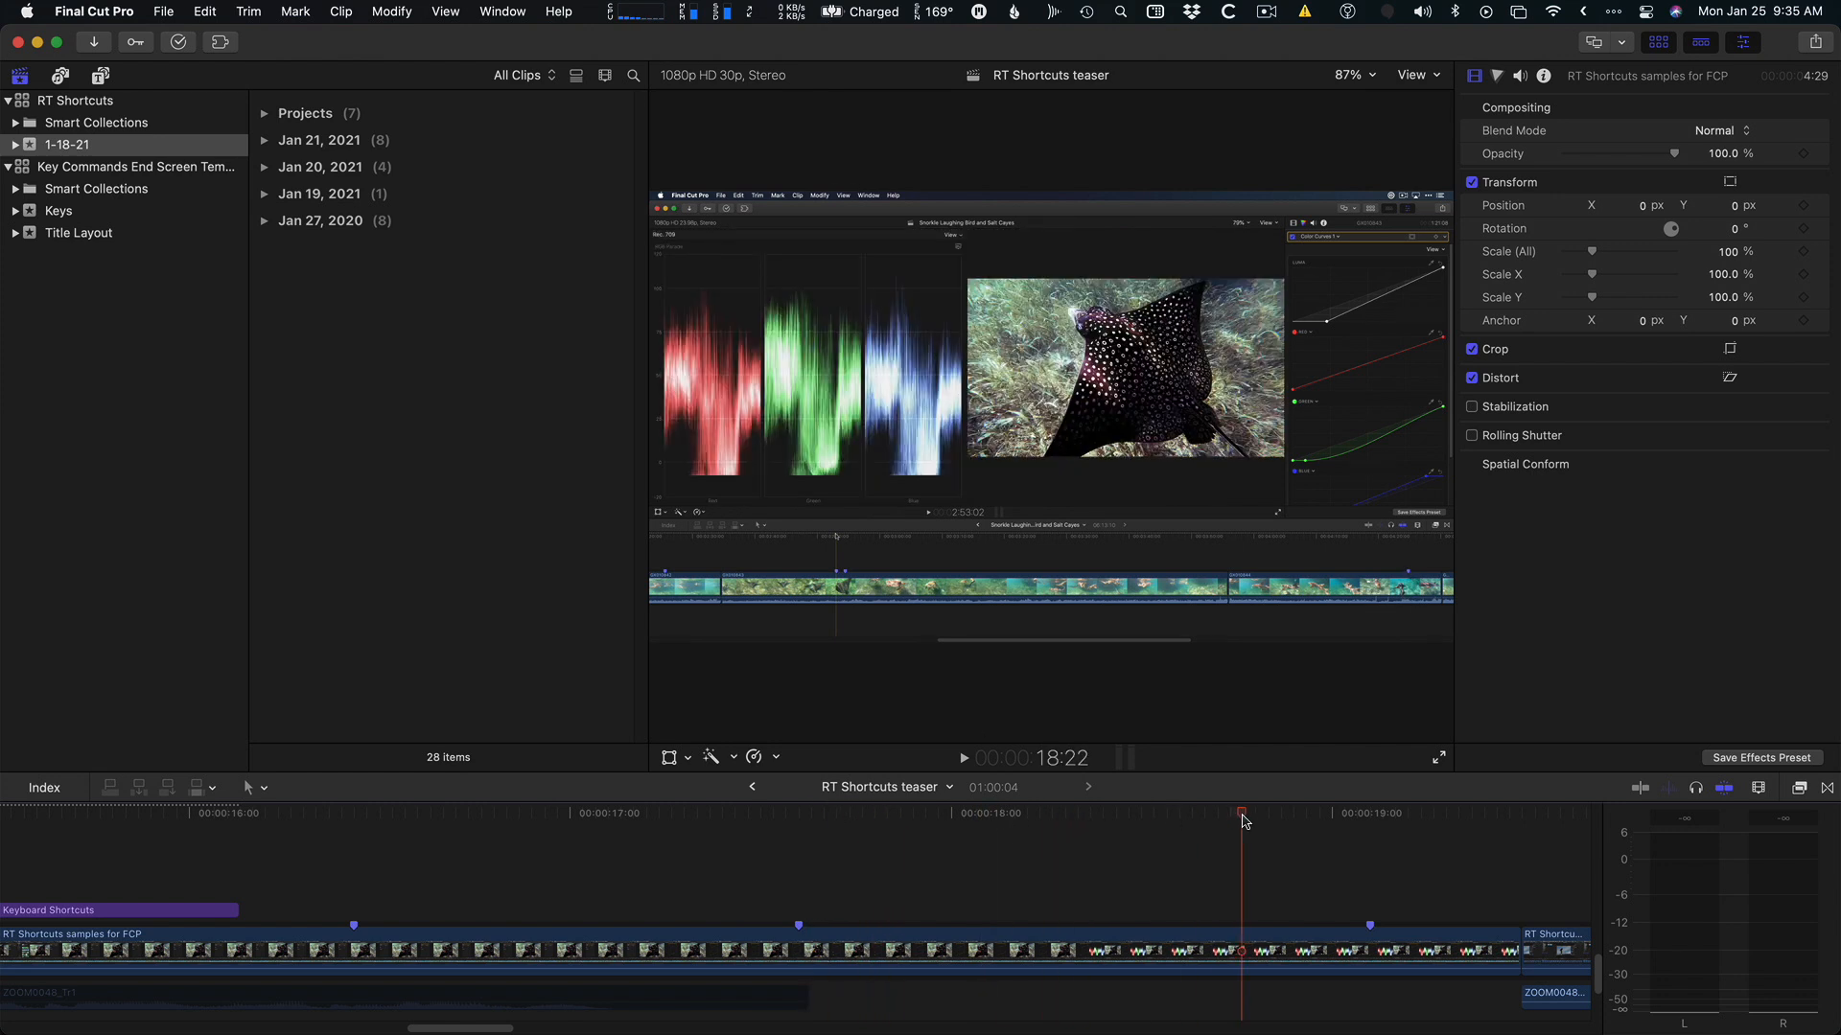
click(353, 817)
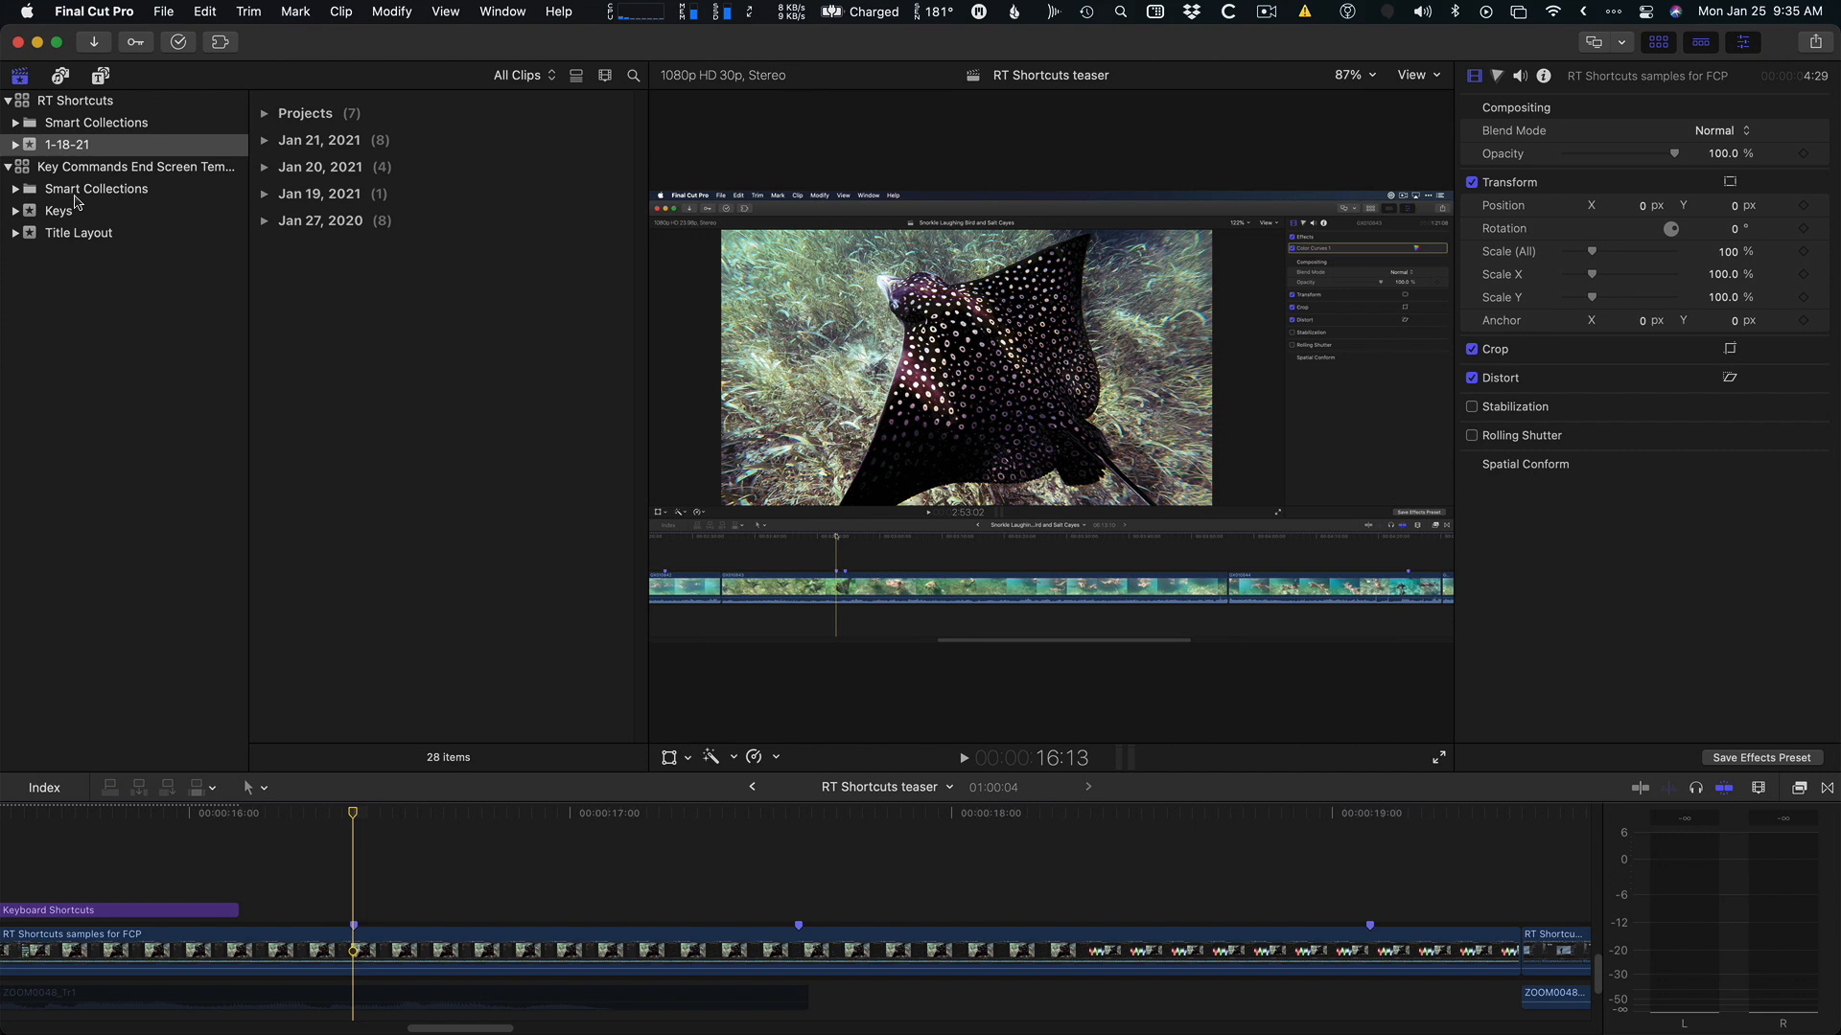
Bring the Command and 6 key clips from the Keys collection onto the timeline, accepting both library copies.
click(57, 211)
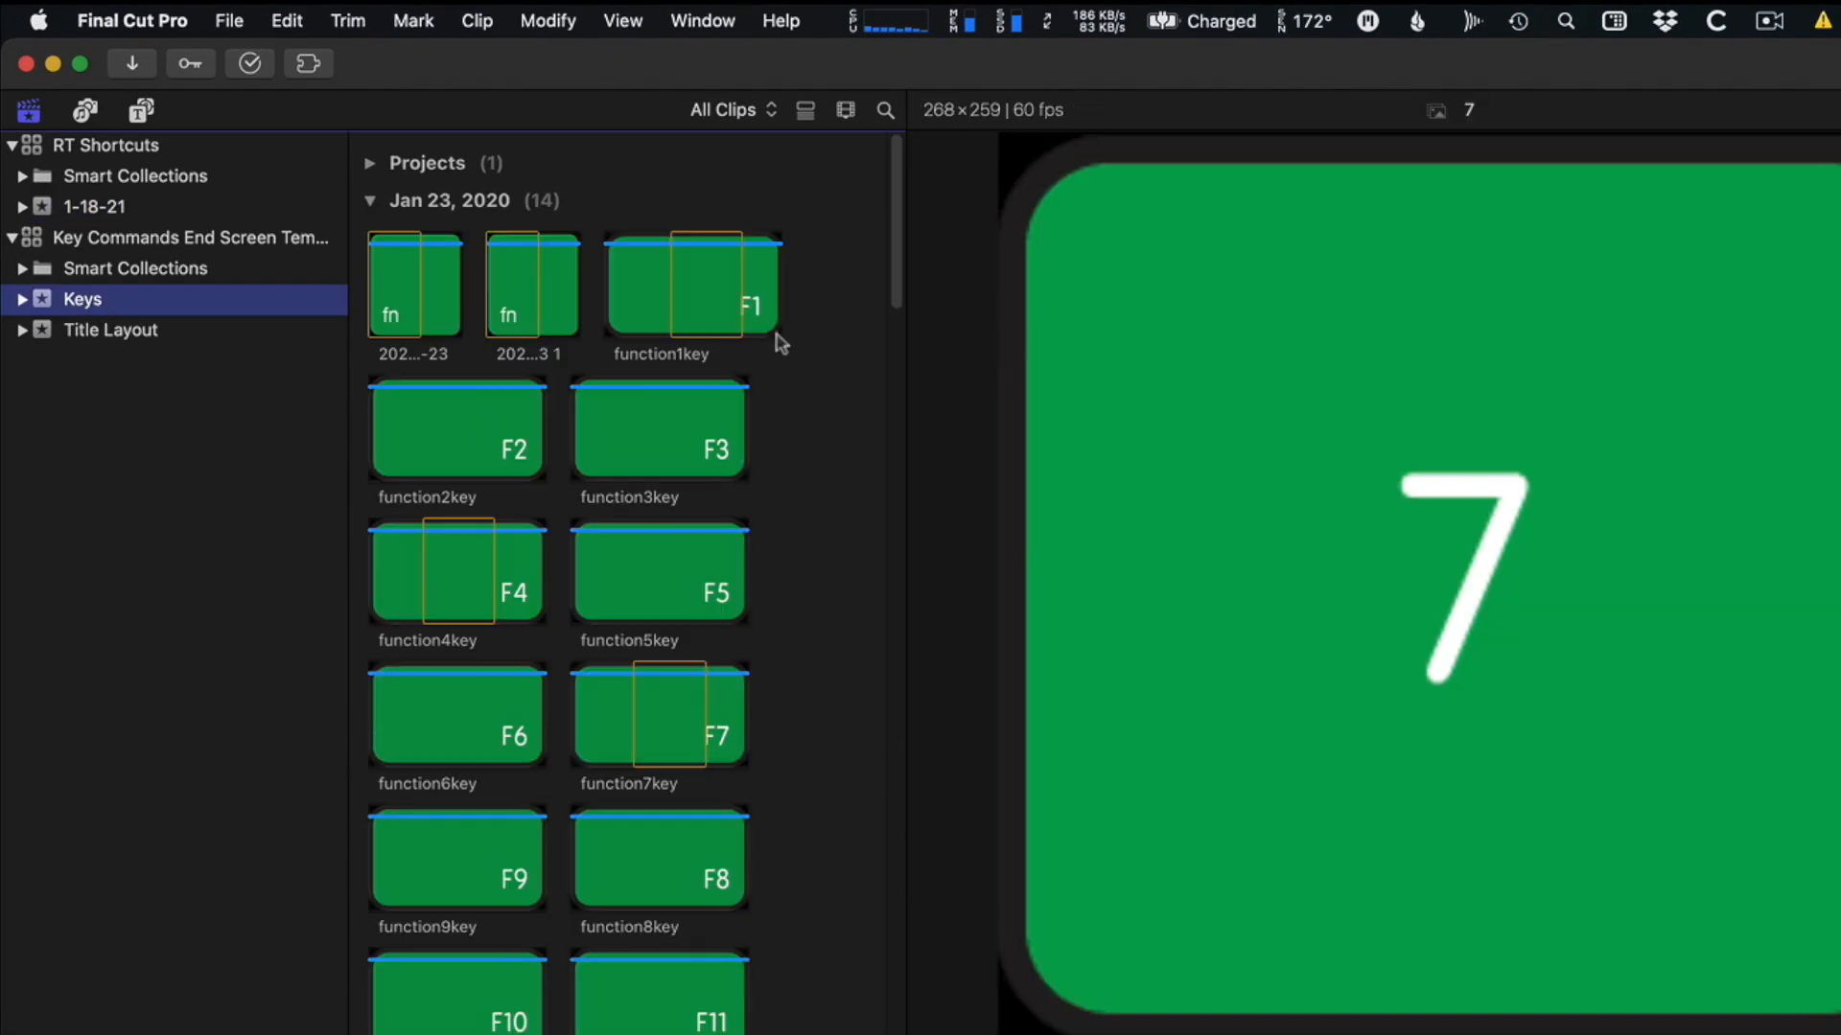
scroll(down, 3)
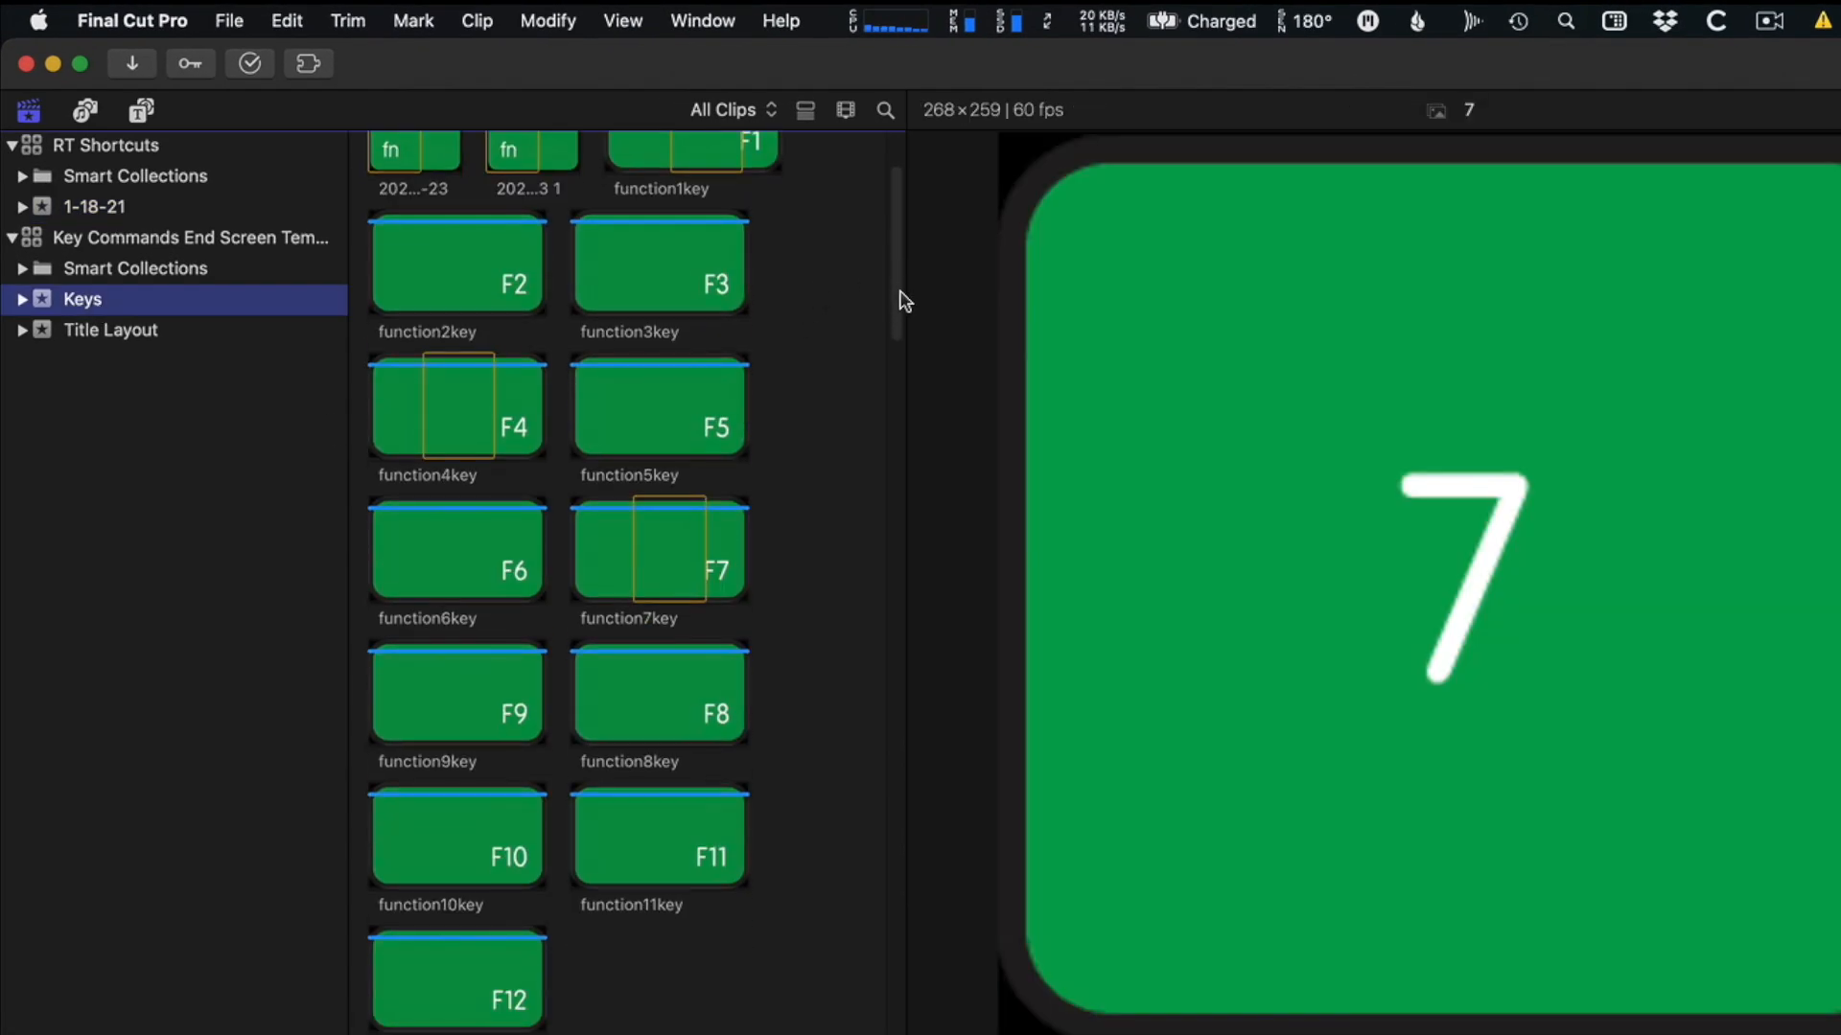
scroll(down, 3)
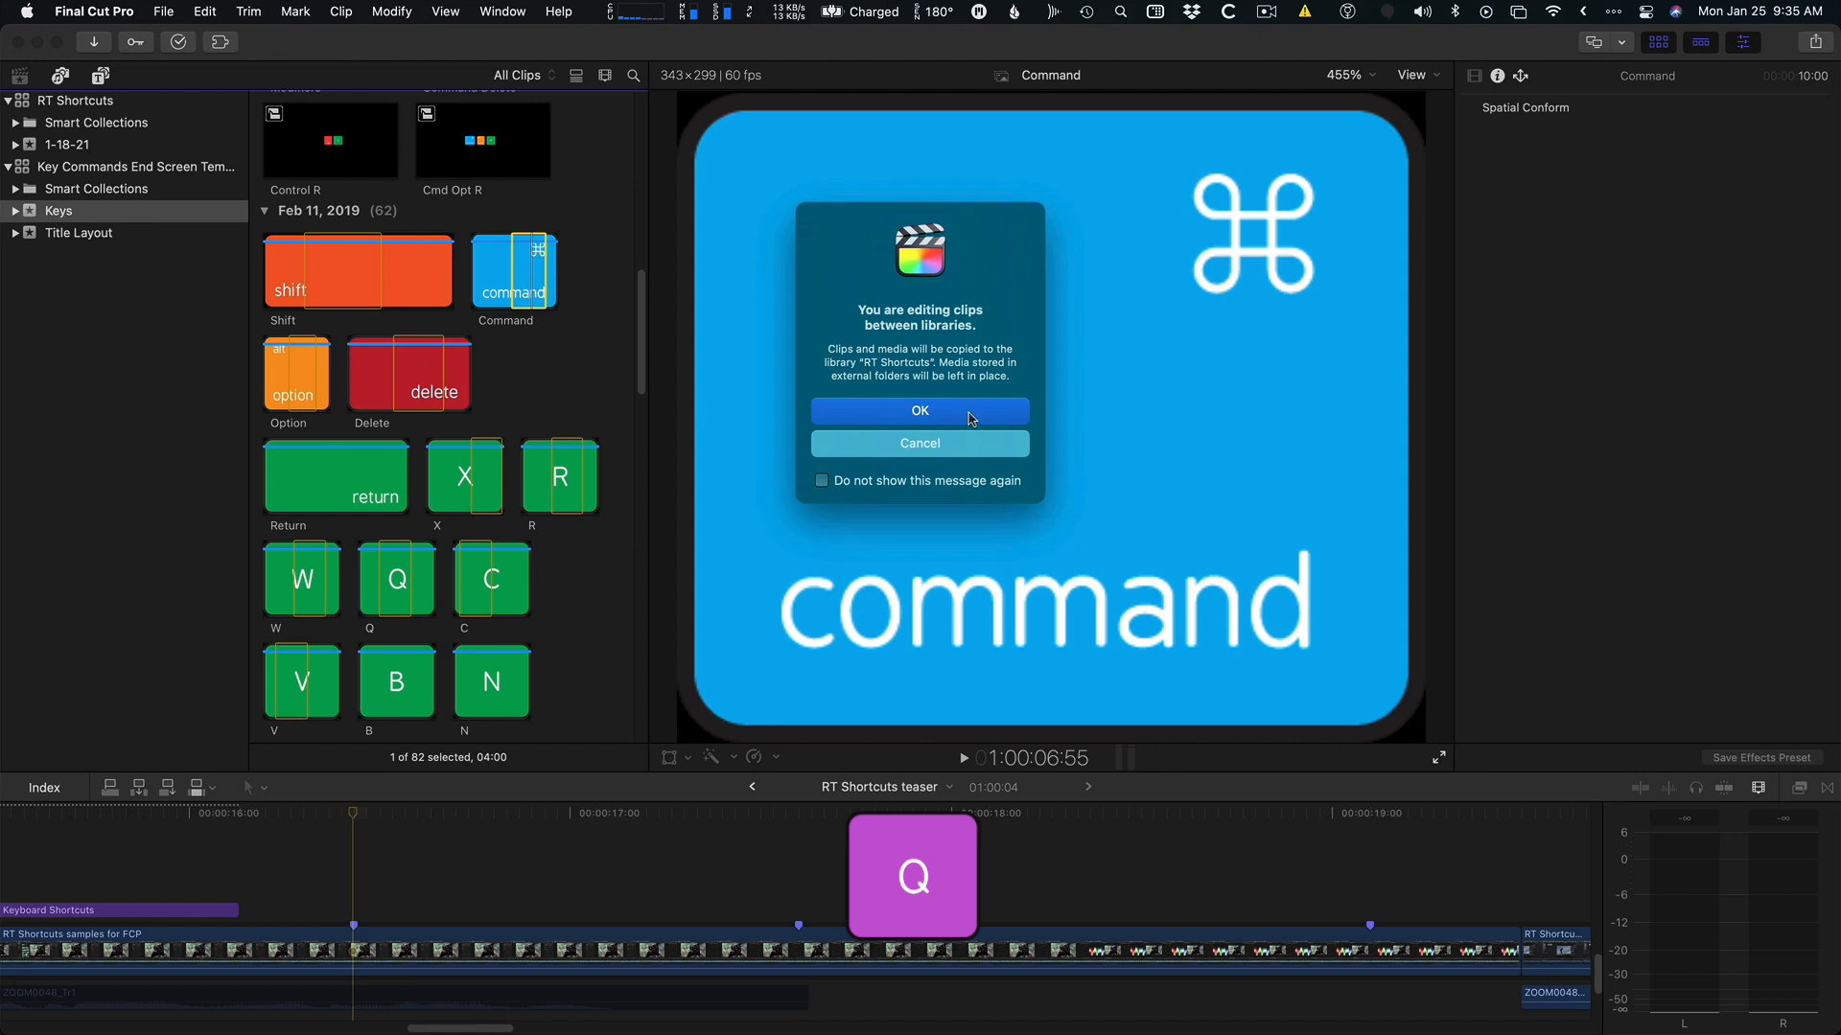
click(918, 410)
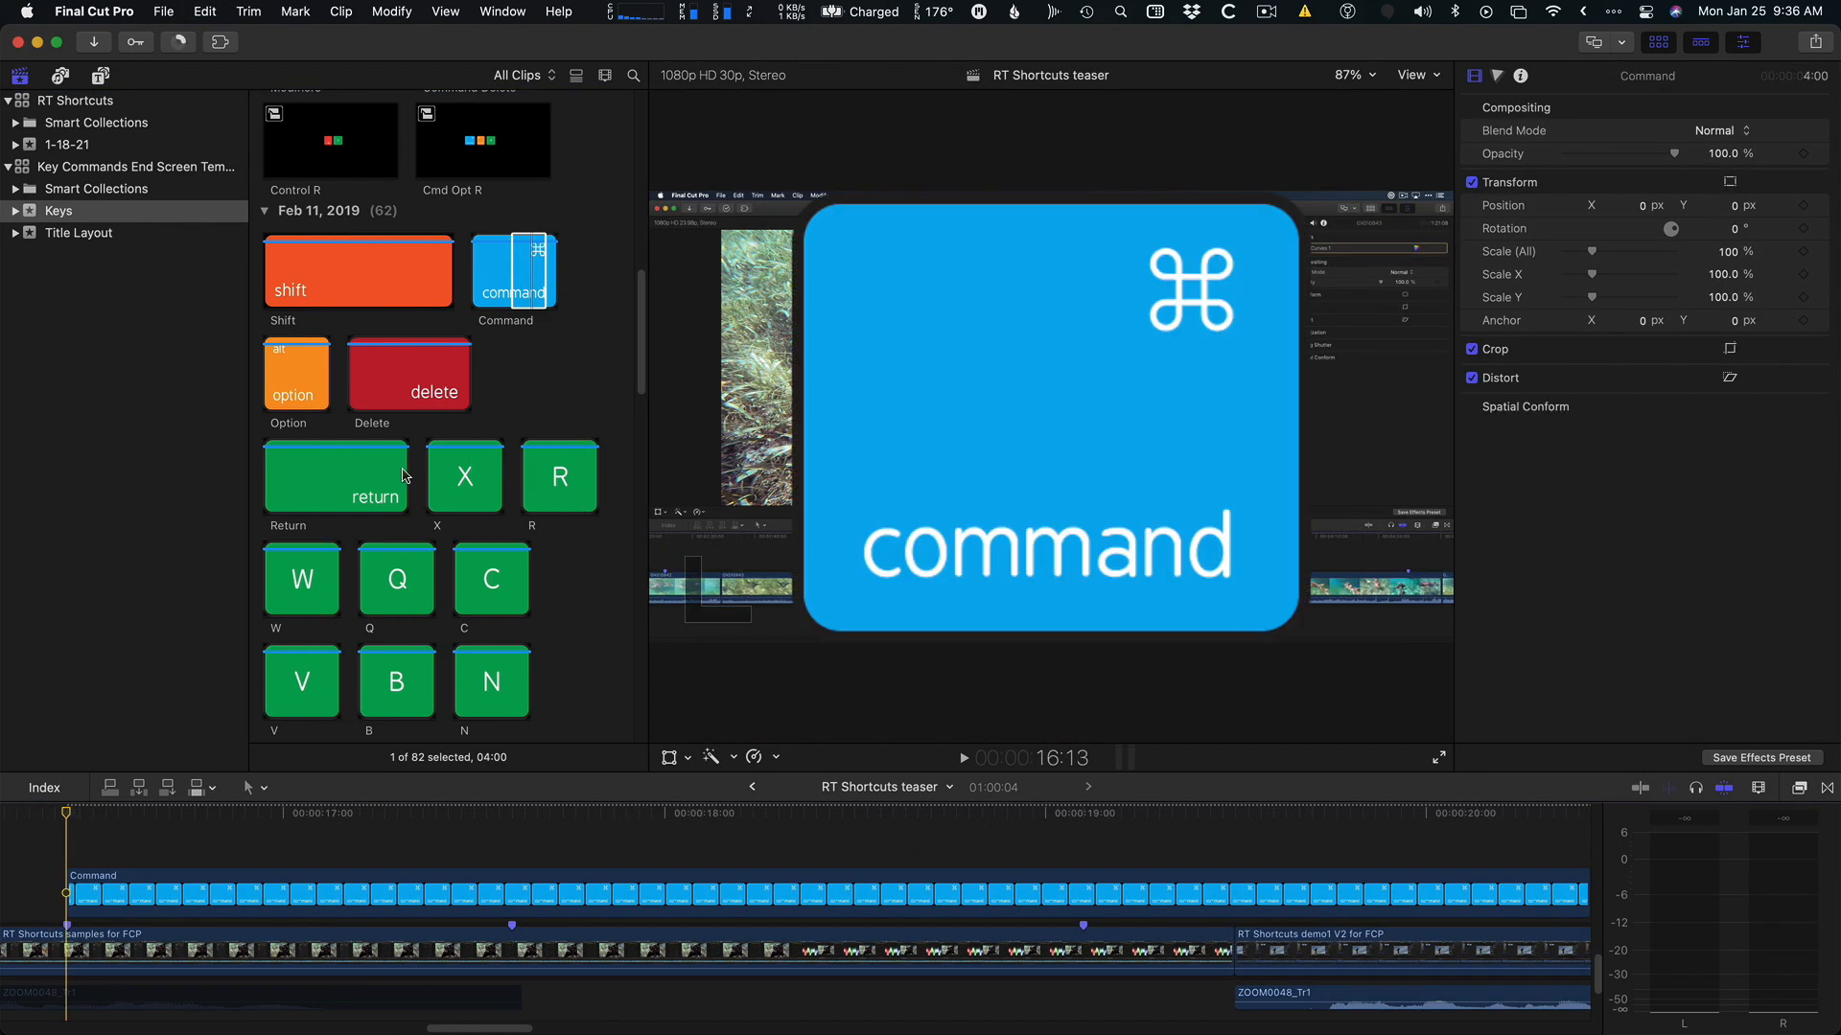
scroll(down, 3)
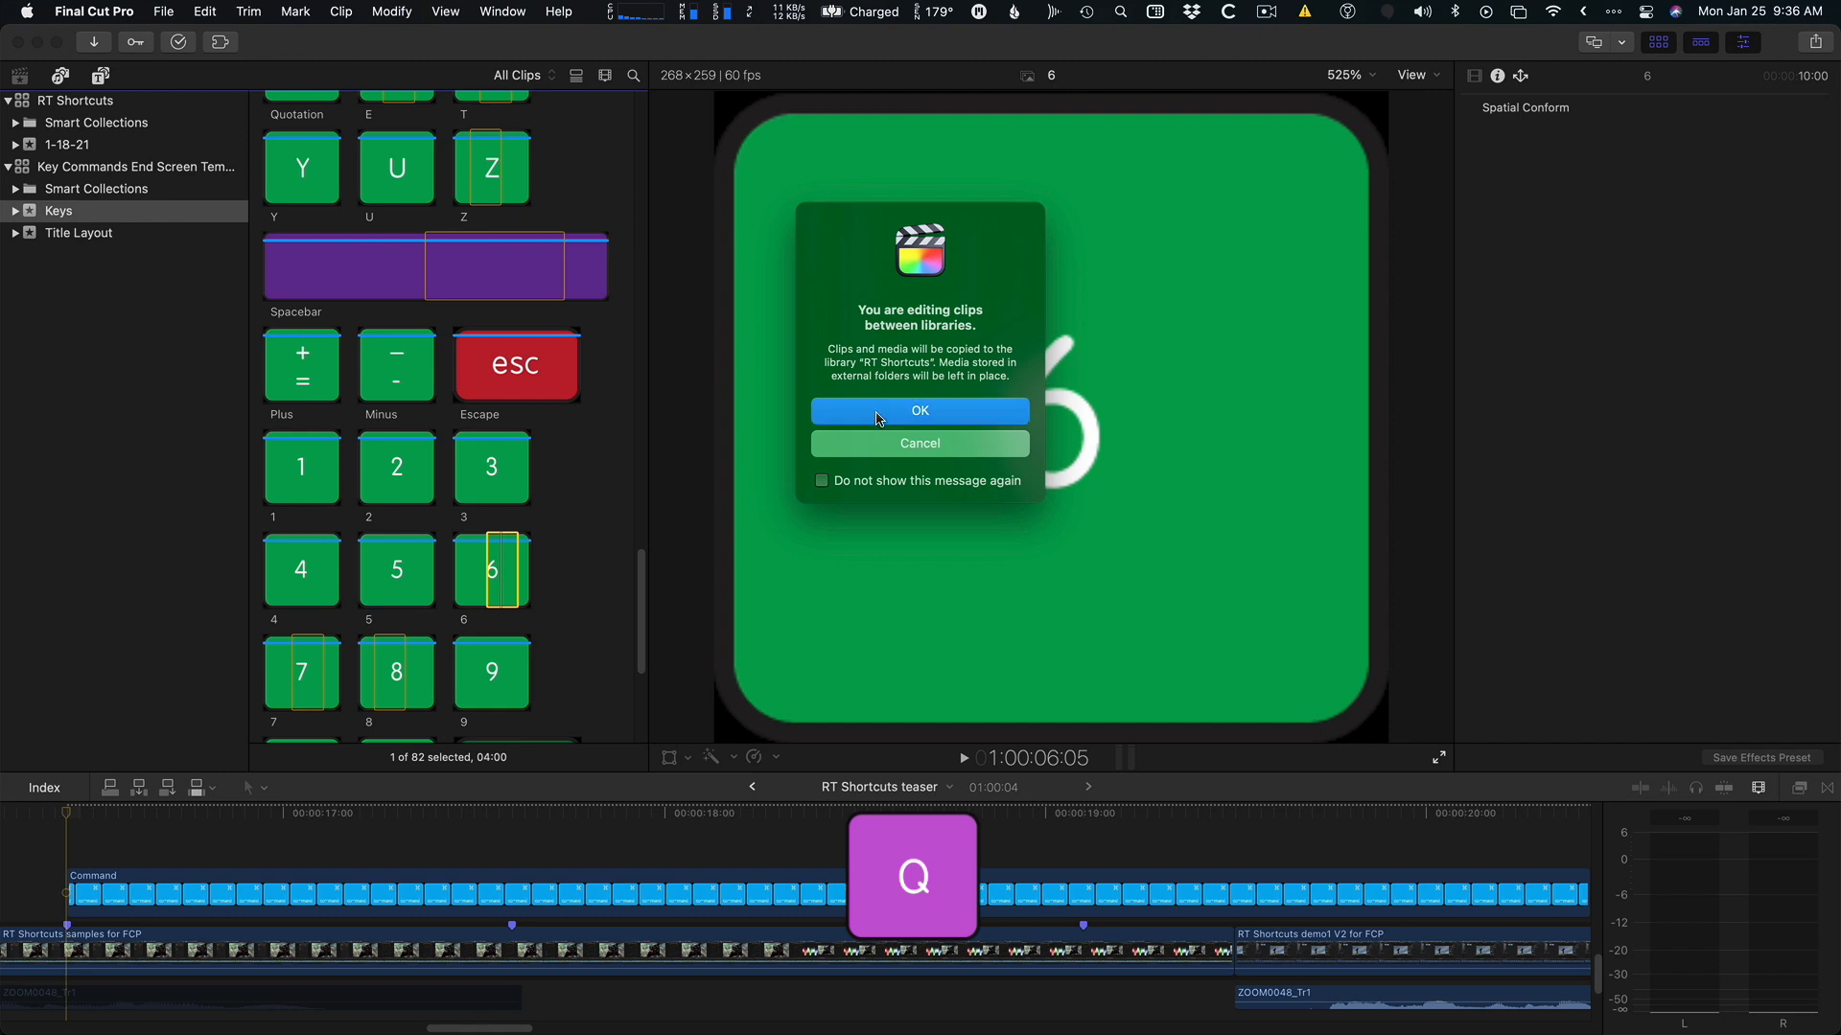
click(919, 410)
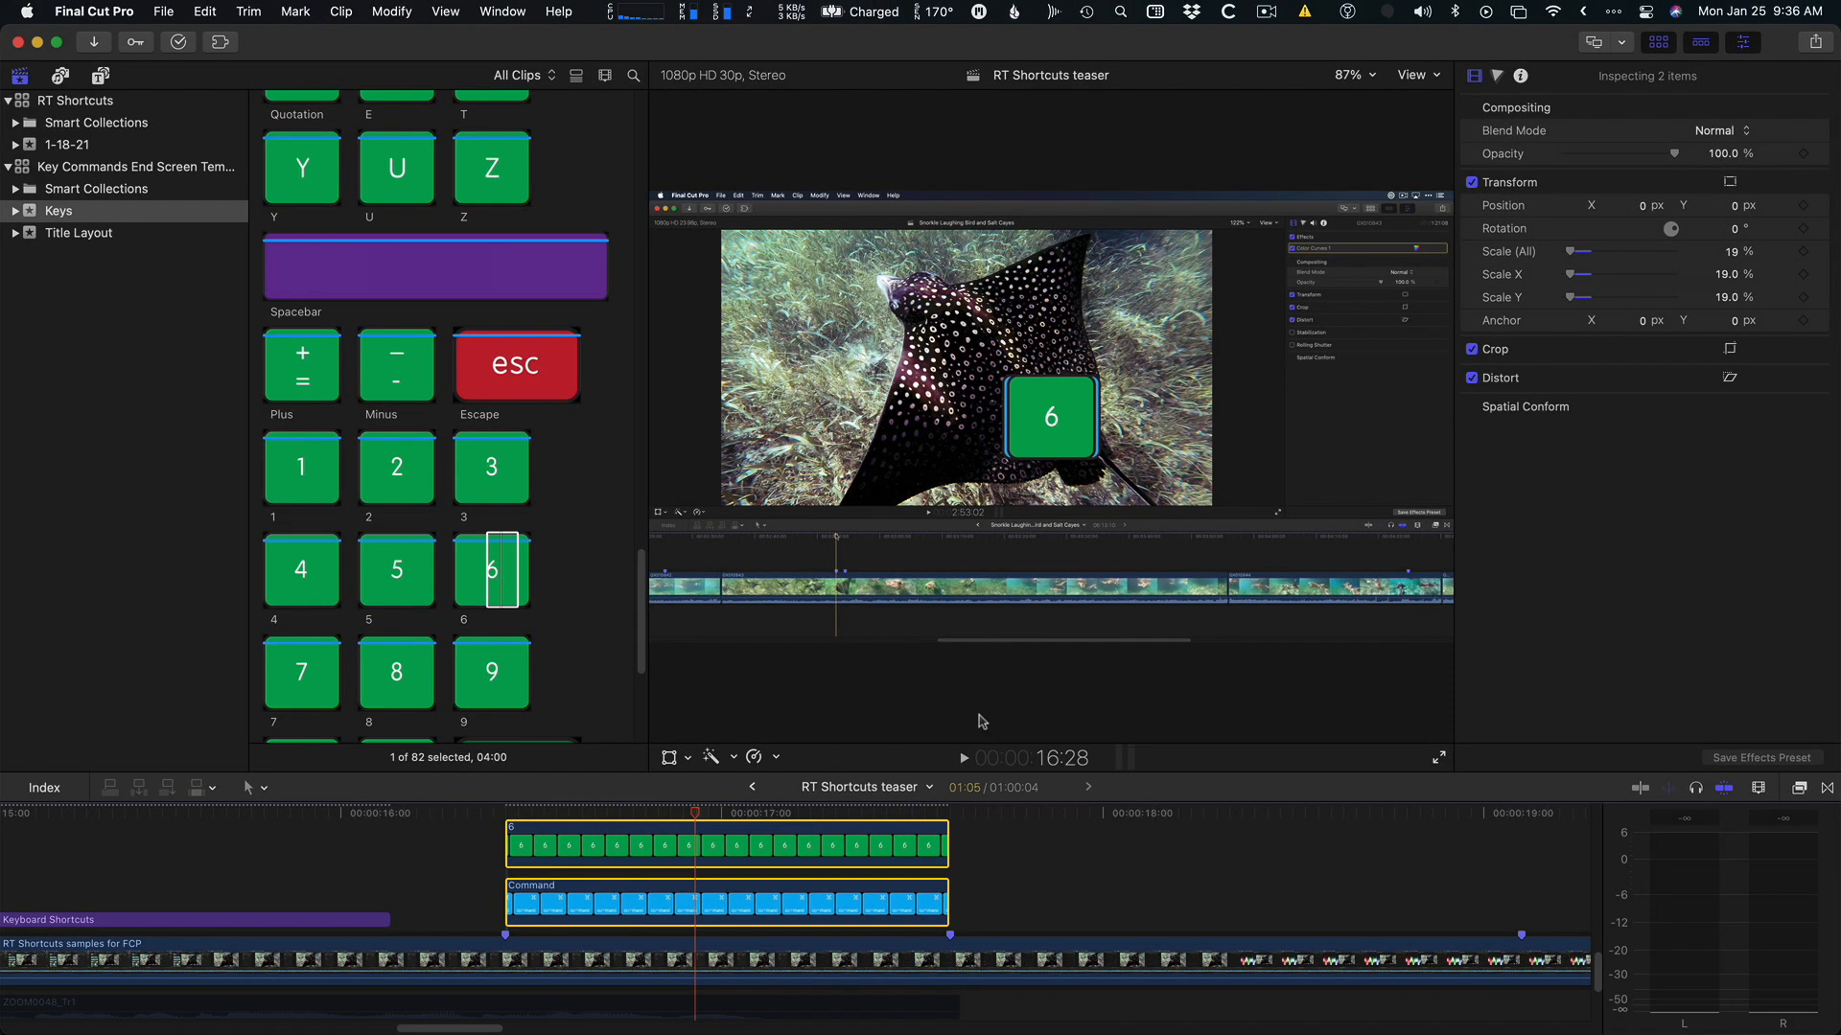
Select the stacked 6 and Command key clips together above the screen recording.
click(703, 813)
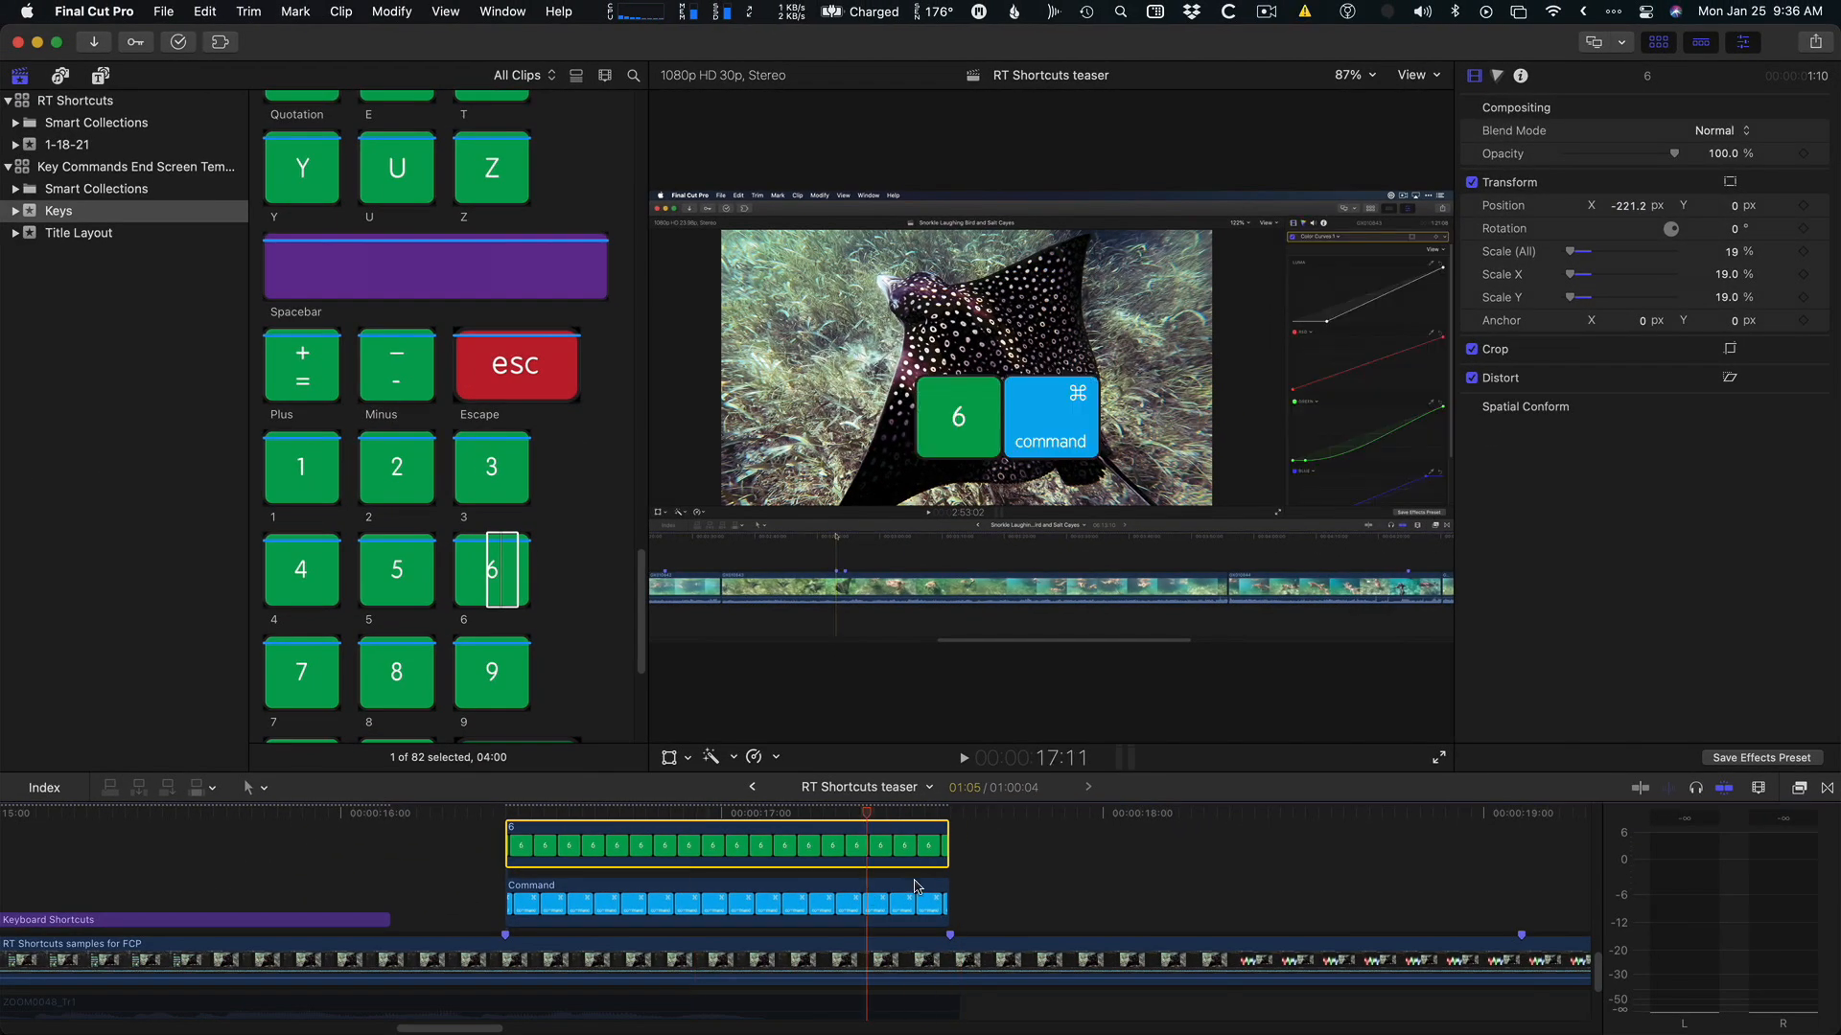
click(763, 903)
text(kb)
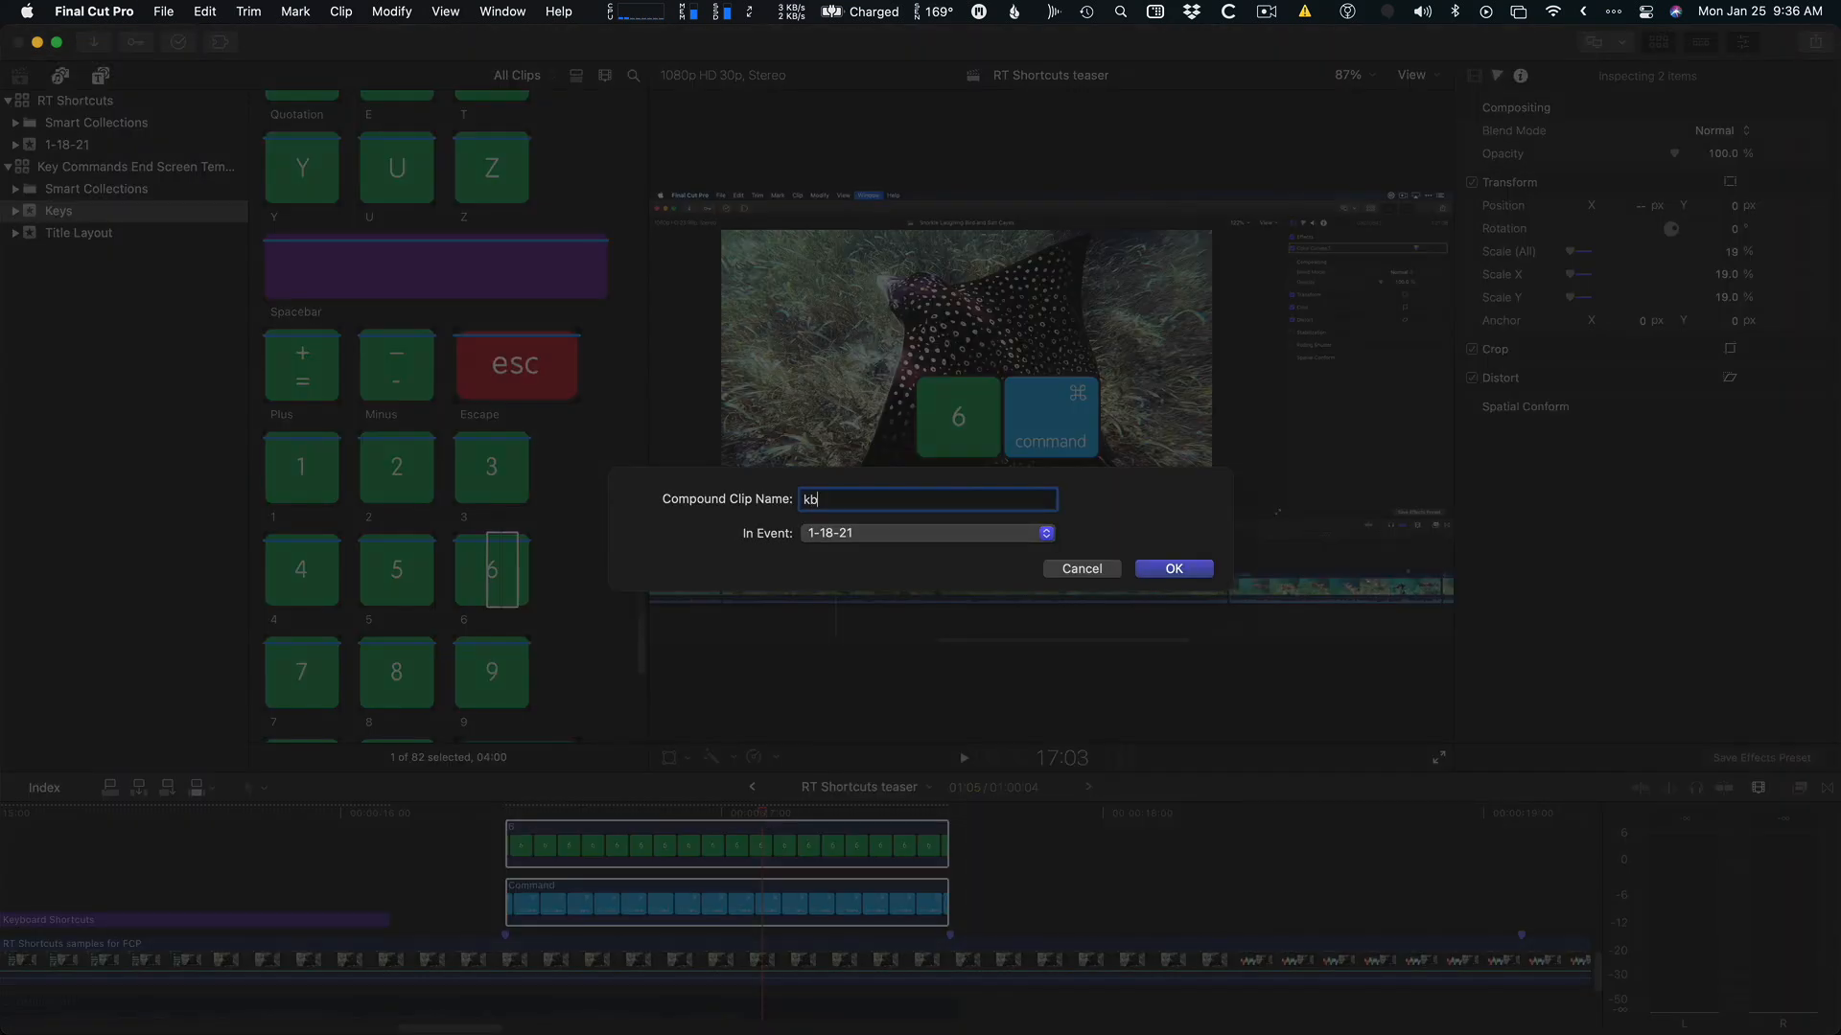
Create the 'kb shortcut' compound clip, blade it in two and add dissolves to both pieces.
click(1172, 568)
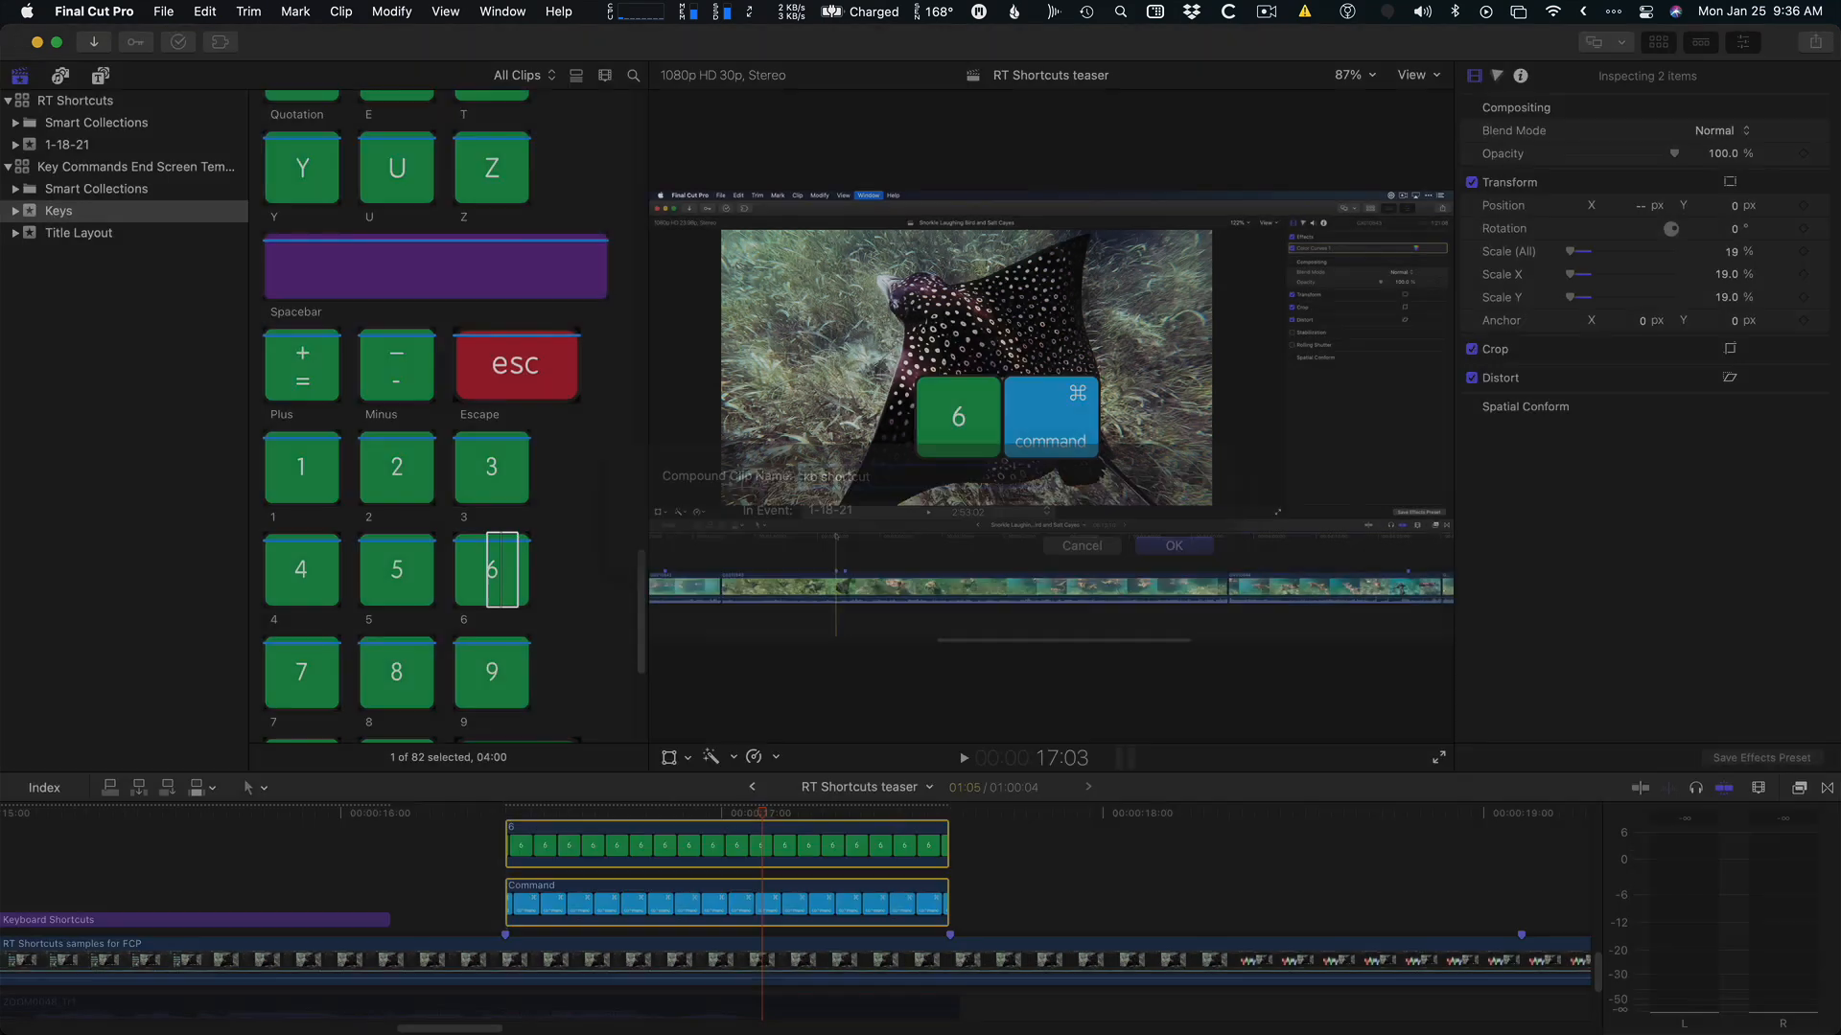
click(1171, 545)
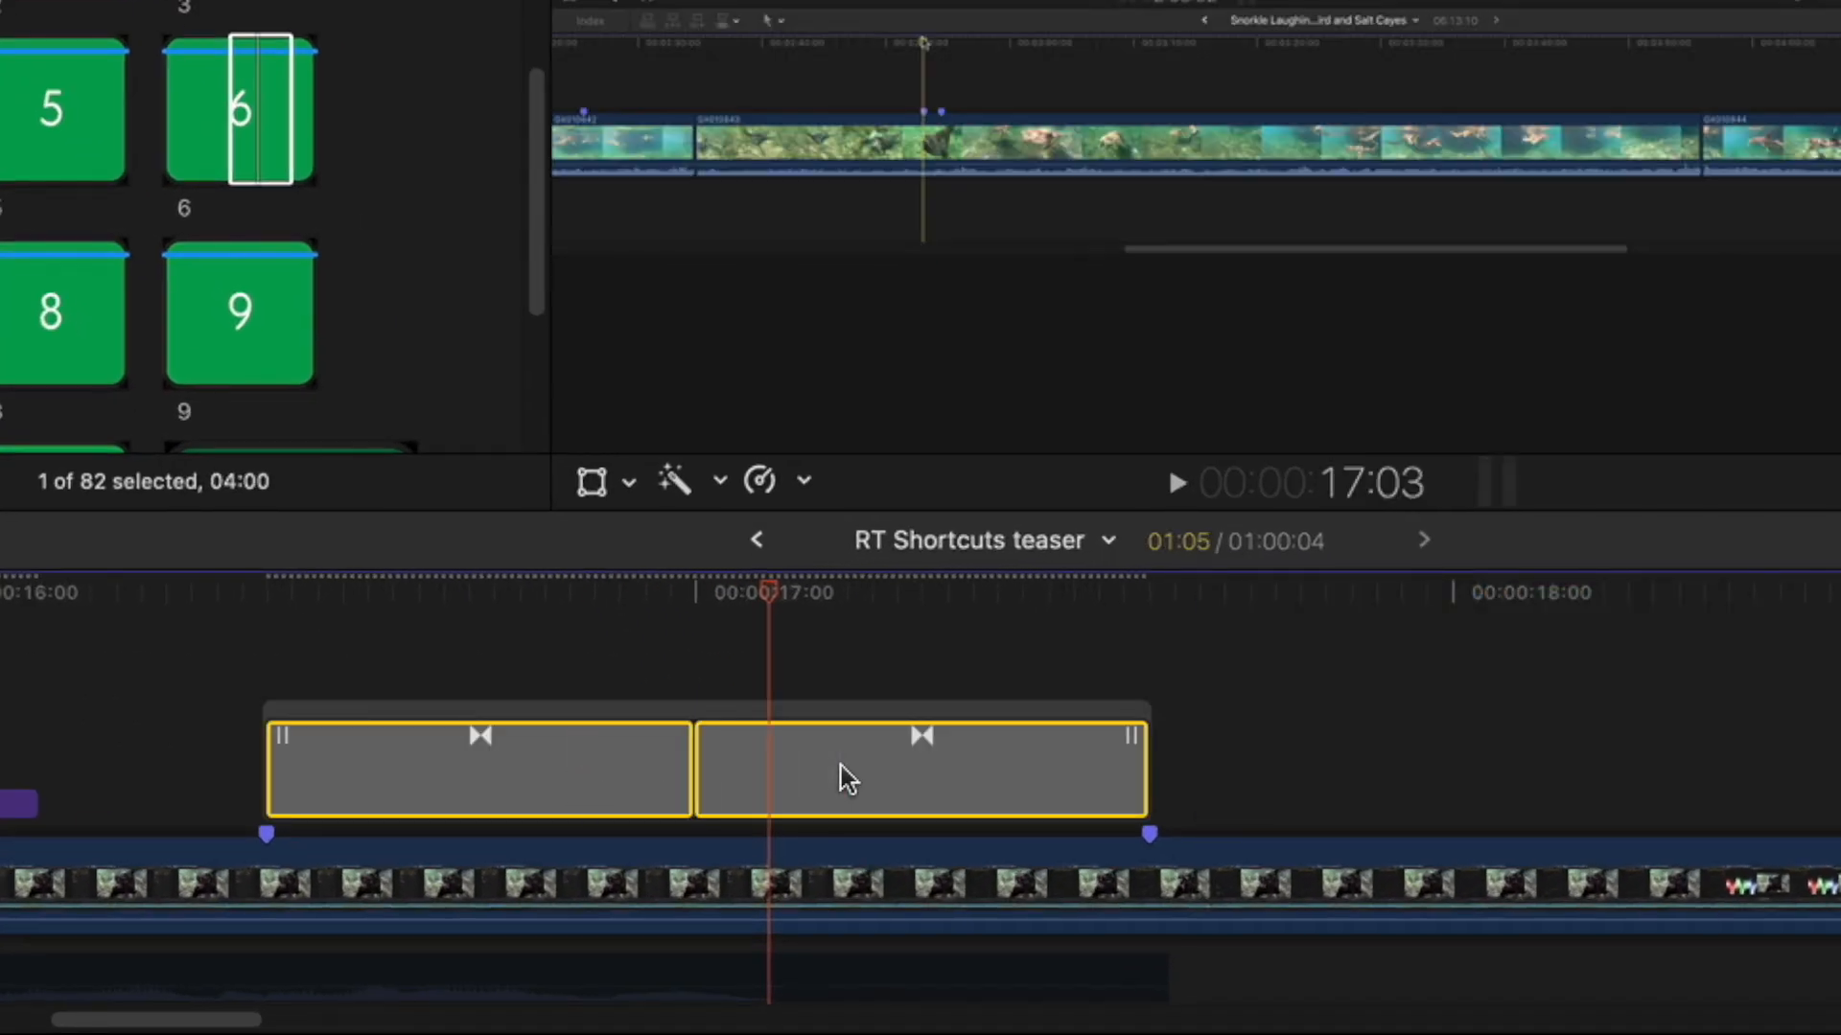
key(ctrl+d)
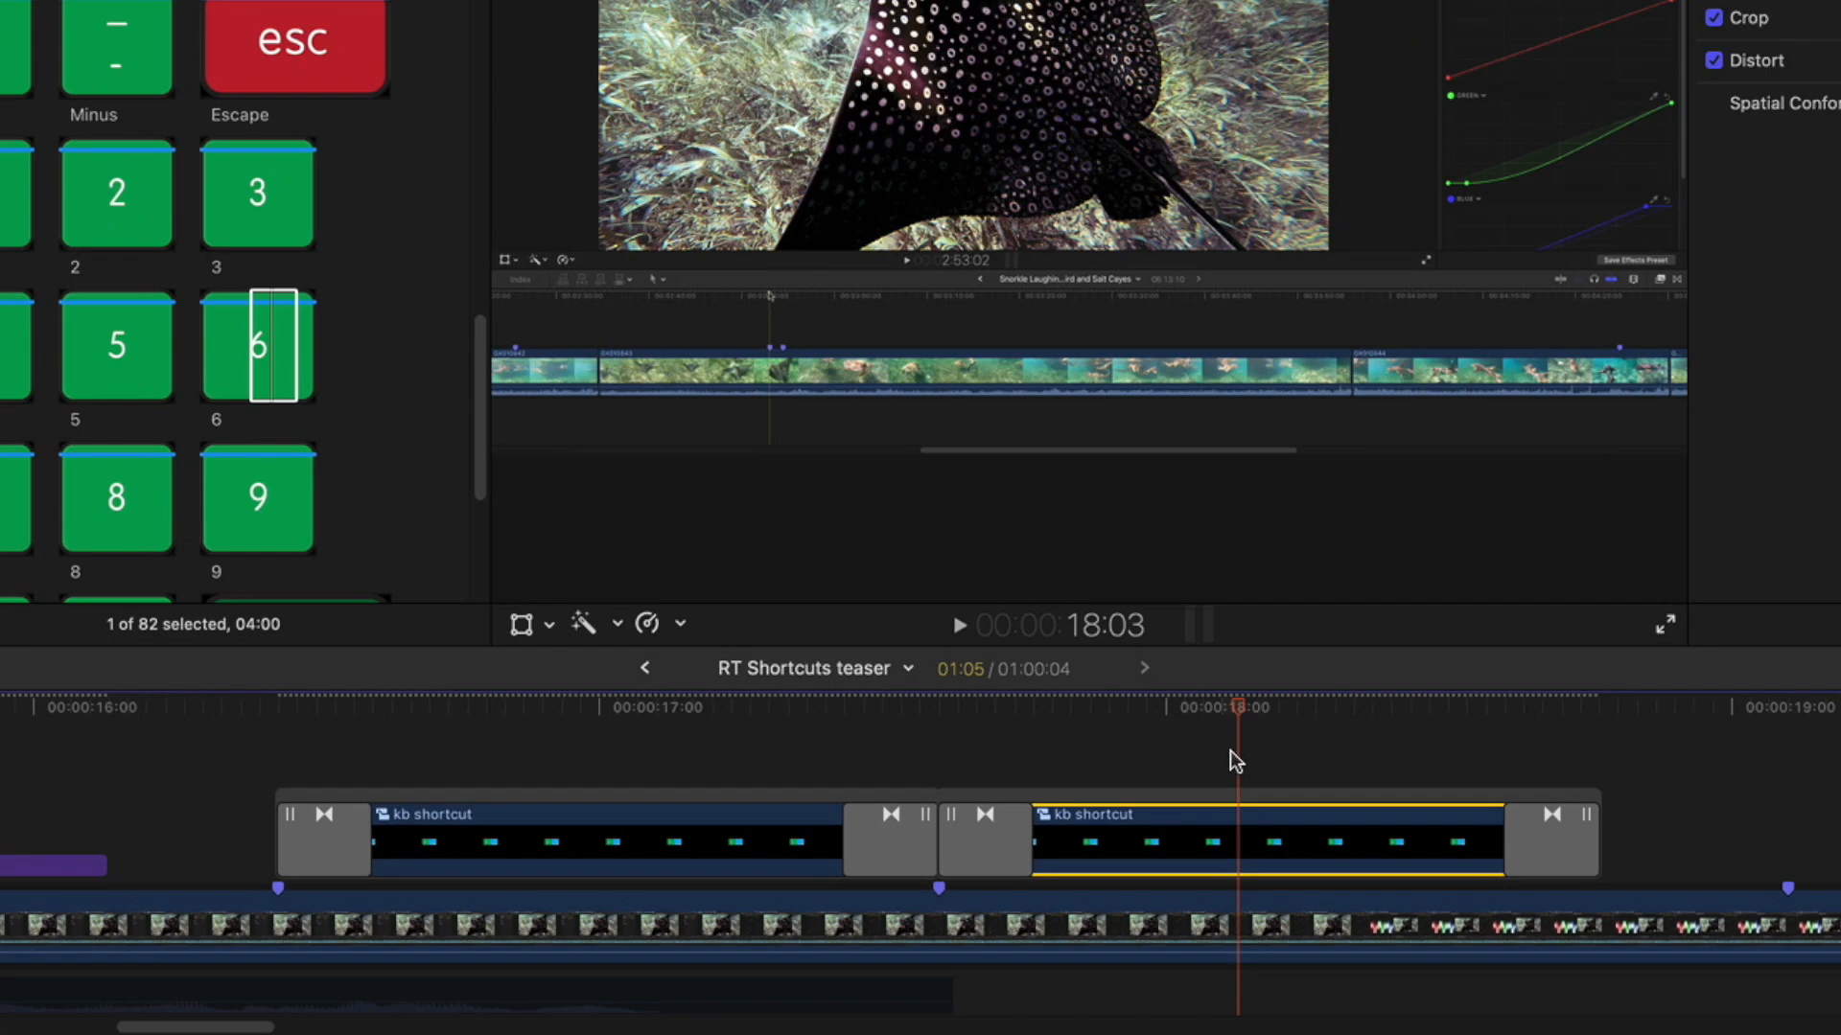
Give the second kb shortcut clip its own parent via Clip > Reference New Parent Clip.
click(341, 11)
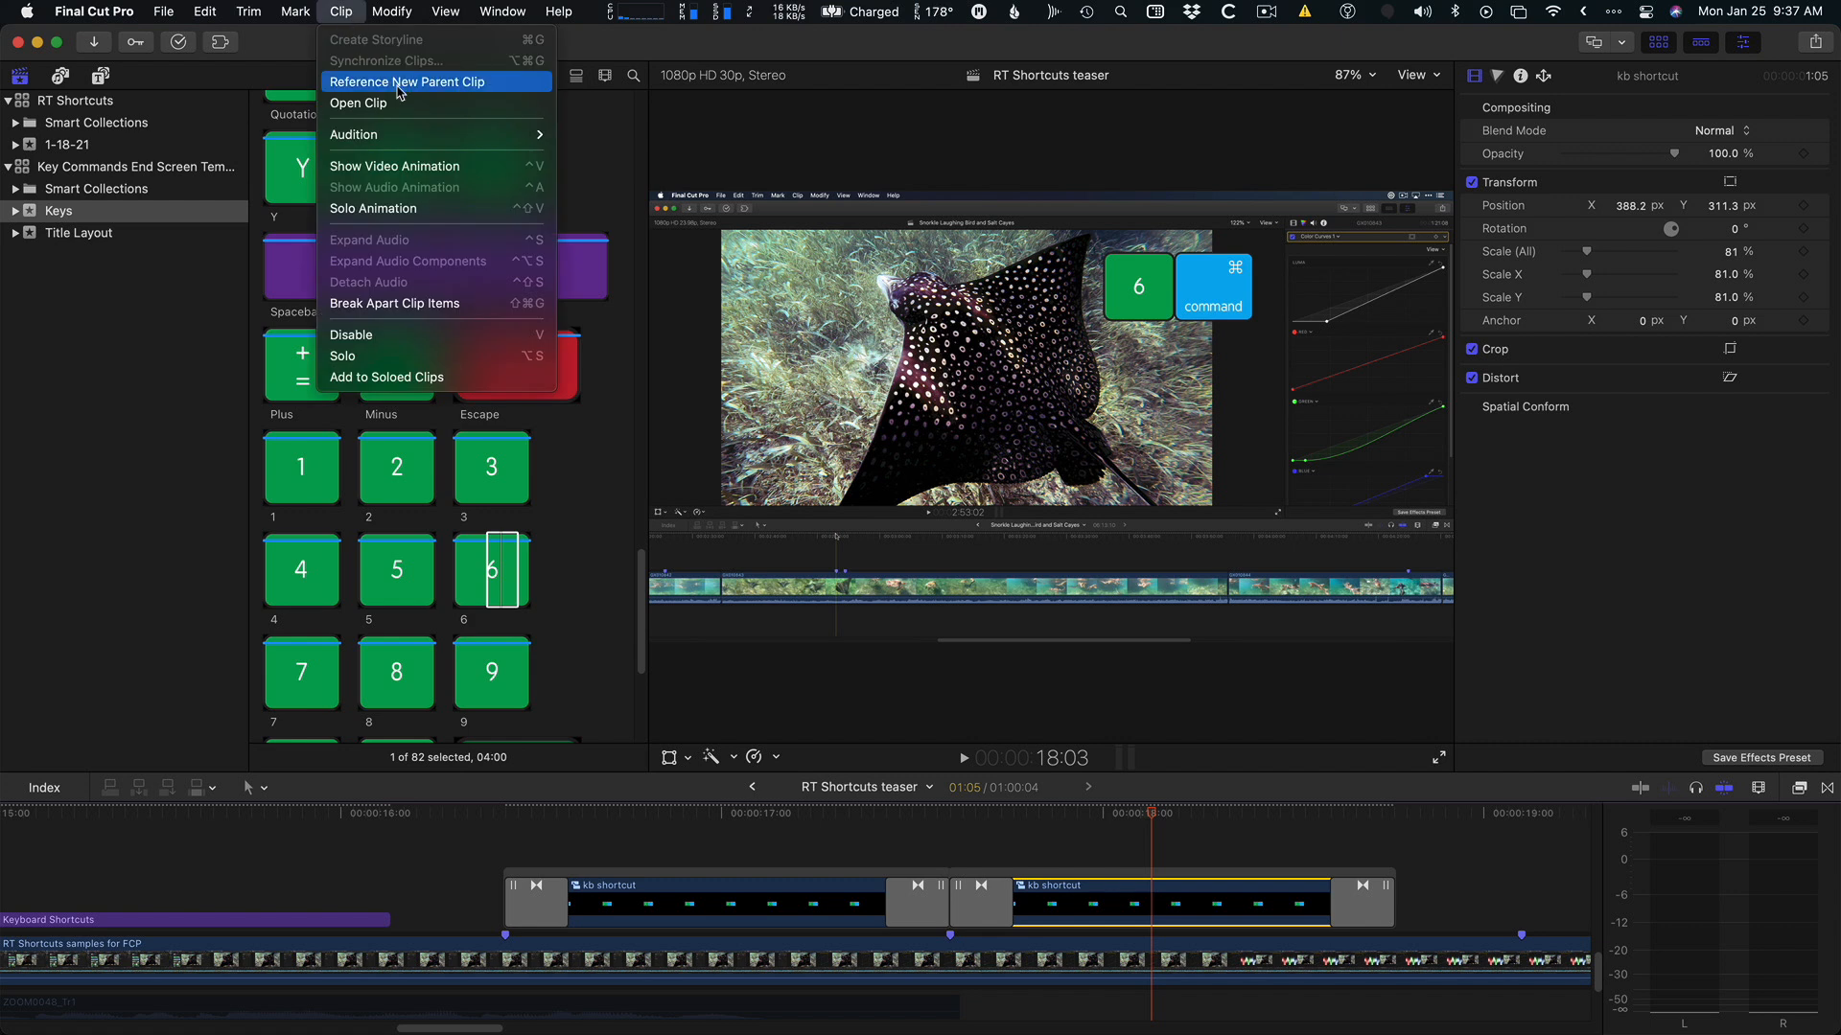
click(407, 81)
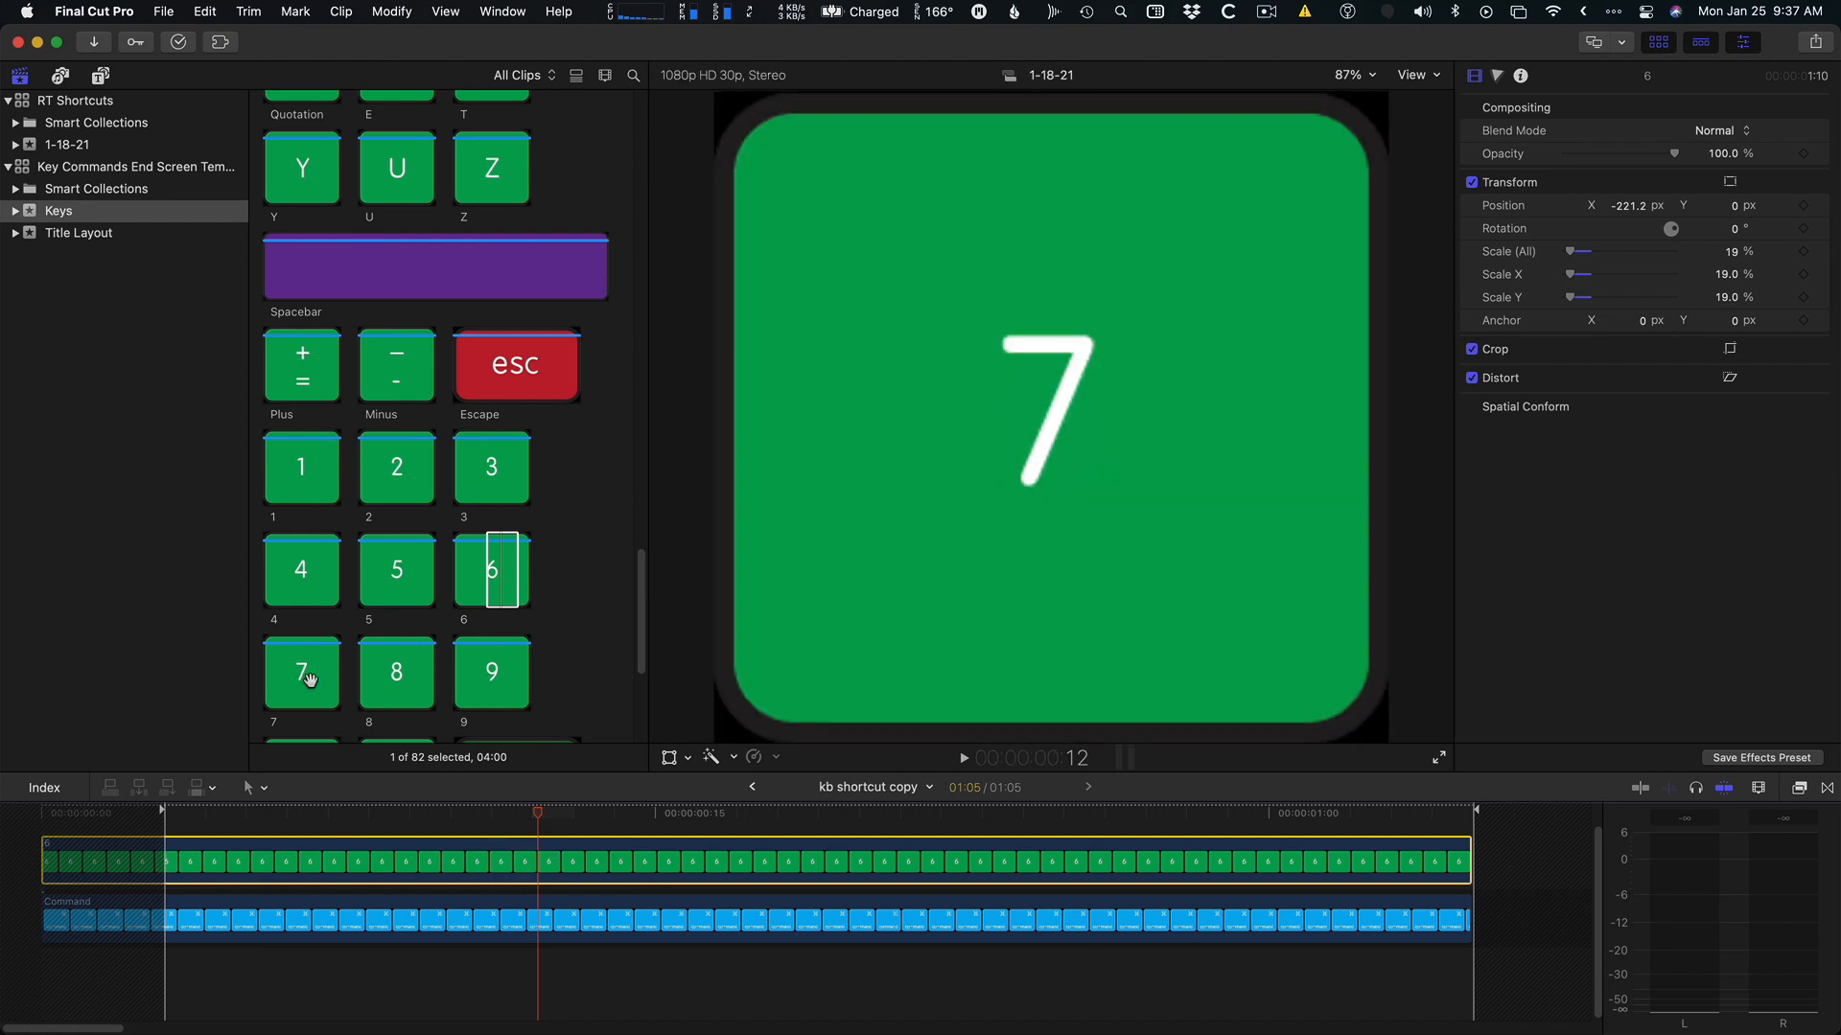
Replace the 6 key with the 7 key, pasting the 6's position and scale onto it.
click(301, 673)
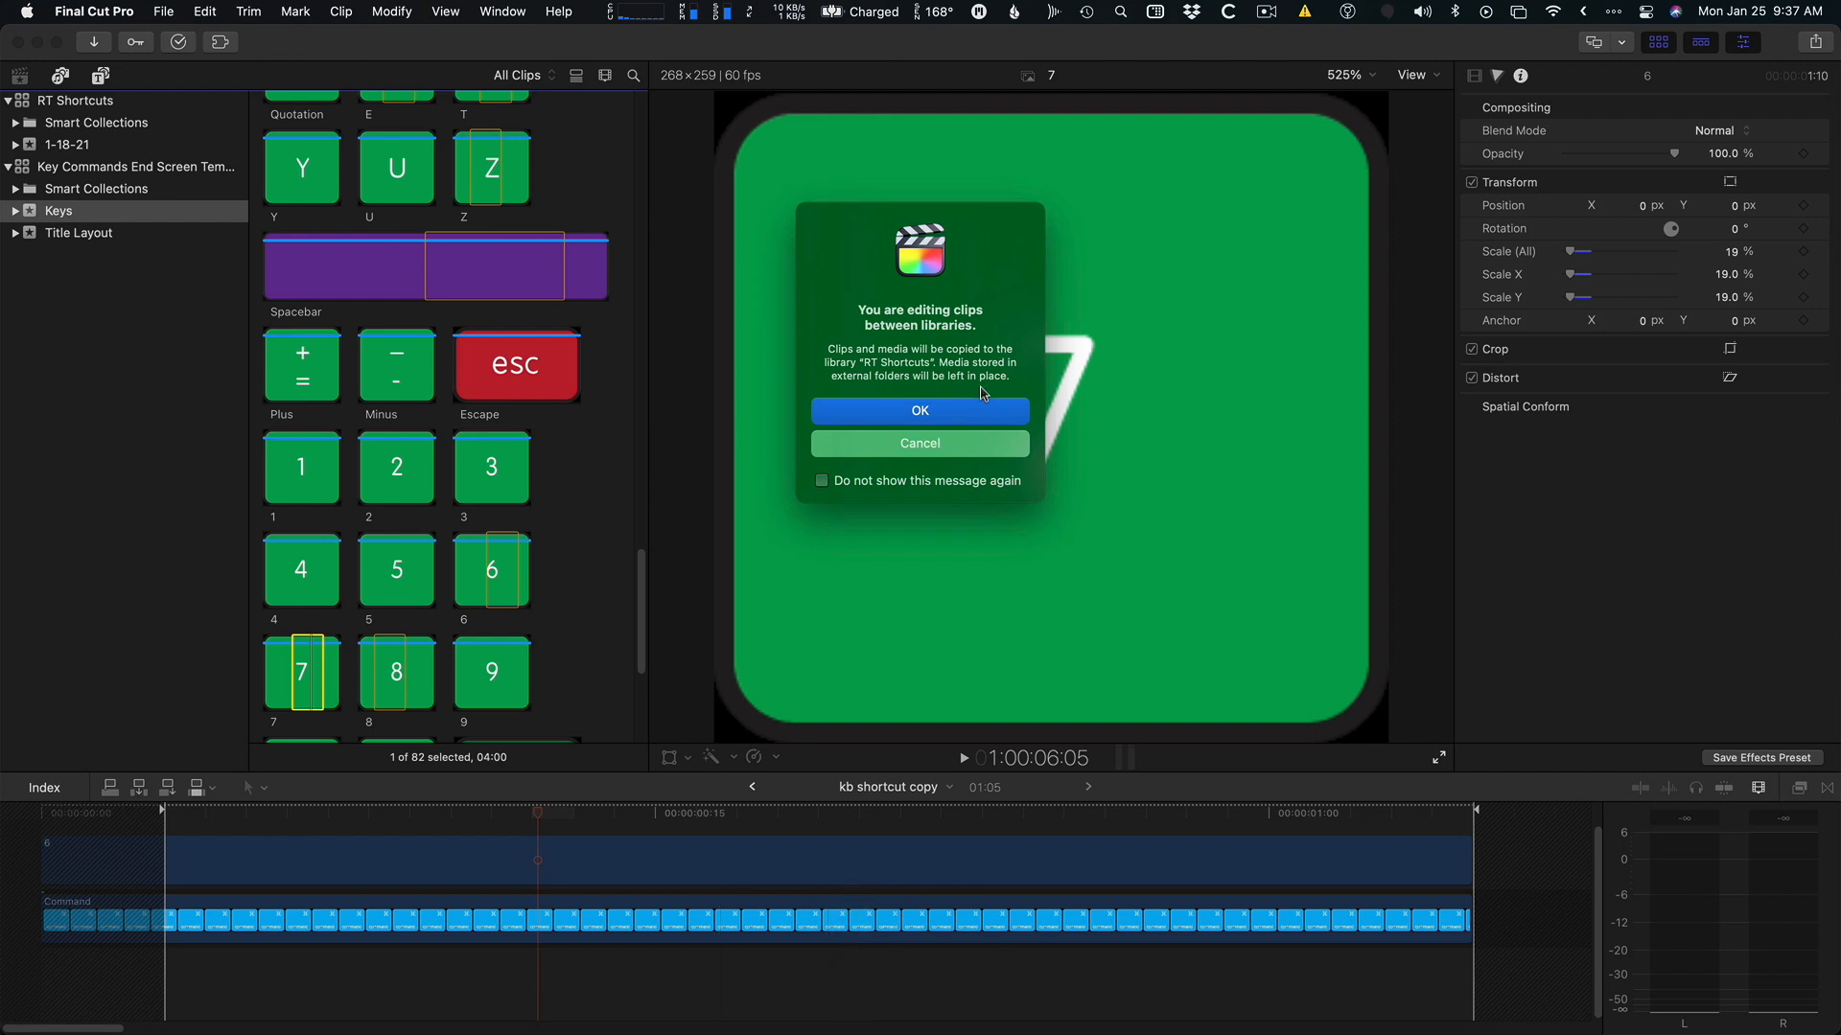
click(919, 411)
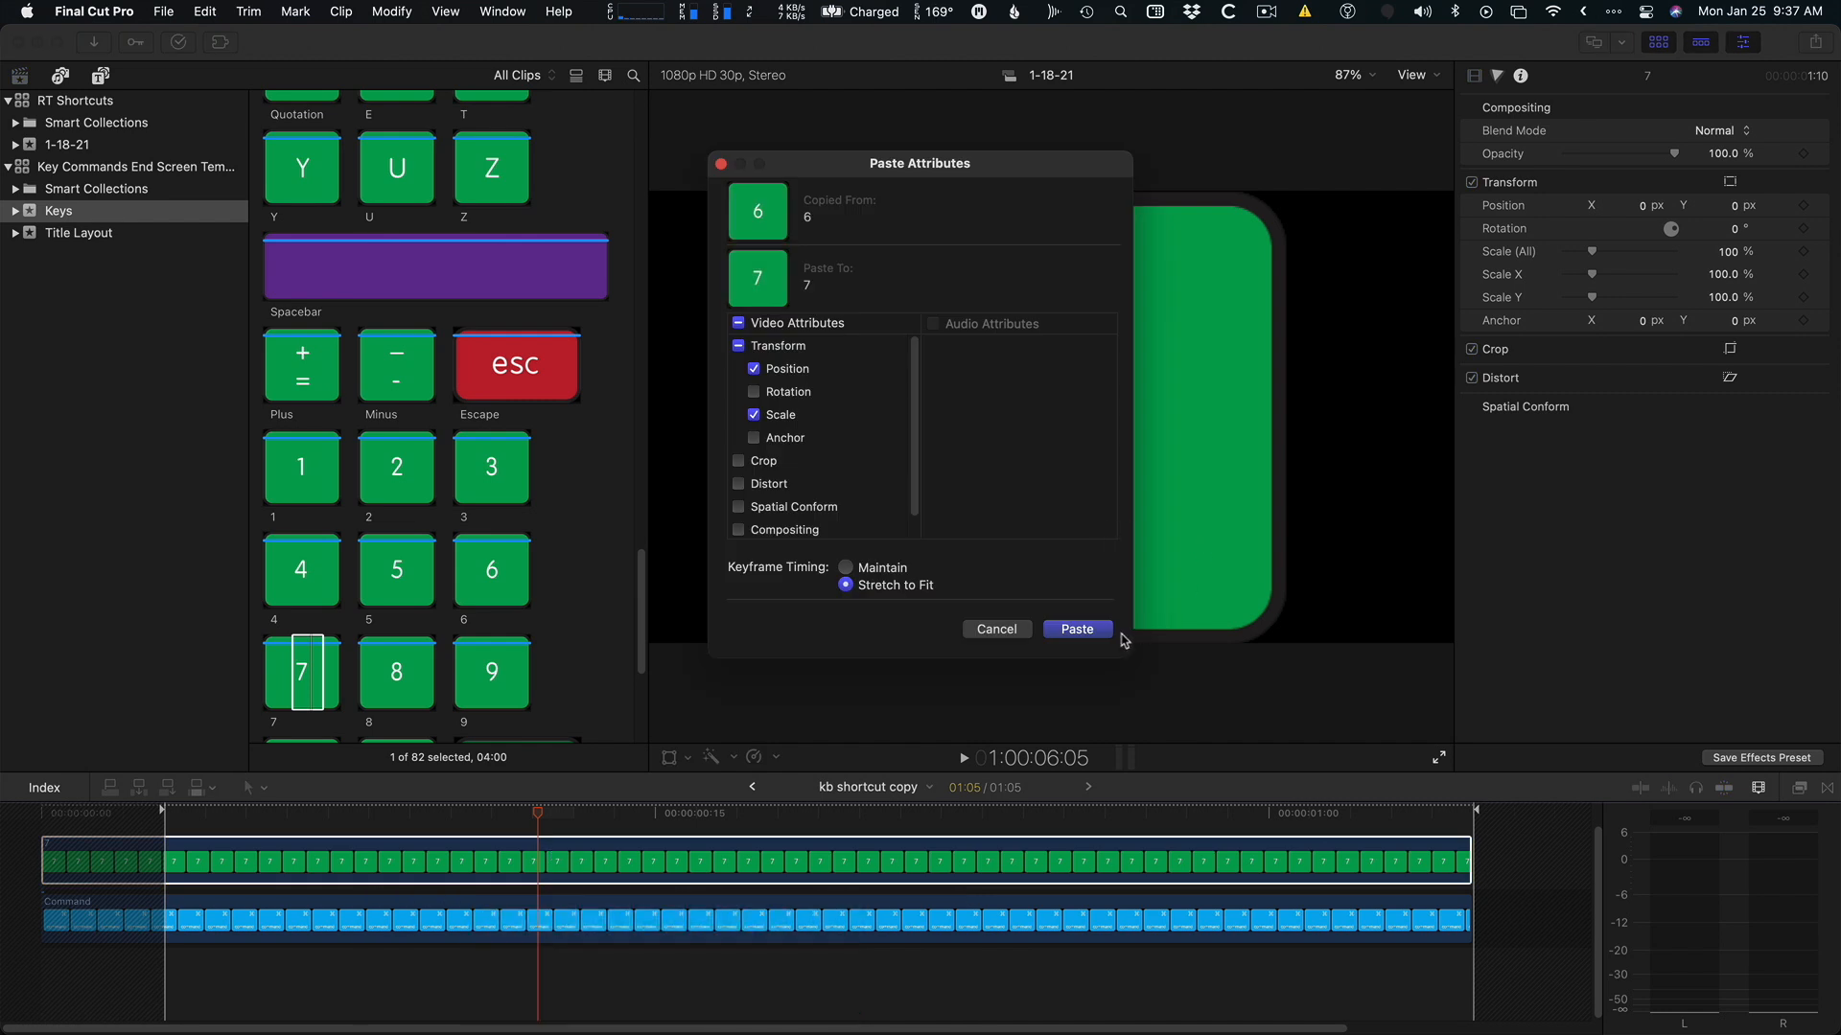
click(1076, 629)
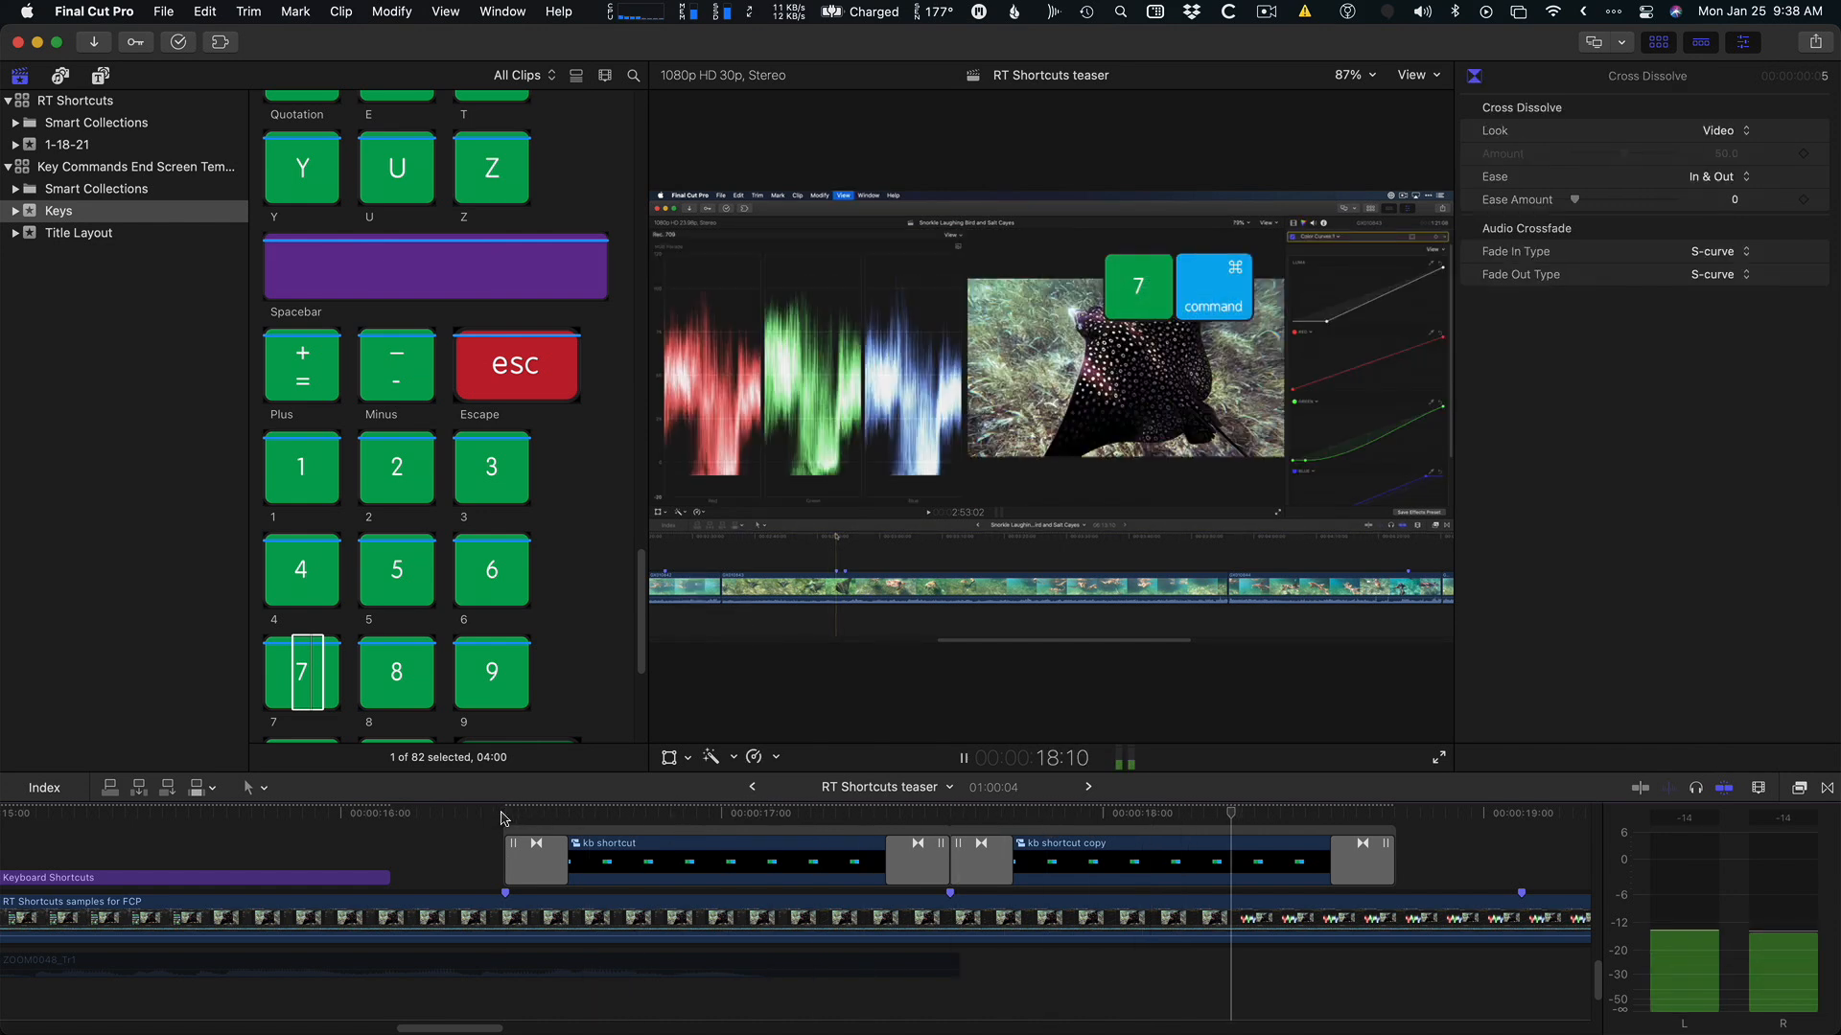
Back in the teaser timeline, select the Command+7 'kb shortcut copy' title clip.
click(1116, 813)
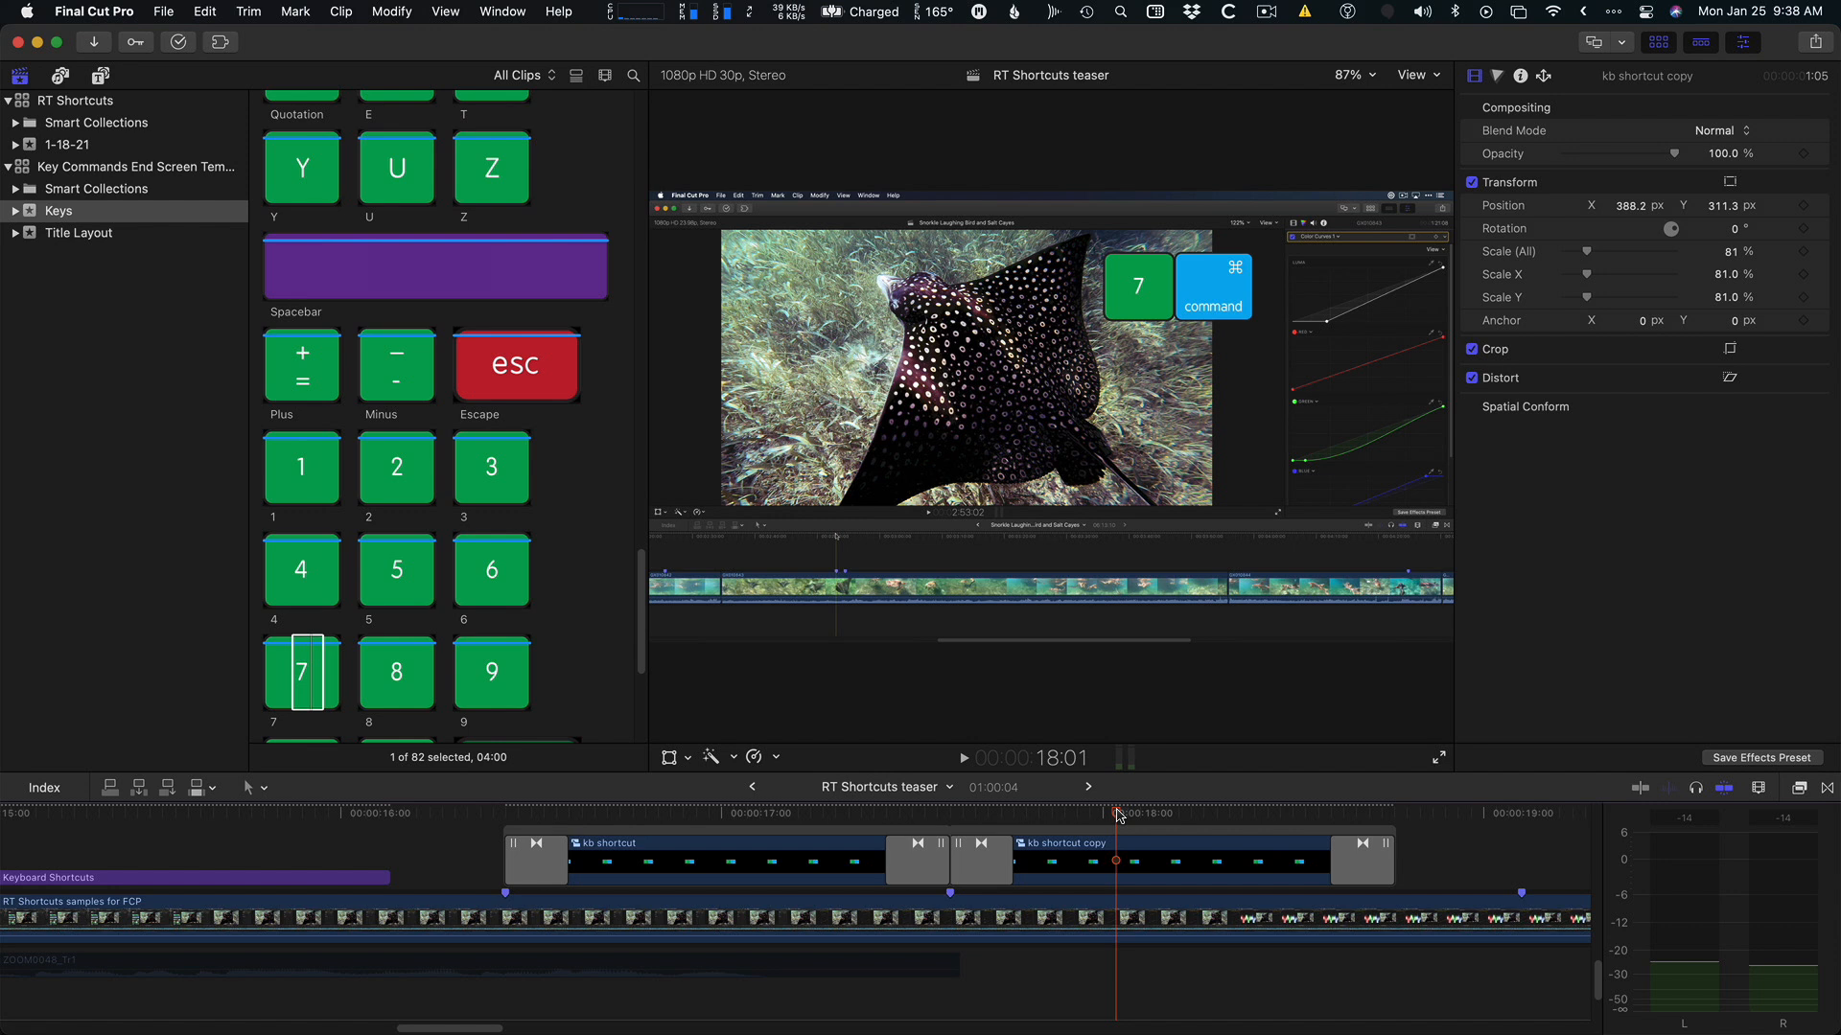
click(774, 857)
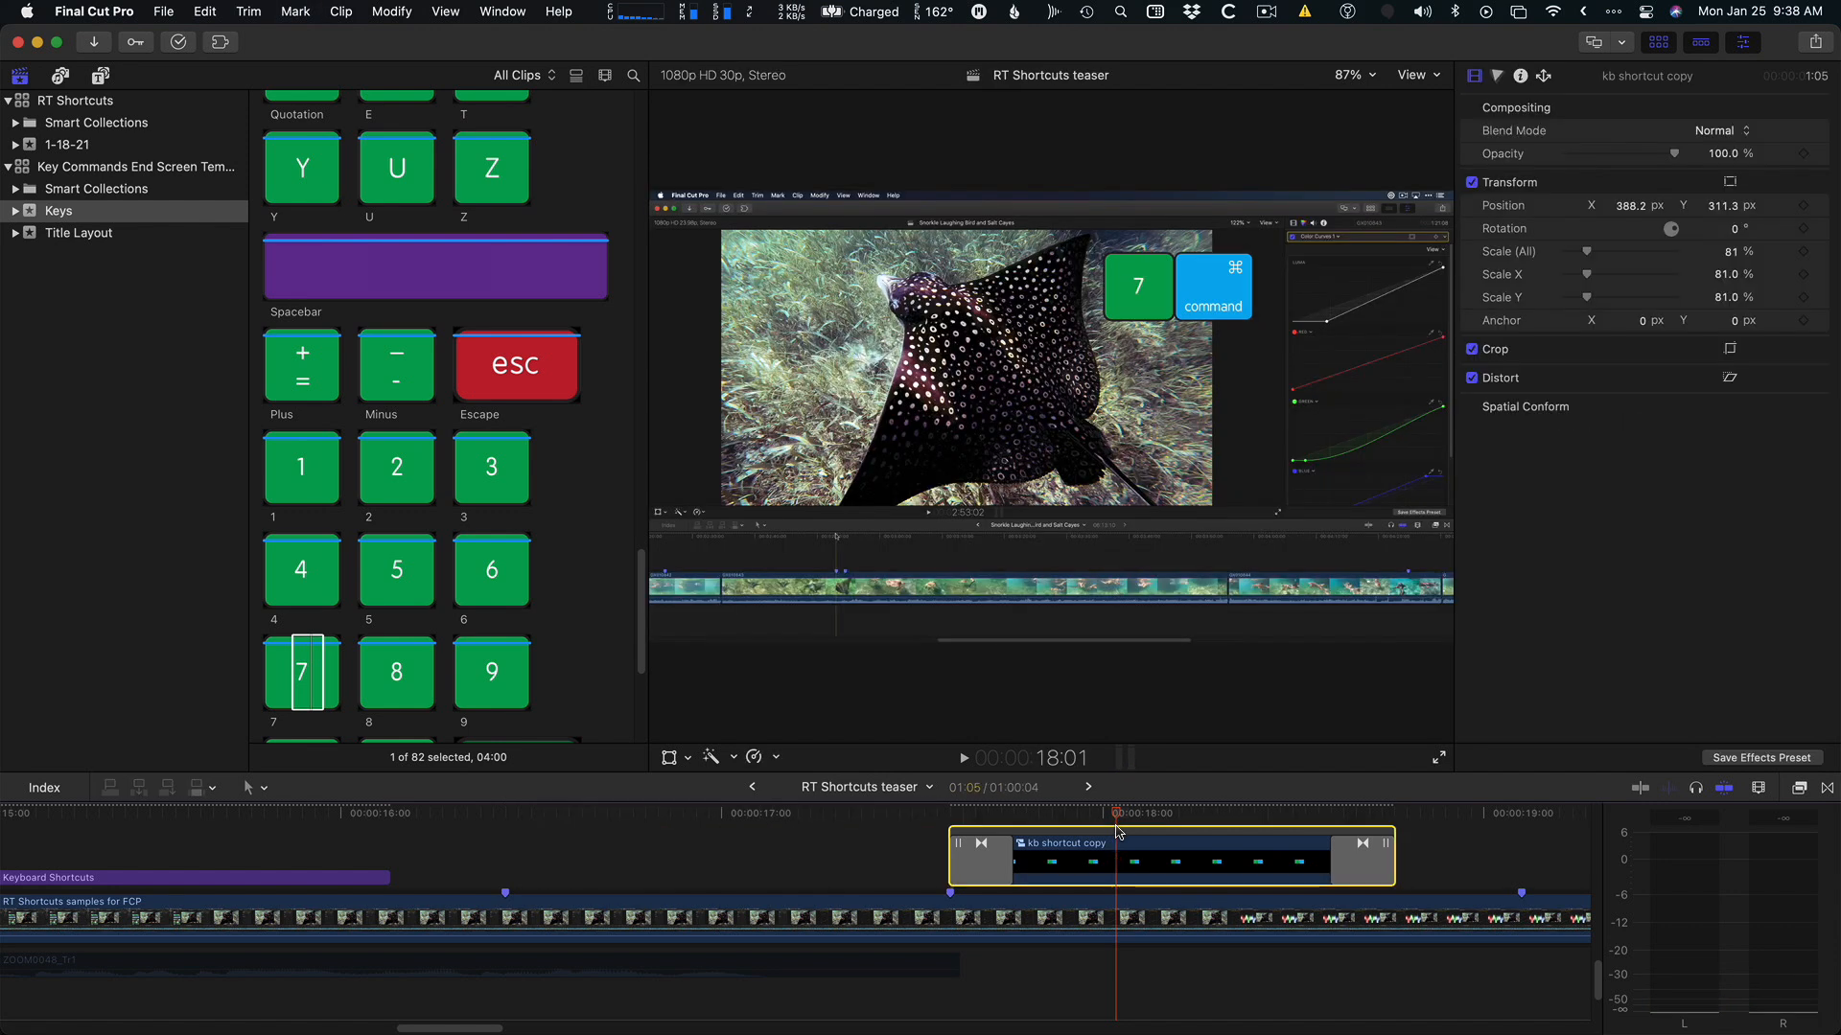
Move the playhead back to where the shortcut titles began.
click(504, 816)
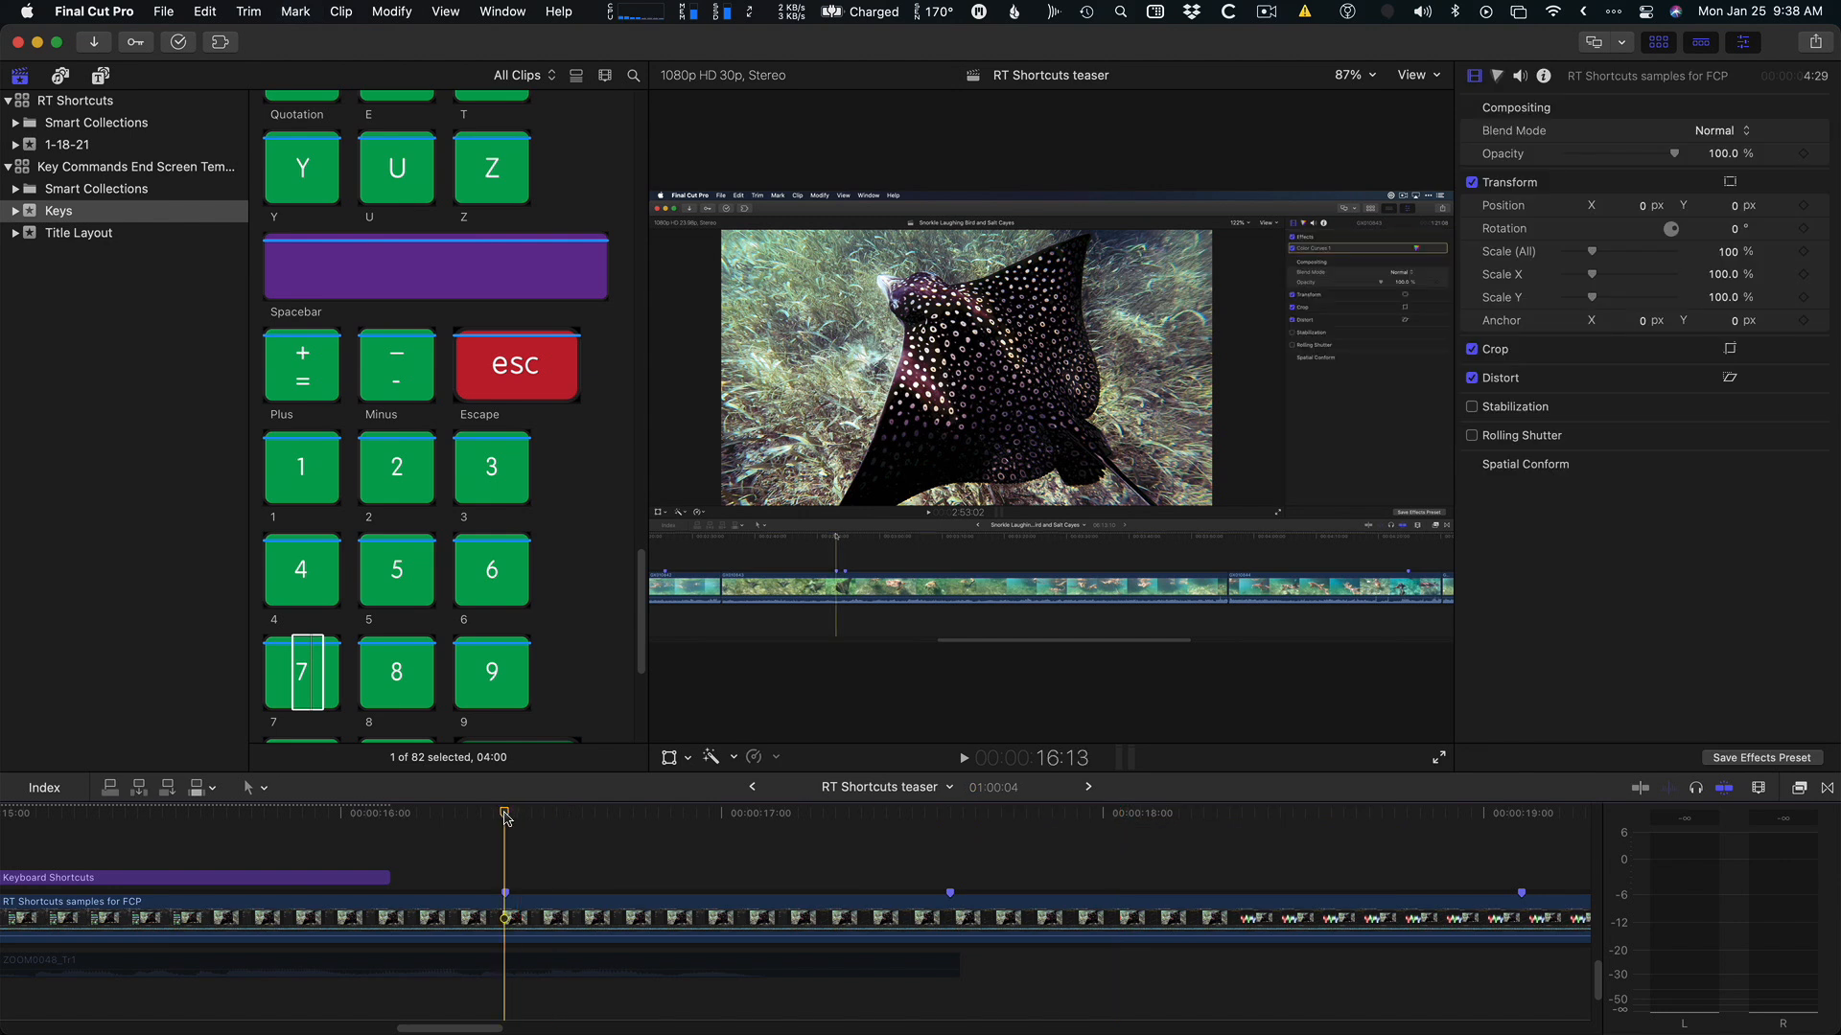
mouse_move(542, 415)
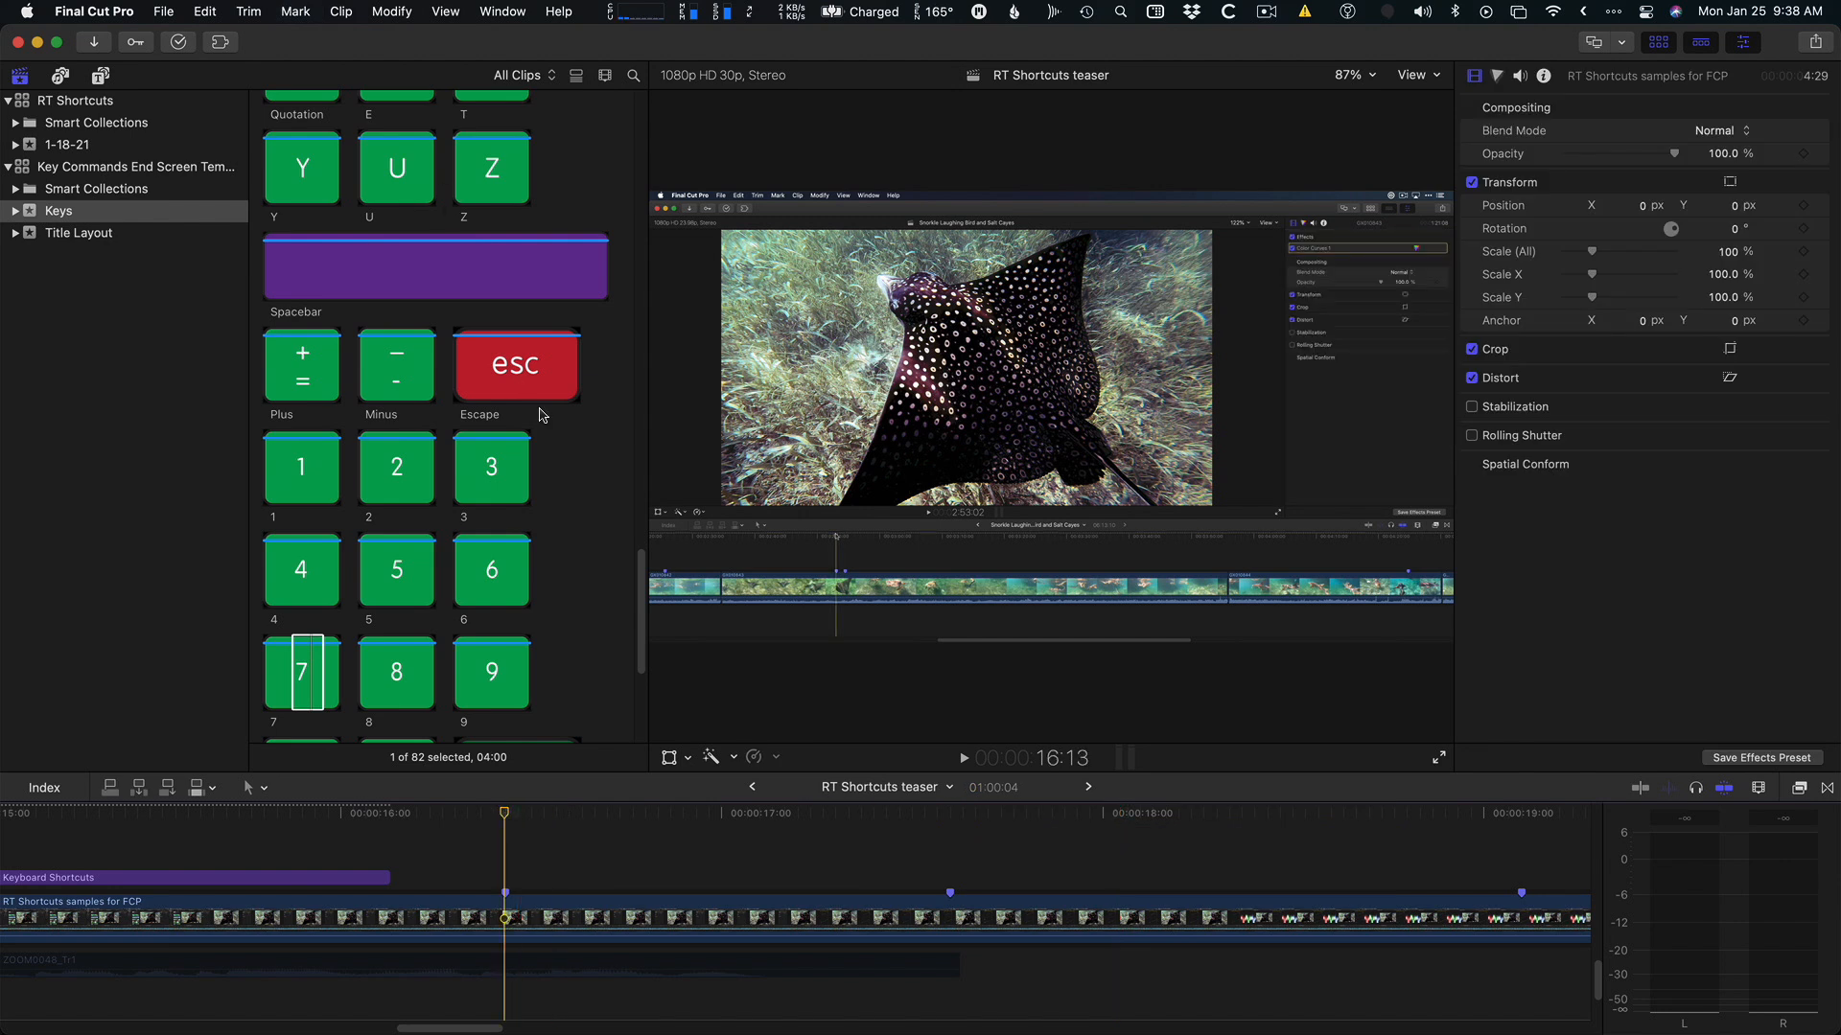
mouse_move(554, 480)
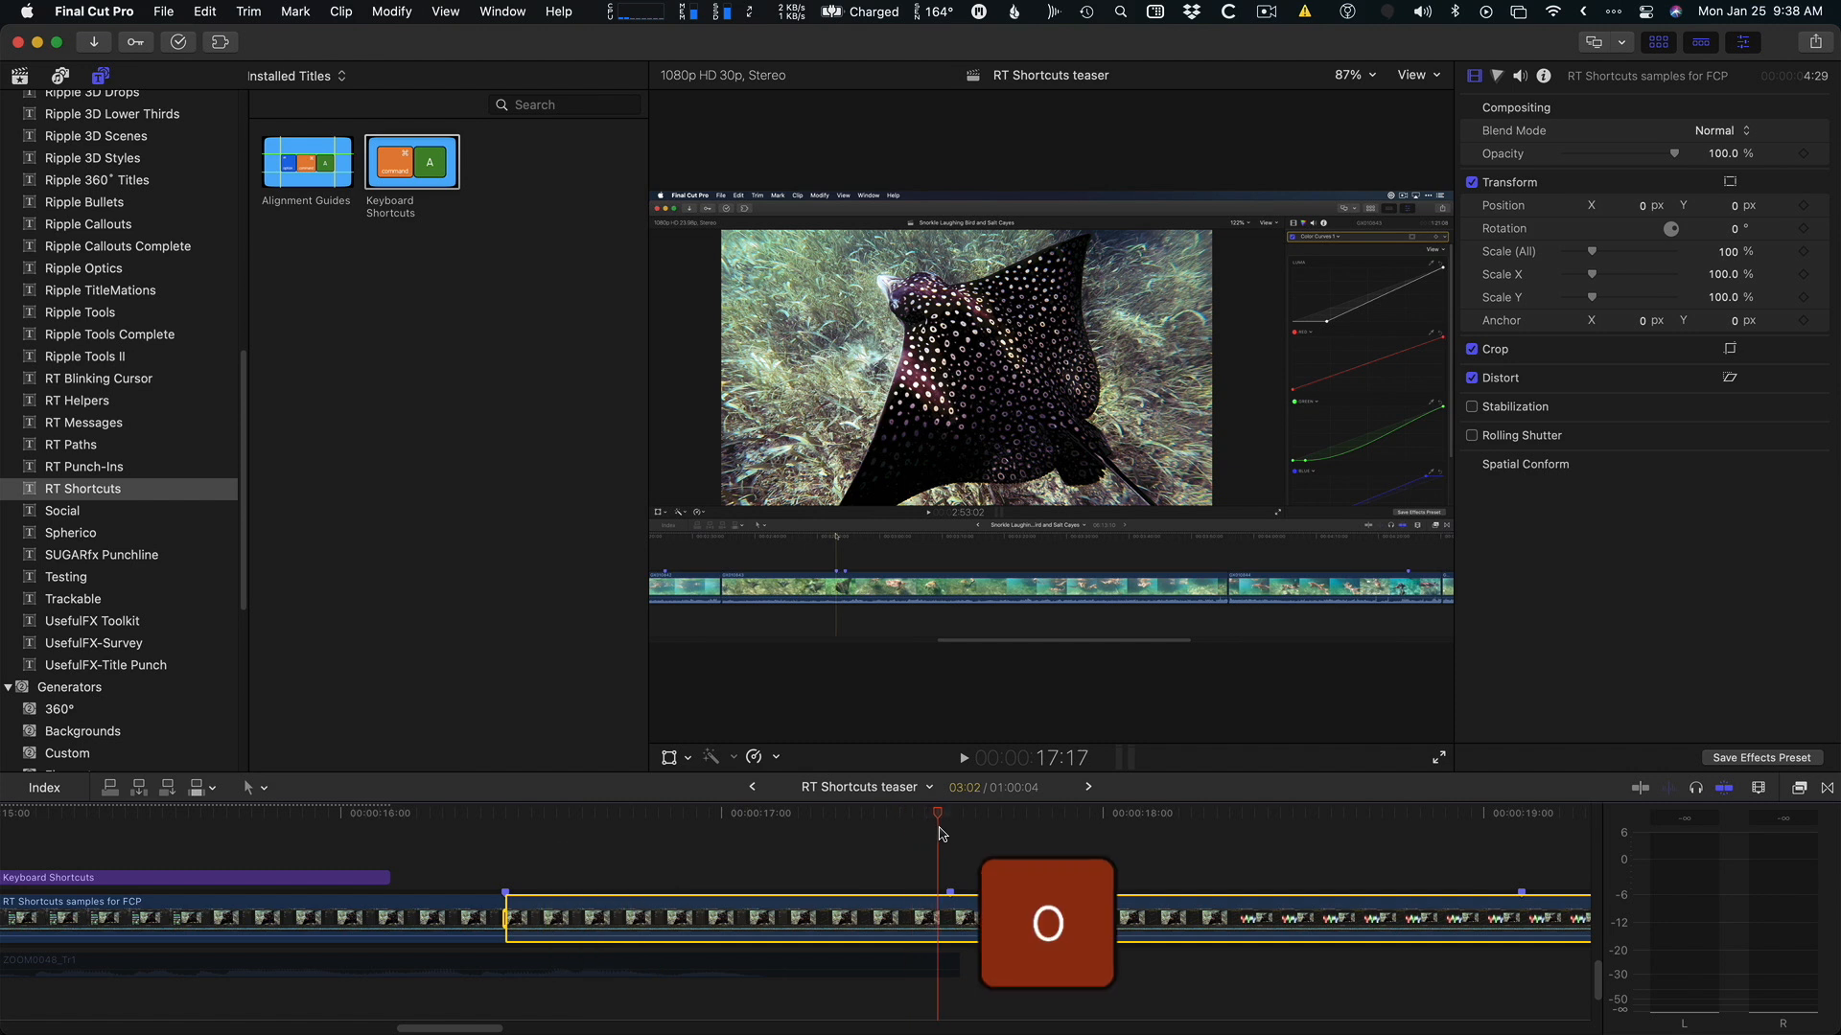
Connect the Keyboard Shortcuts title and set its main key to No Letter, Number 6.
key(q)
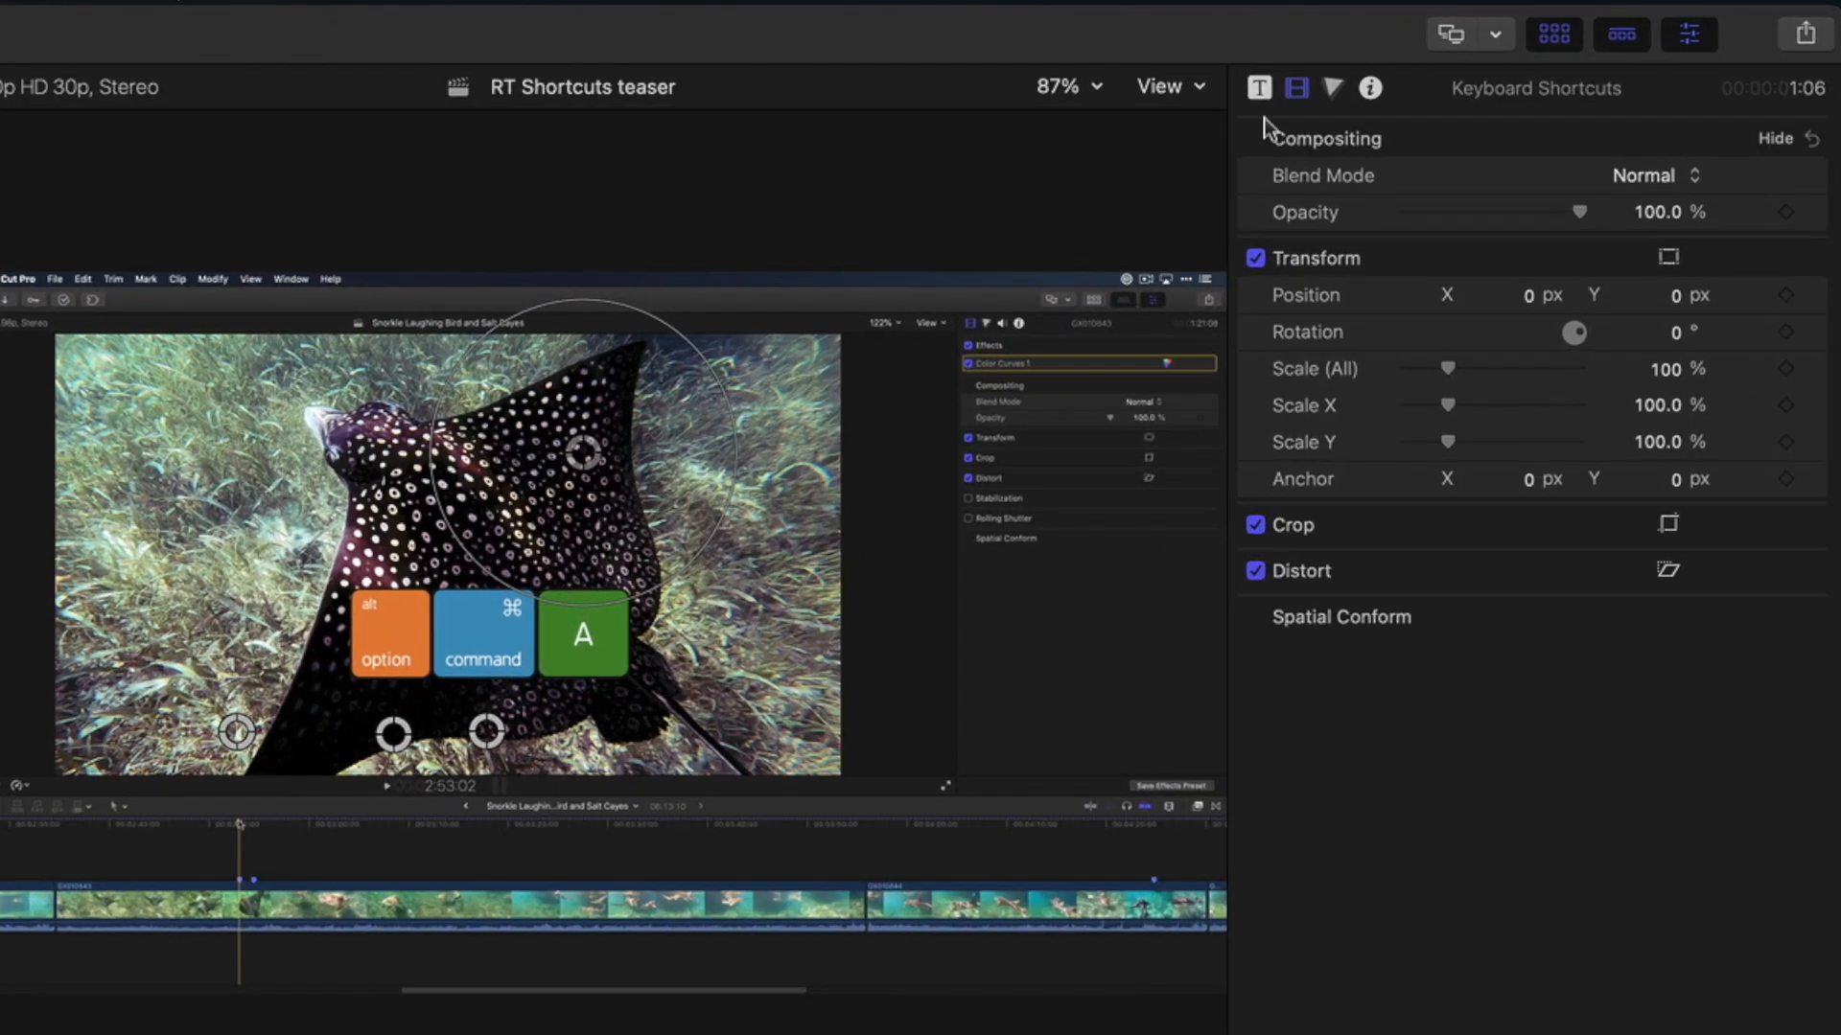
click(1258, 89)
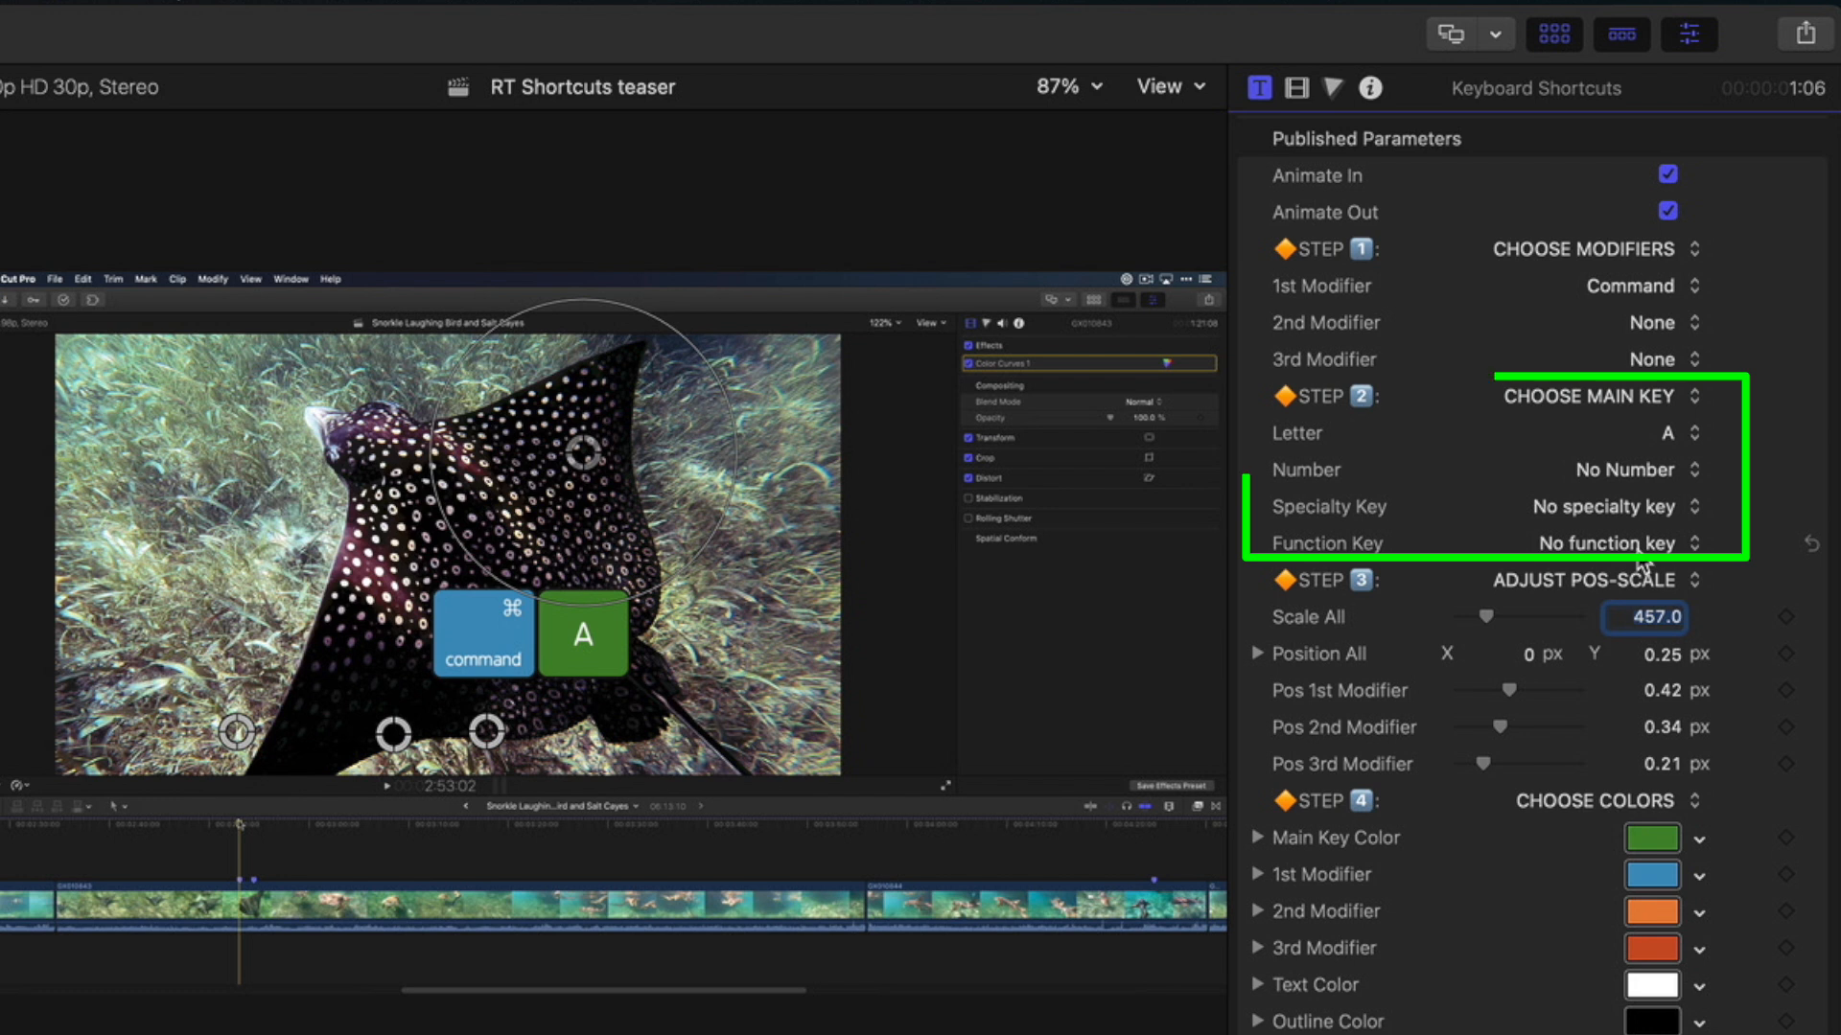
click(1676, 433)
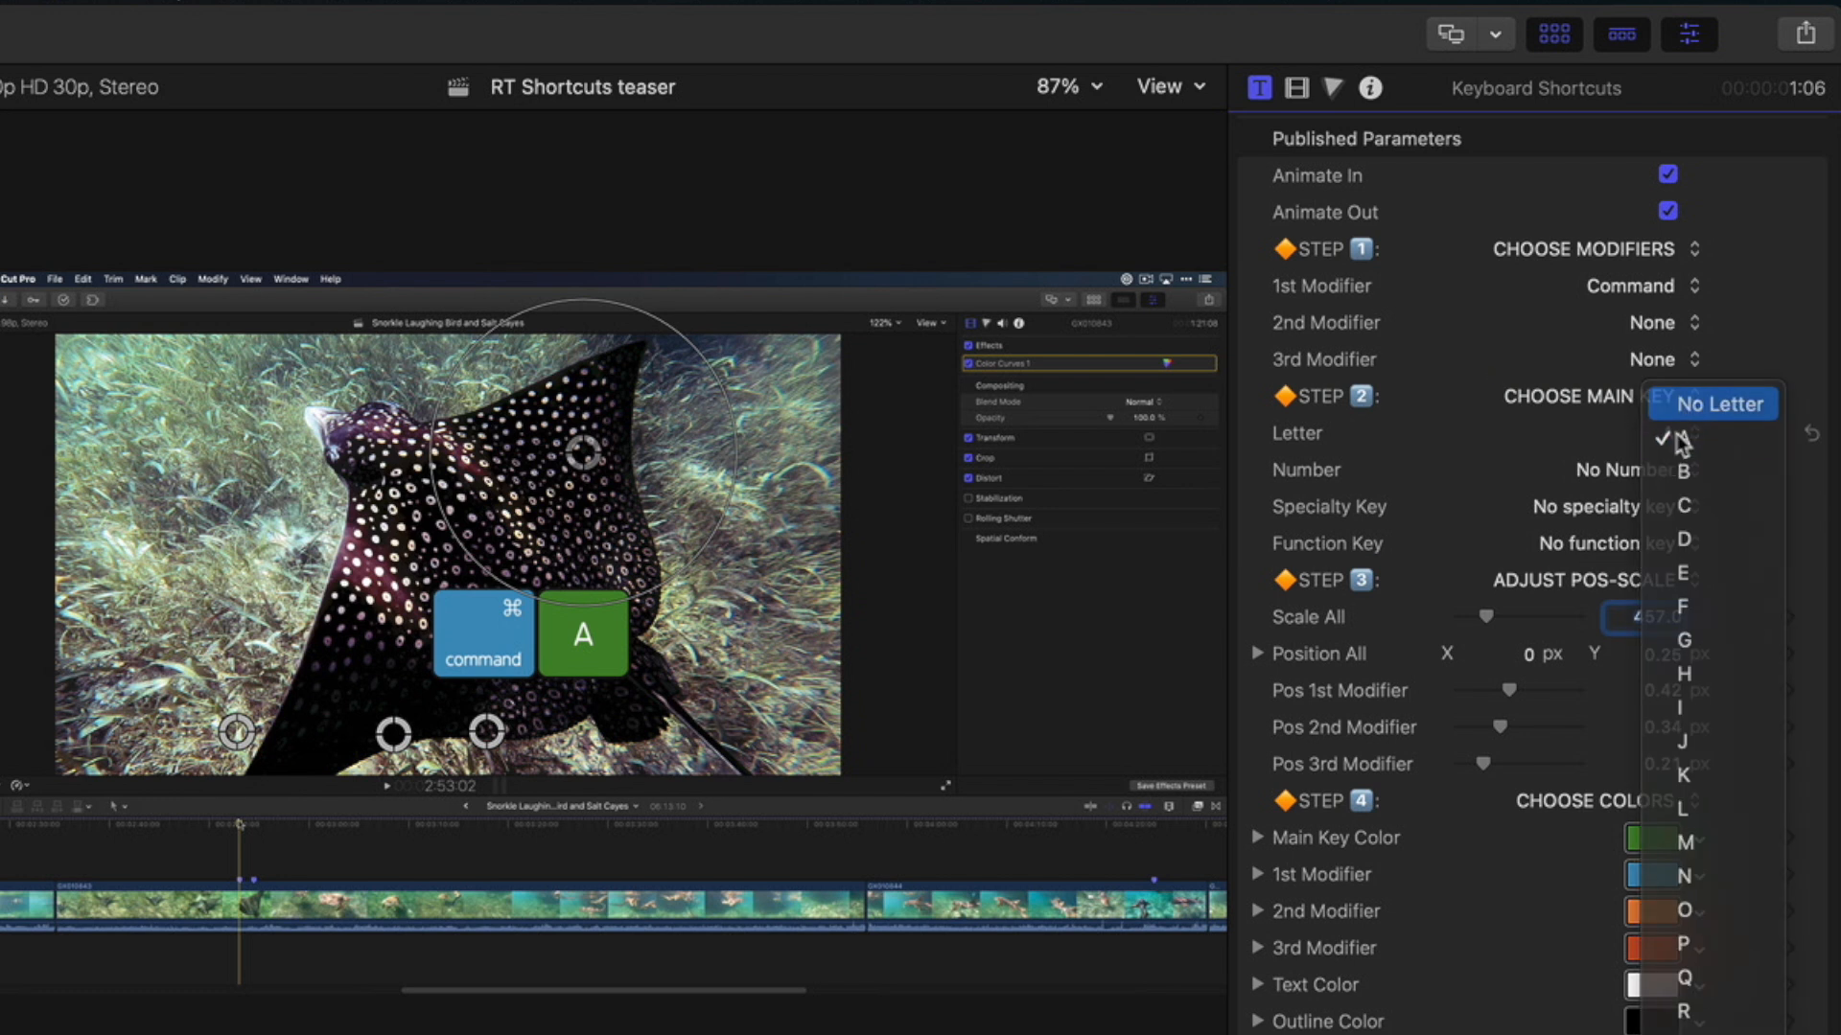
click(1643, 470)
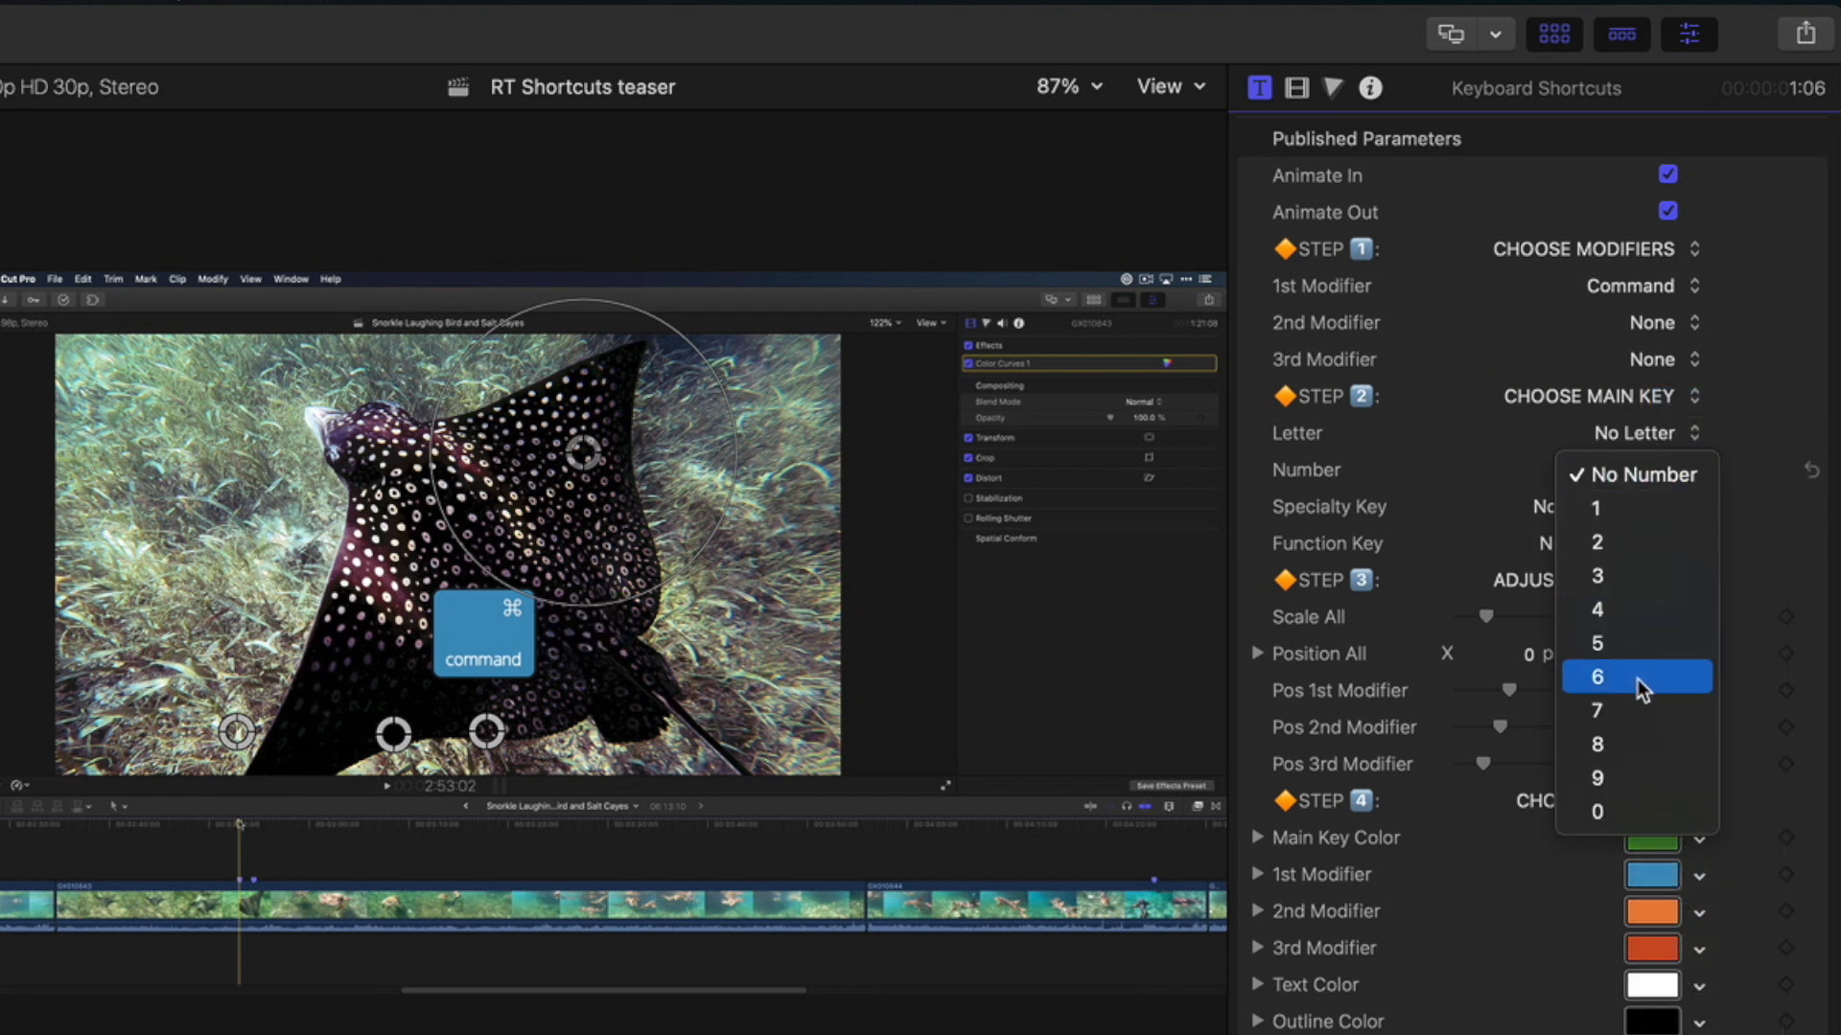
click(1597, 677)
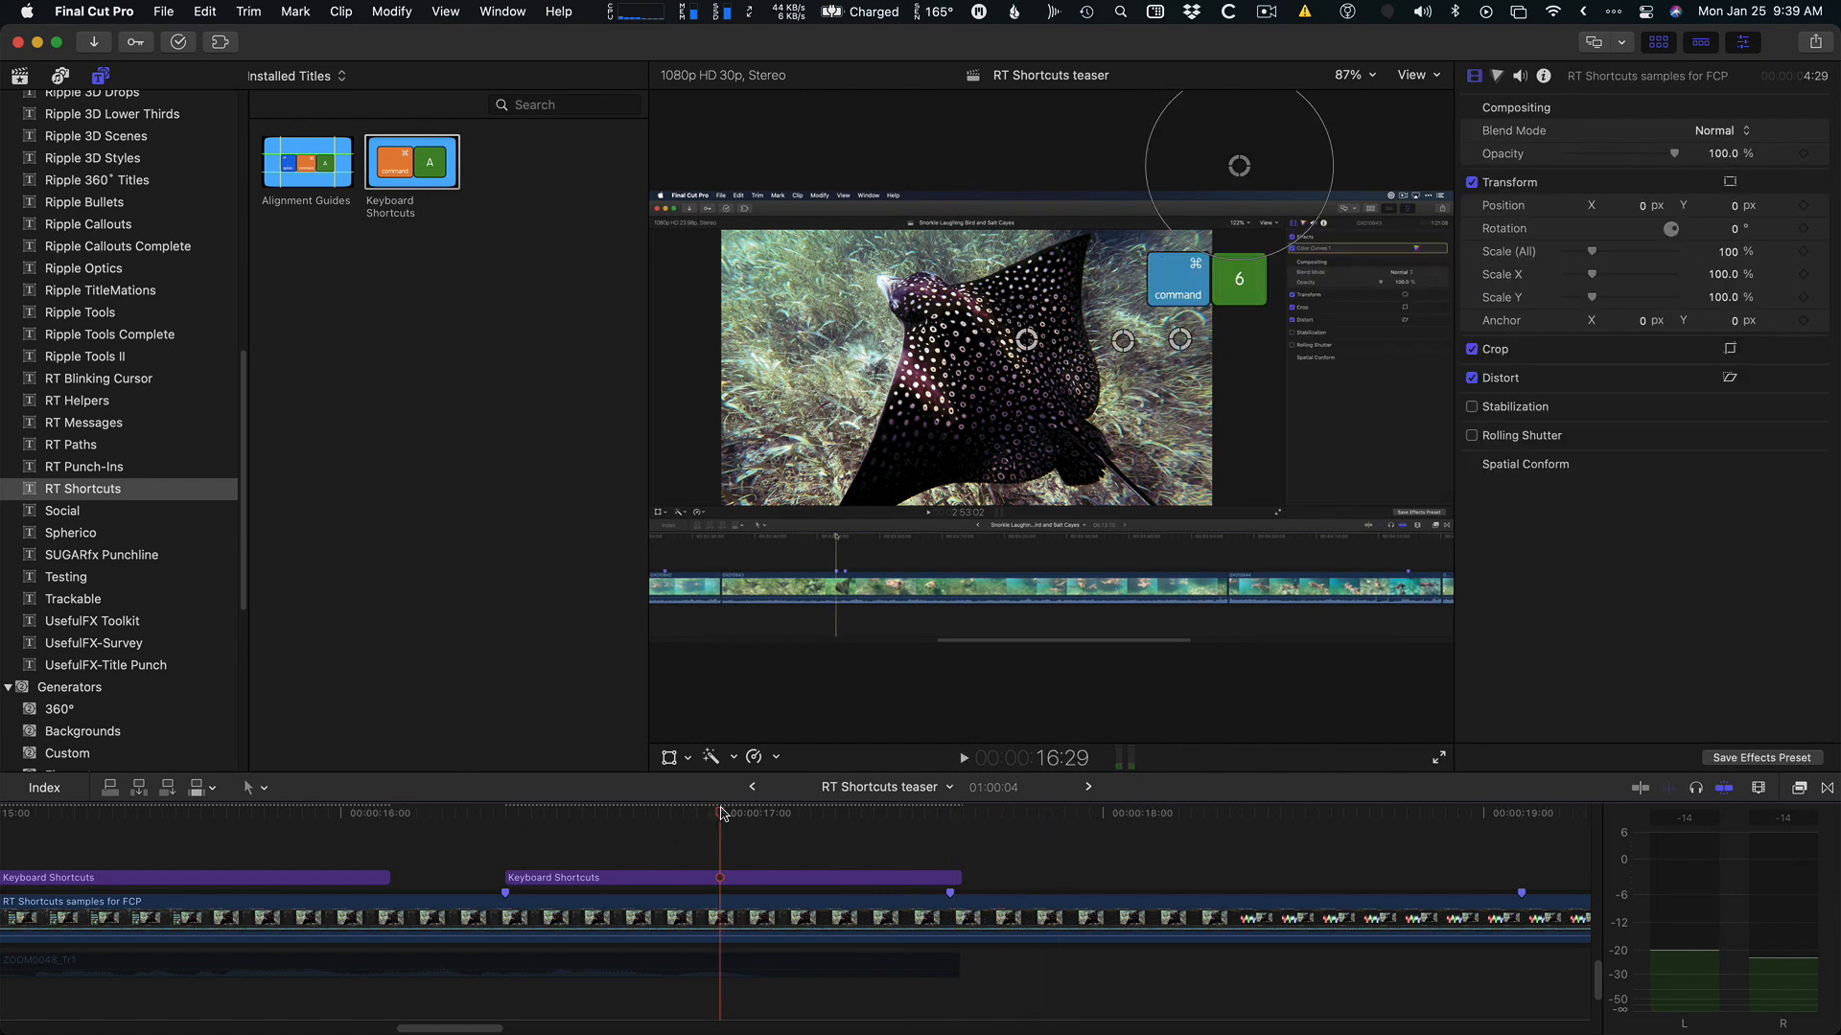
Duplicate the Keyboard Shortcuts title after the first and set its Number to 7.
click(598, 877)
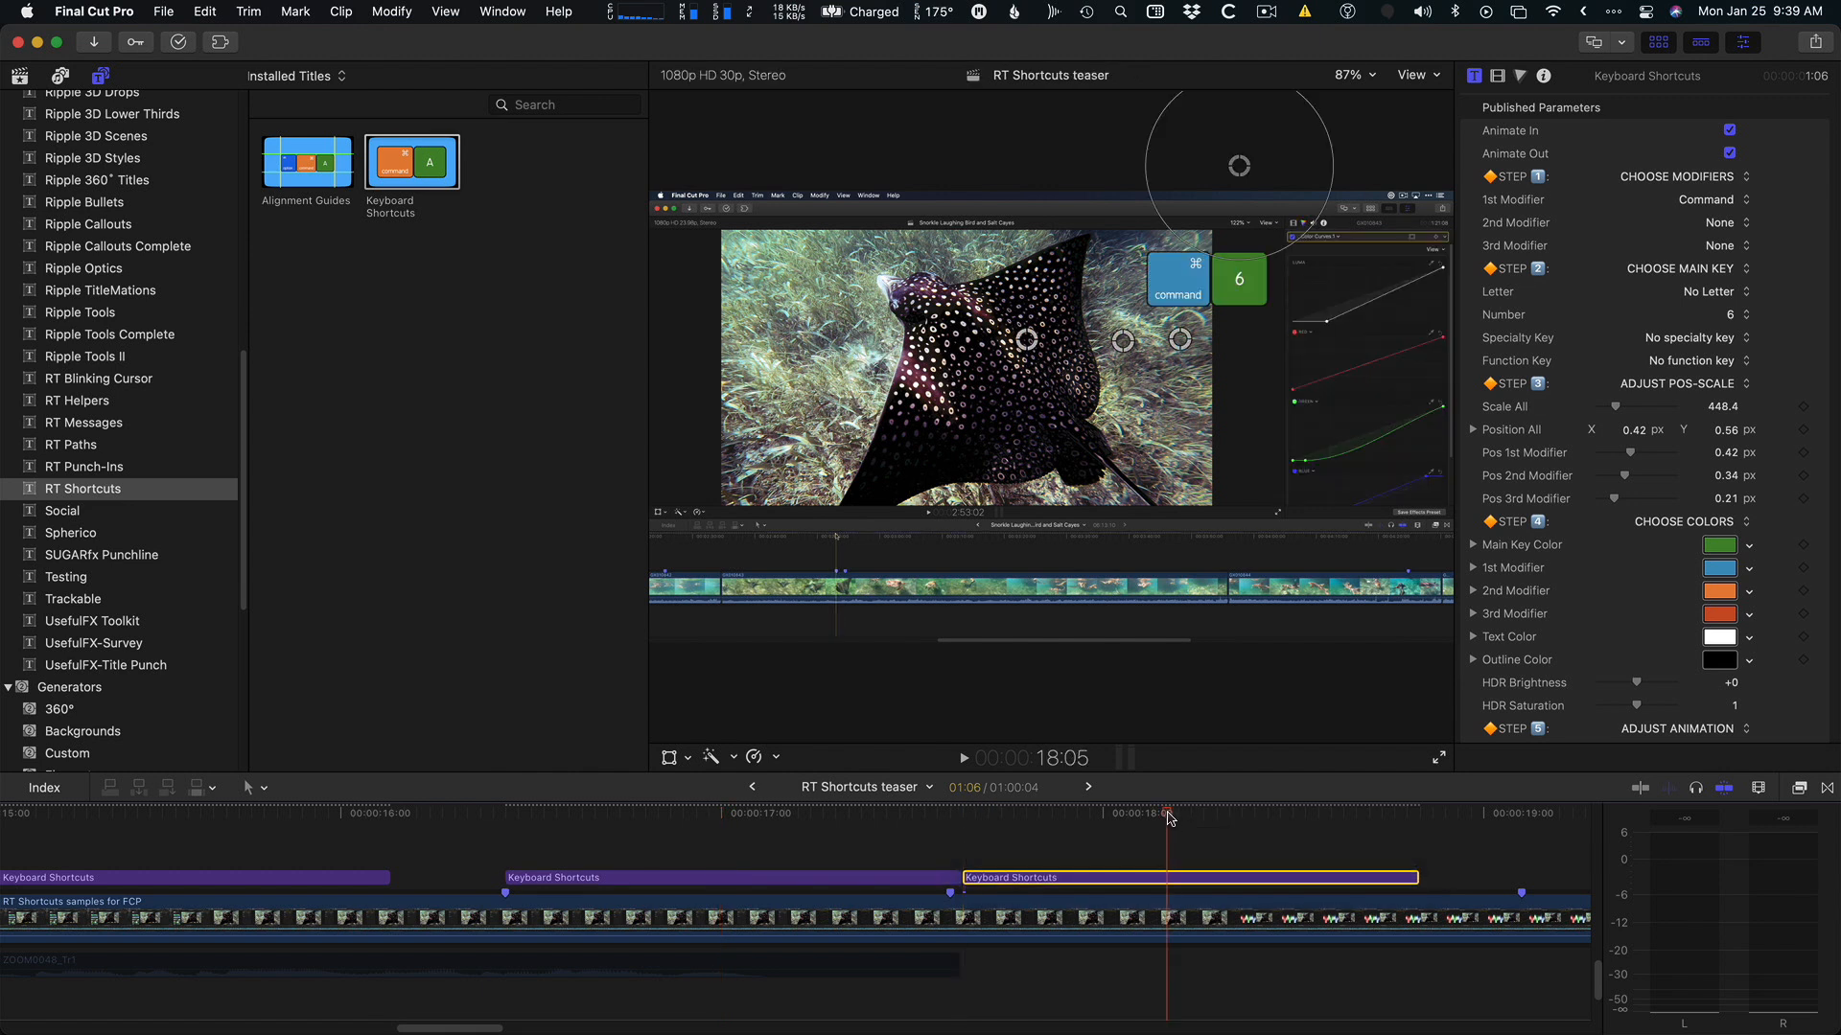
click(1737, 313)
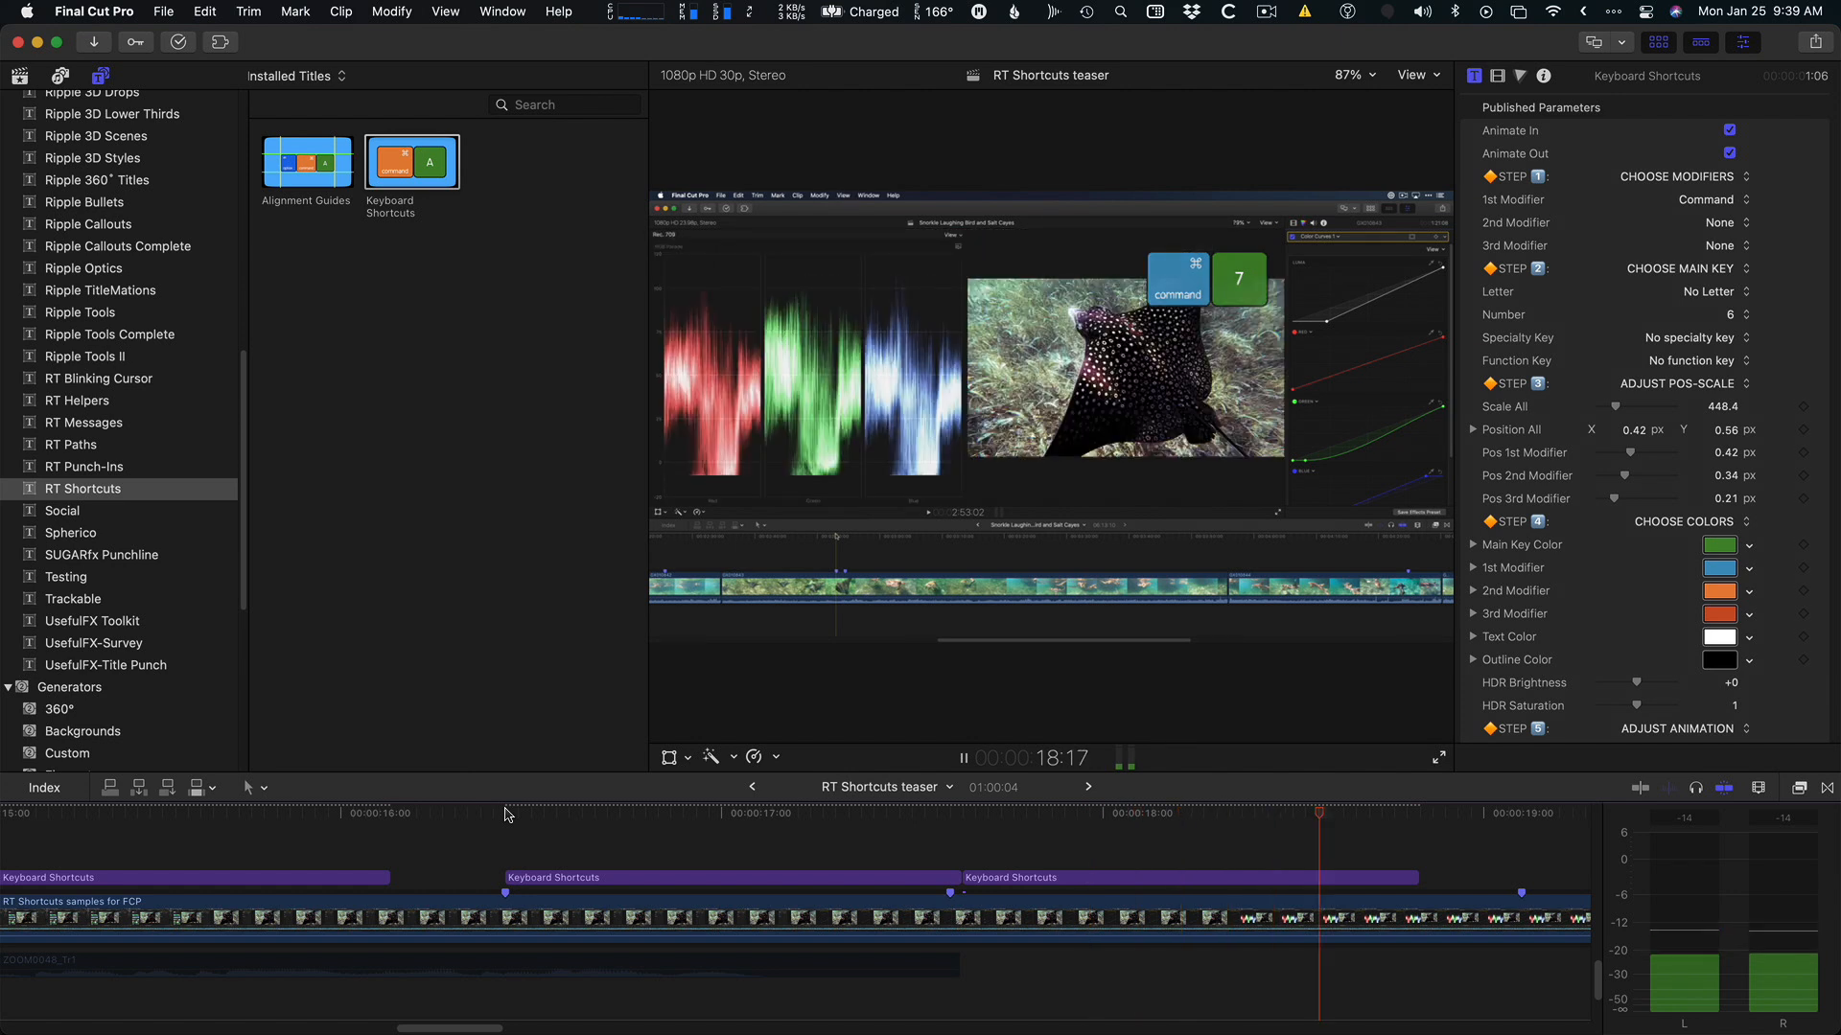
click(675, 813)
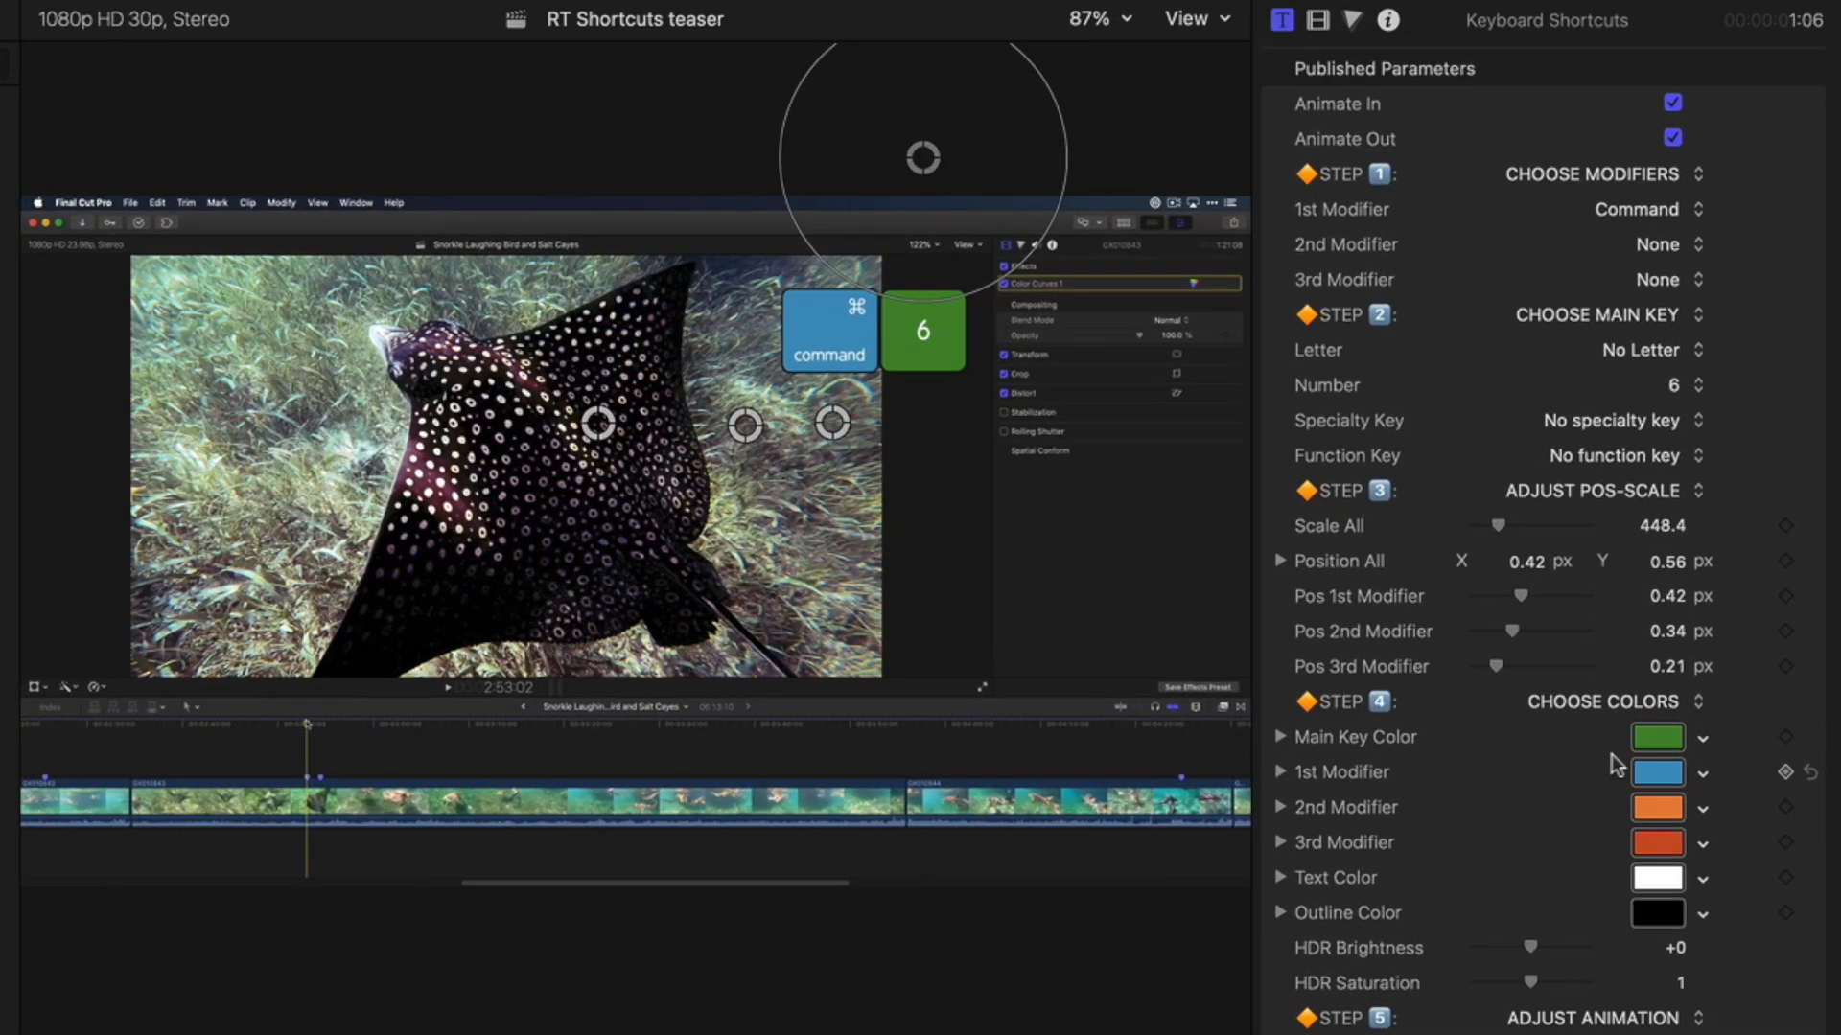
mouse_move(857, 359)
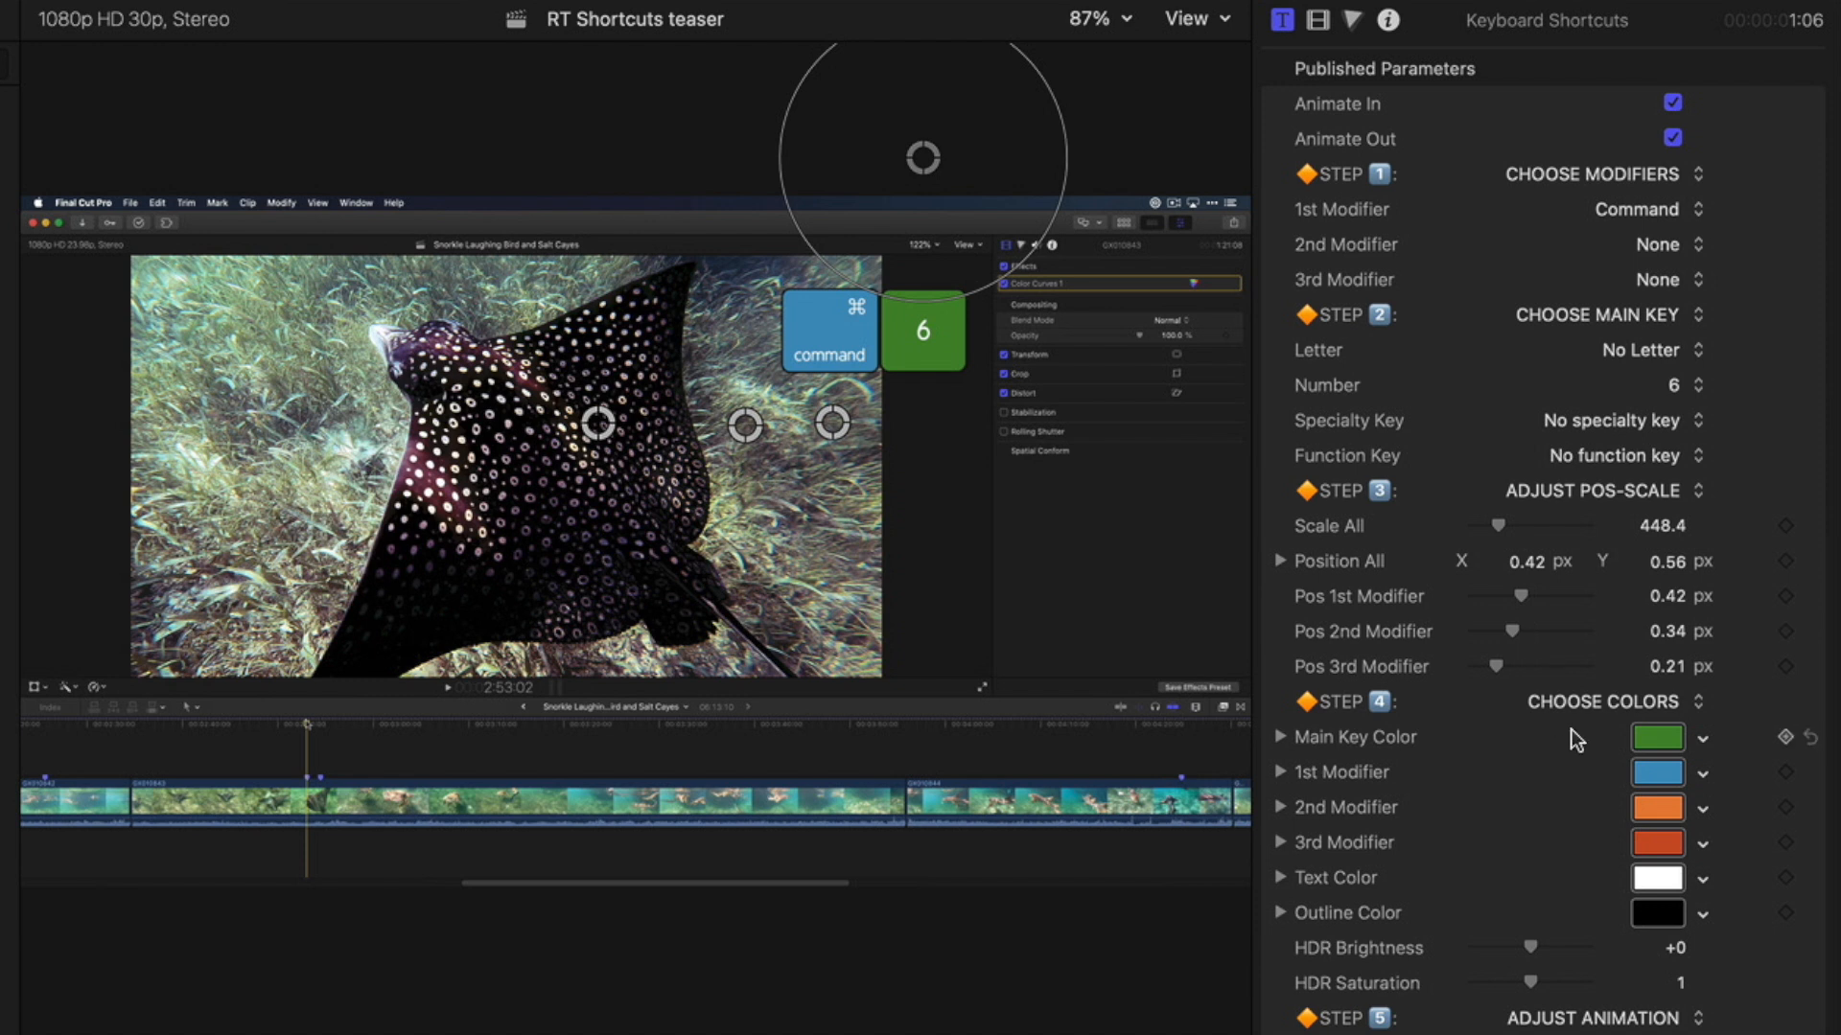
Recolour the Command key tile orange, trying a white outline then returning it to black.
click(1656, 772)
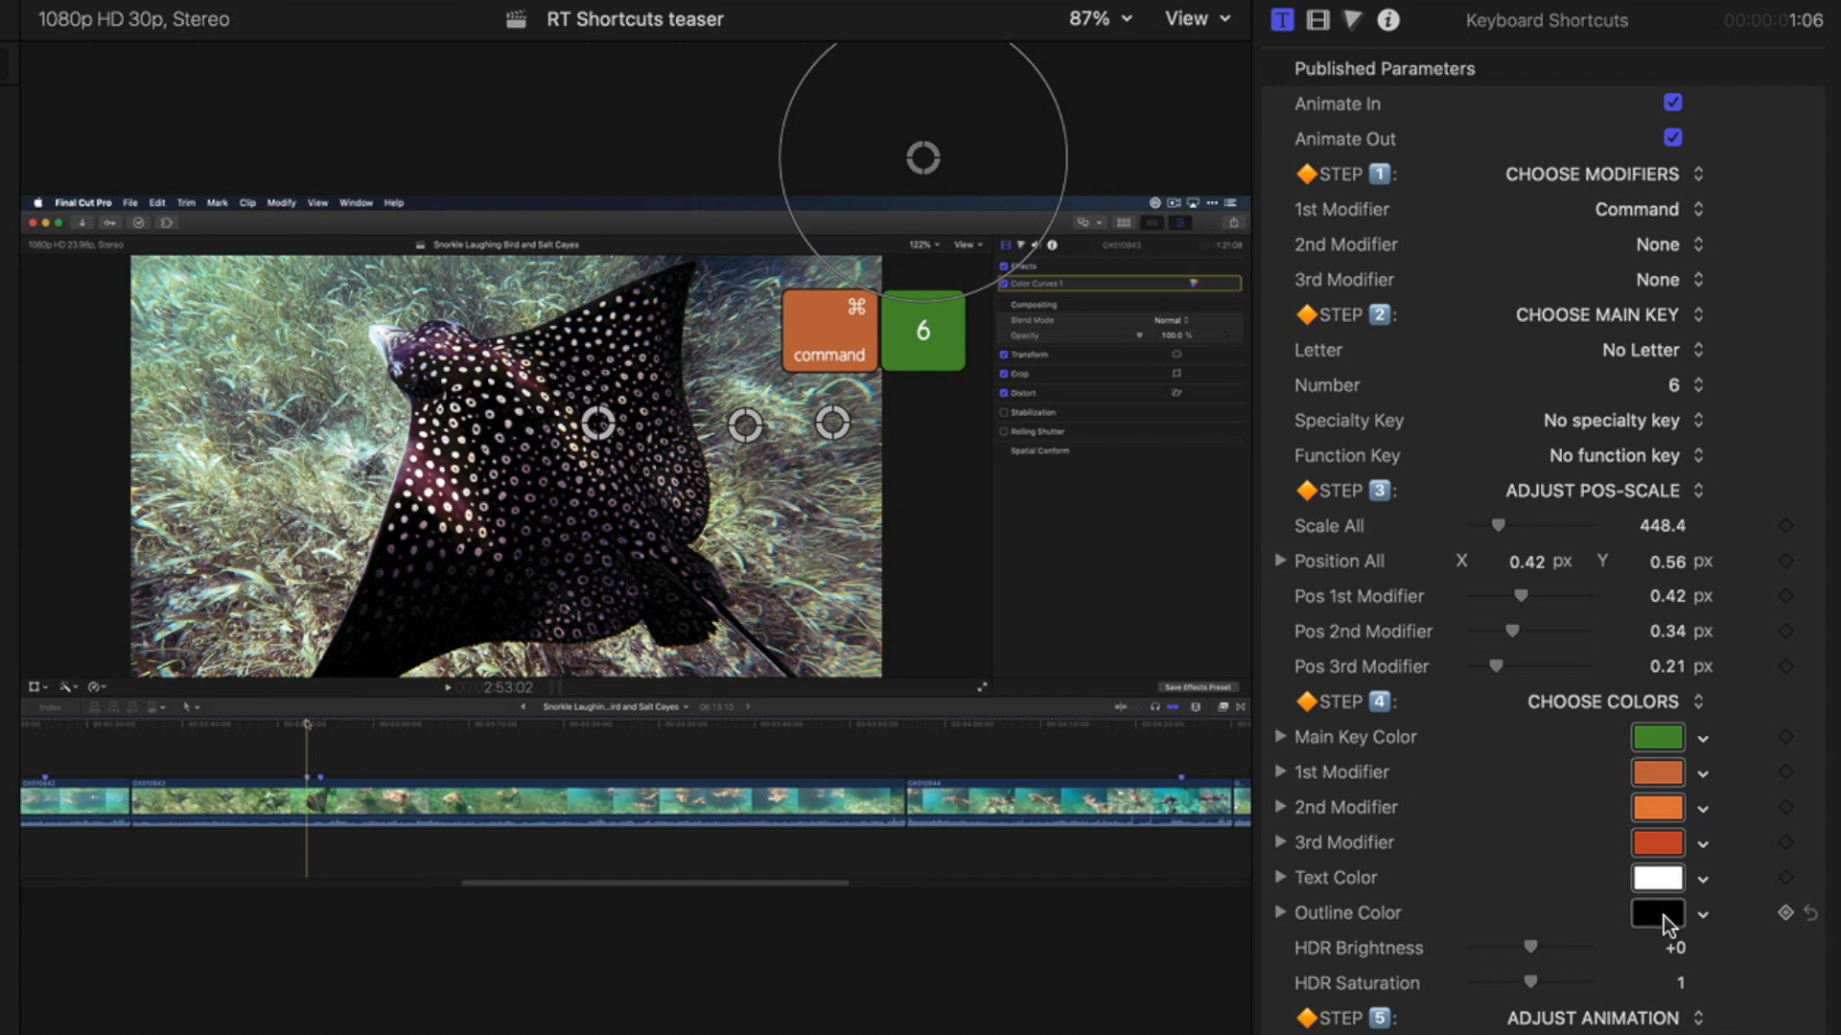
click(1656, 912)
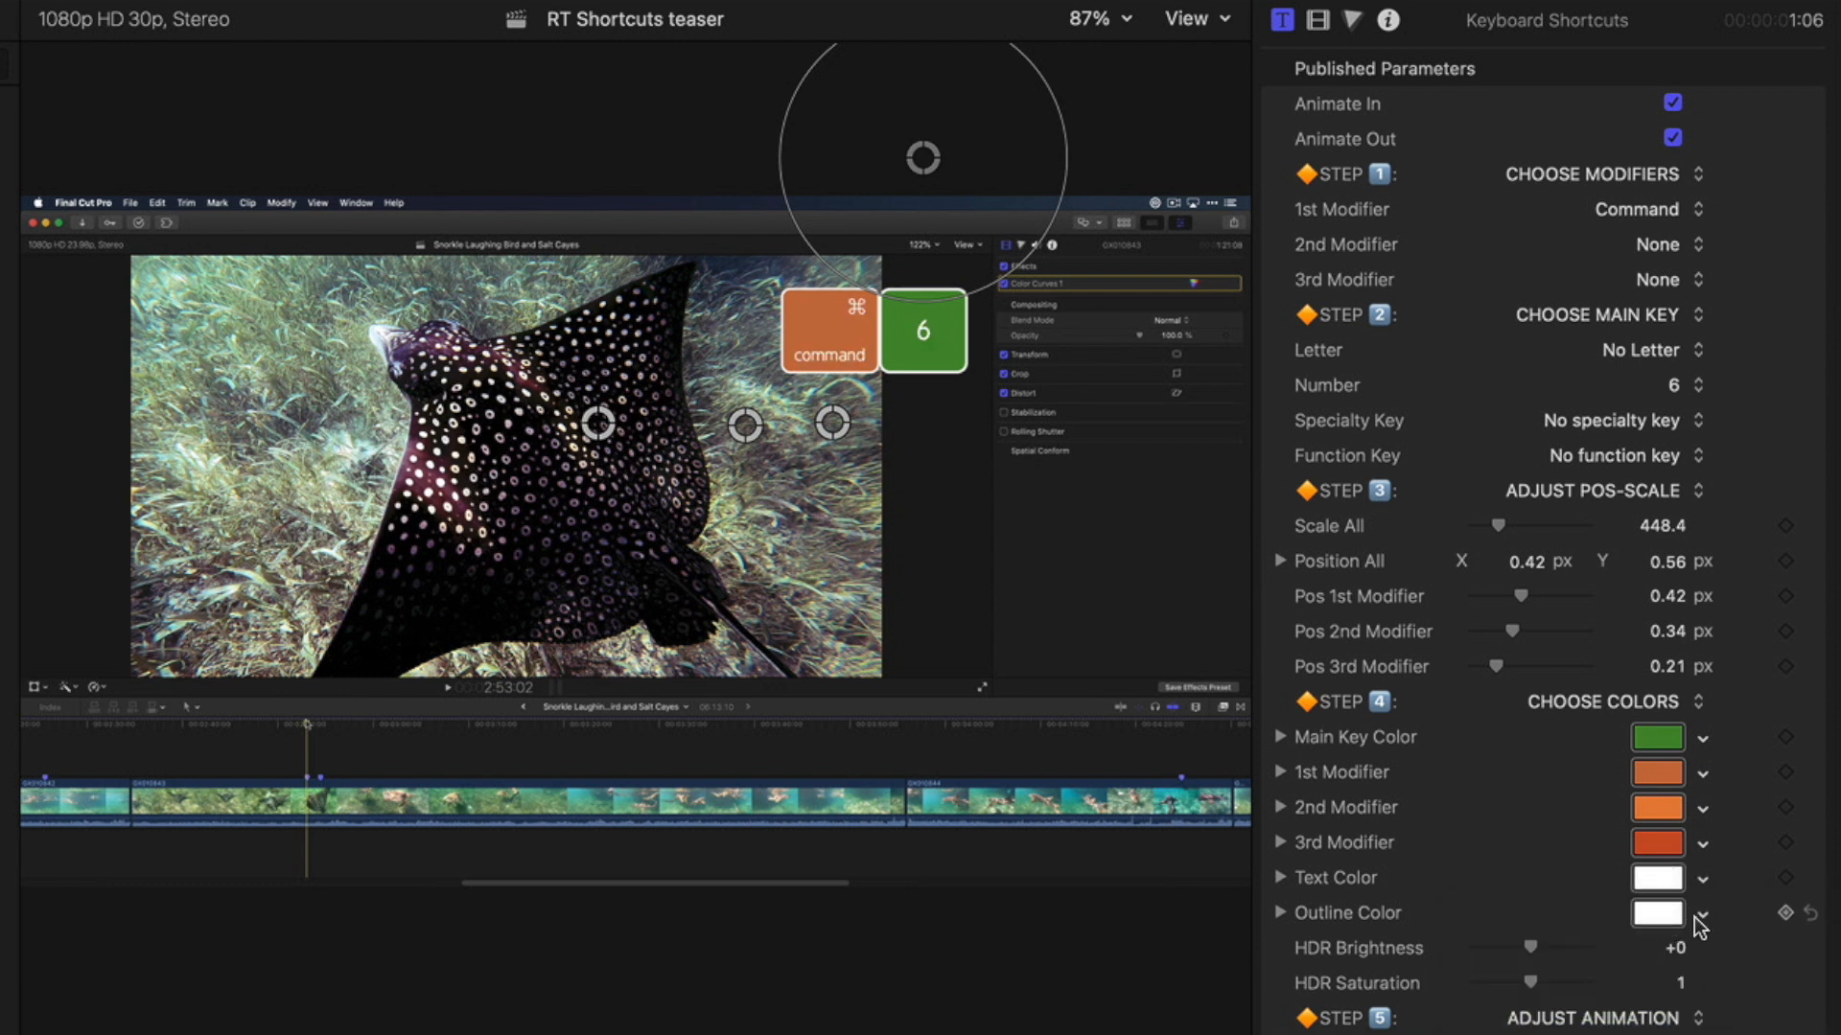
click(1656, 913)
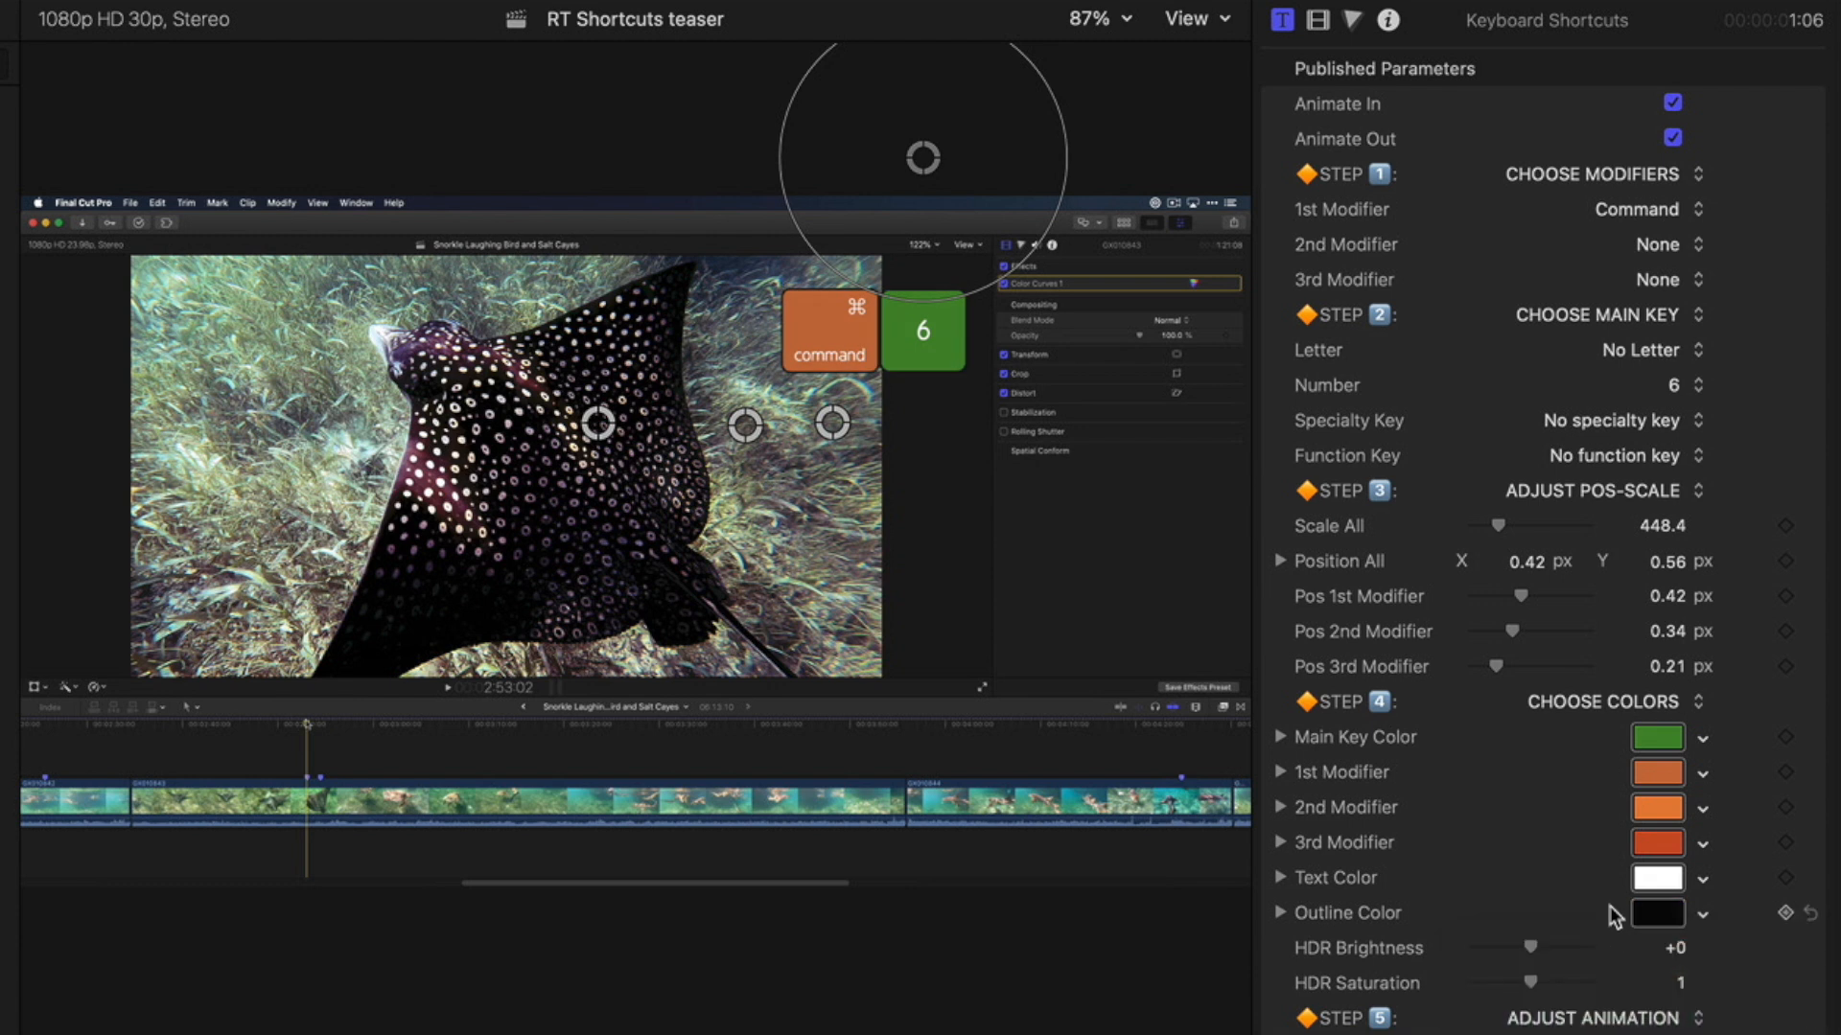
Enable the Pop In animation under Step 5 Adjust Animation.
scroll(down, 3)
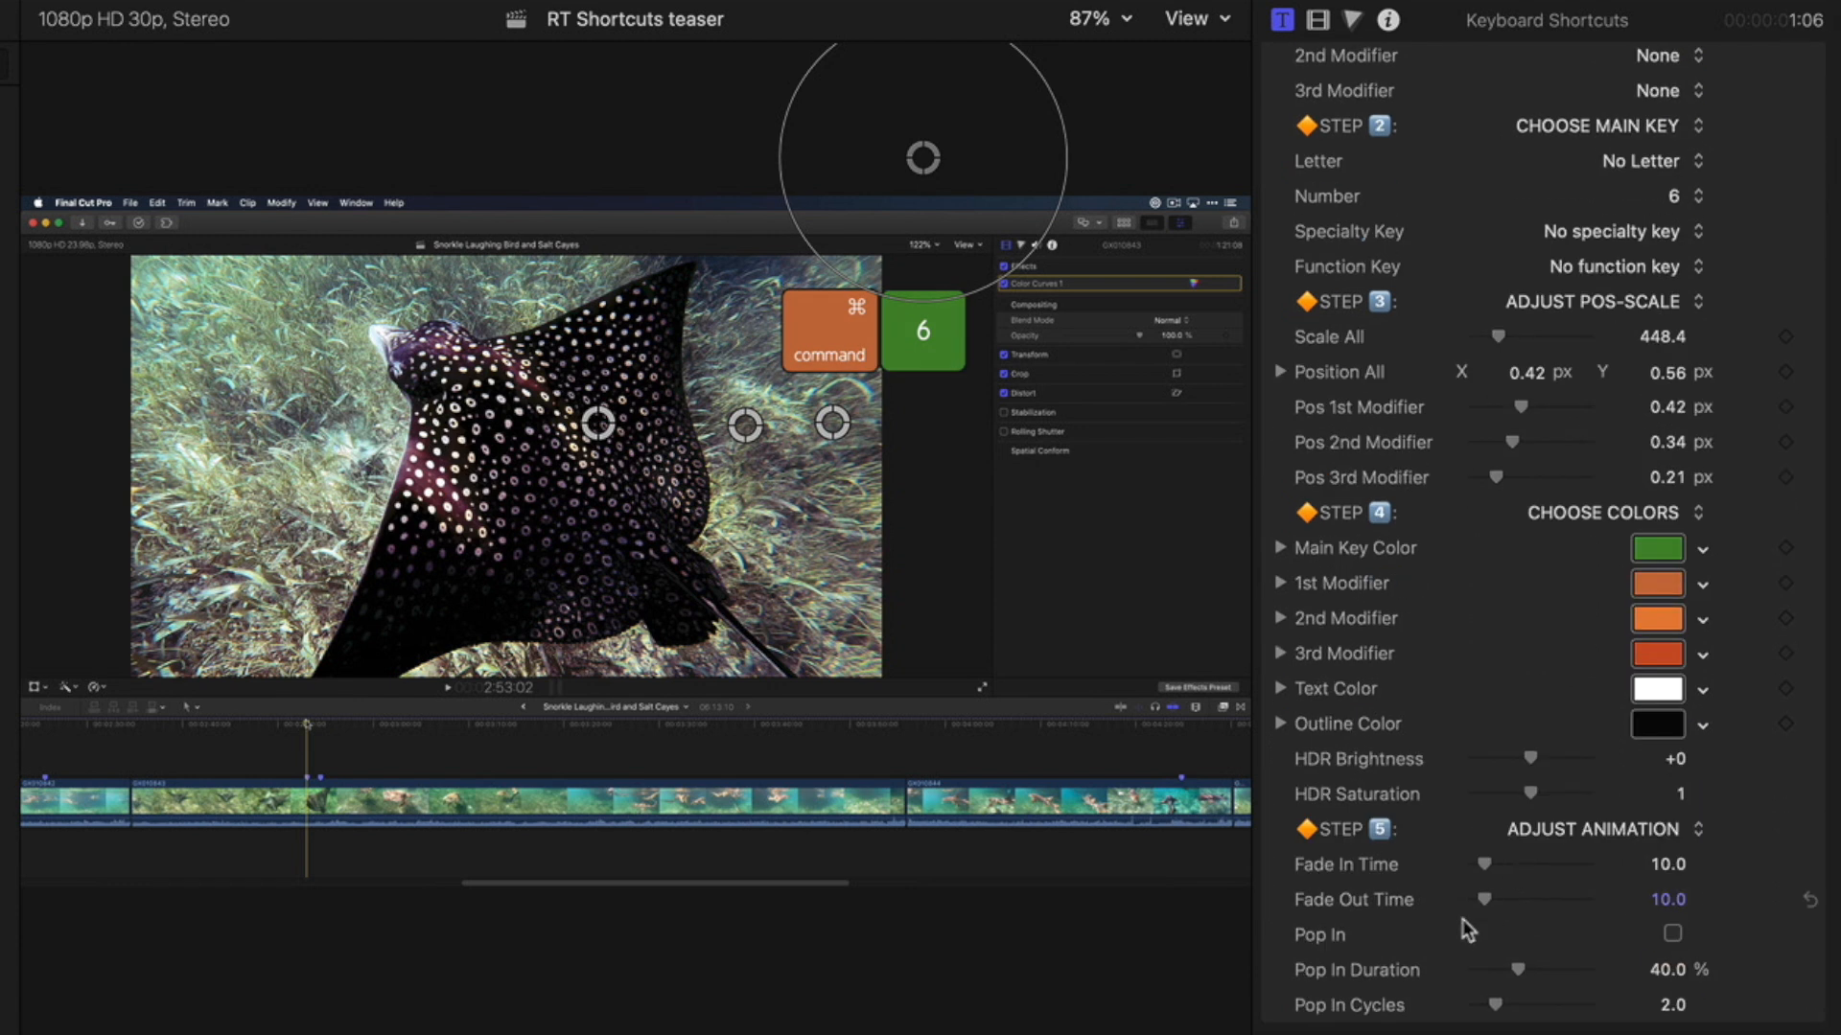
click(1670, 934)
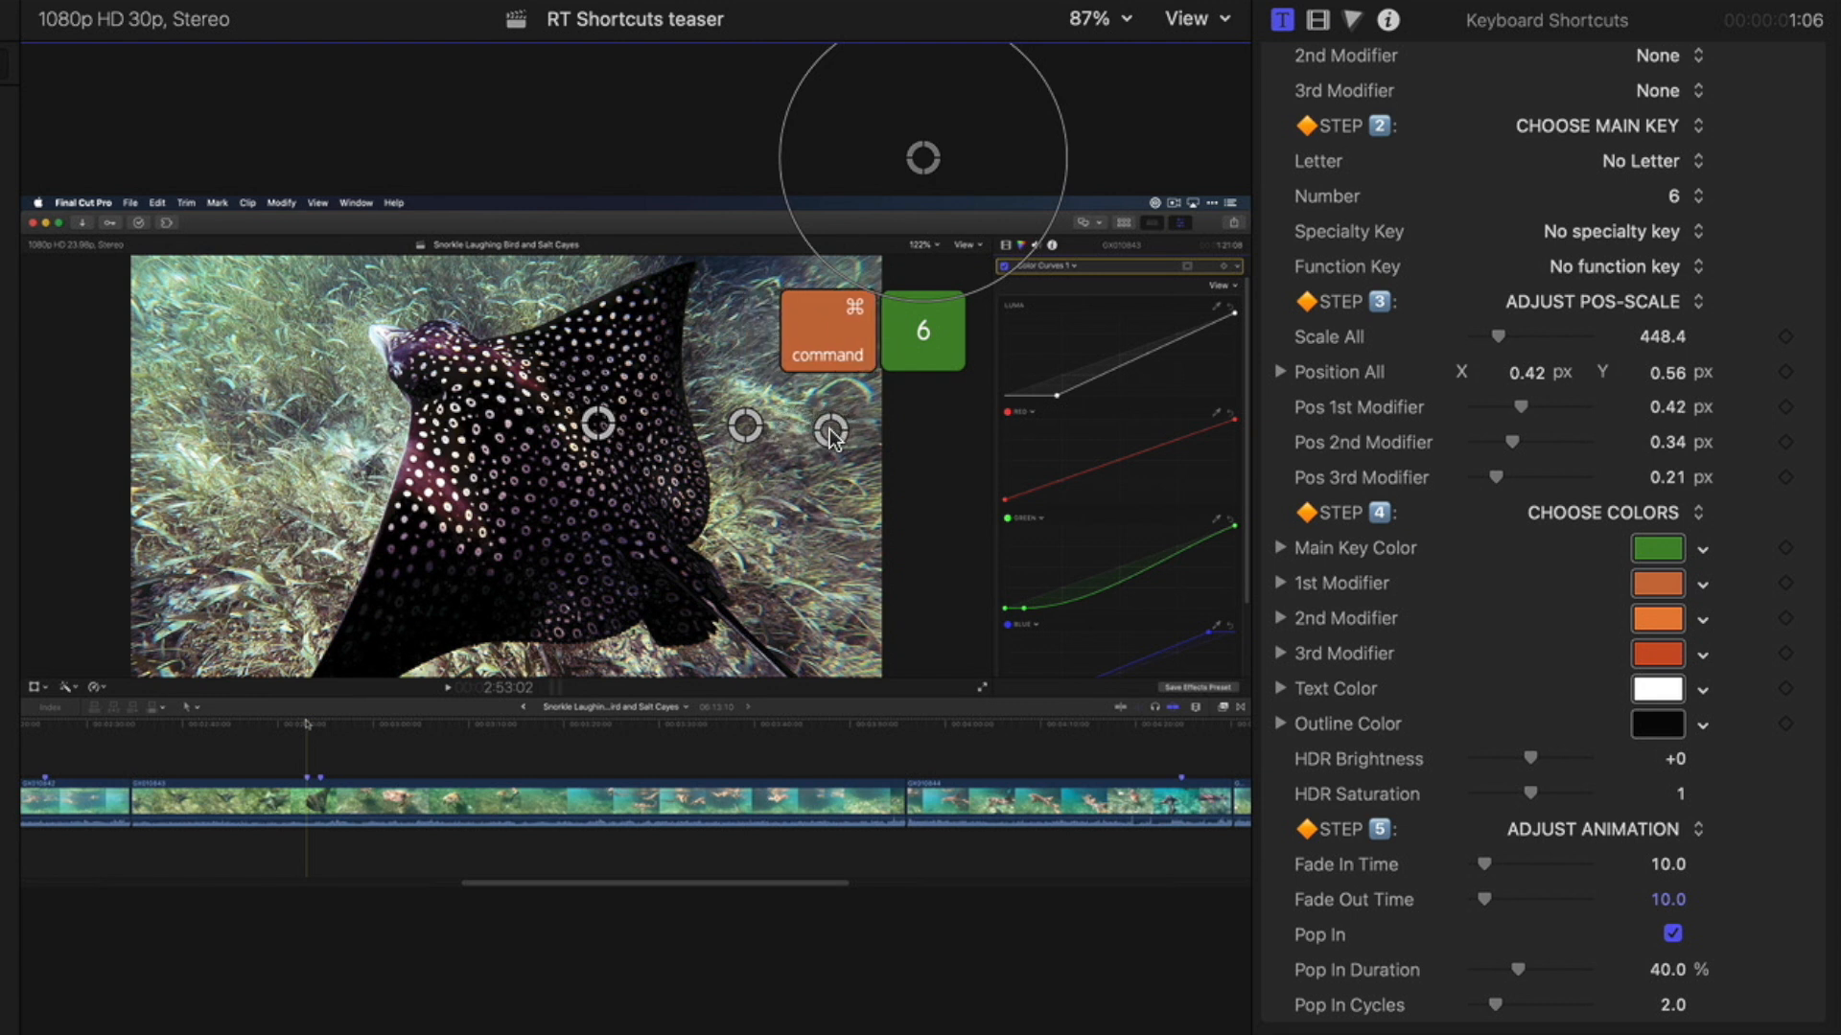
Make the title read Option+Shift+6 with Pos 2nd Modifier at 0.23.
scroll(up, 3)
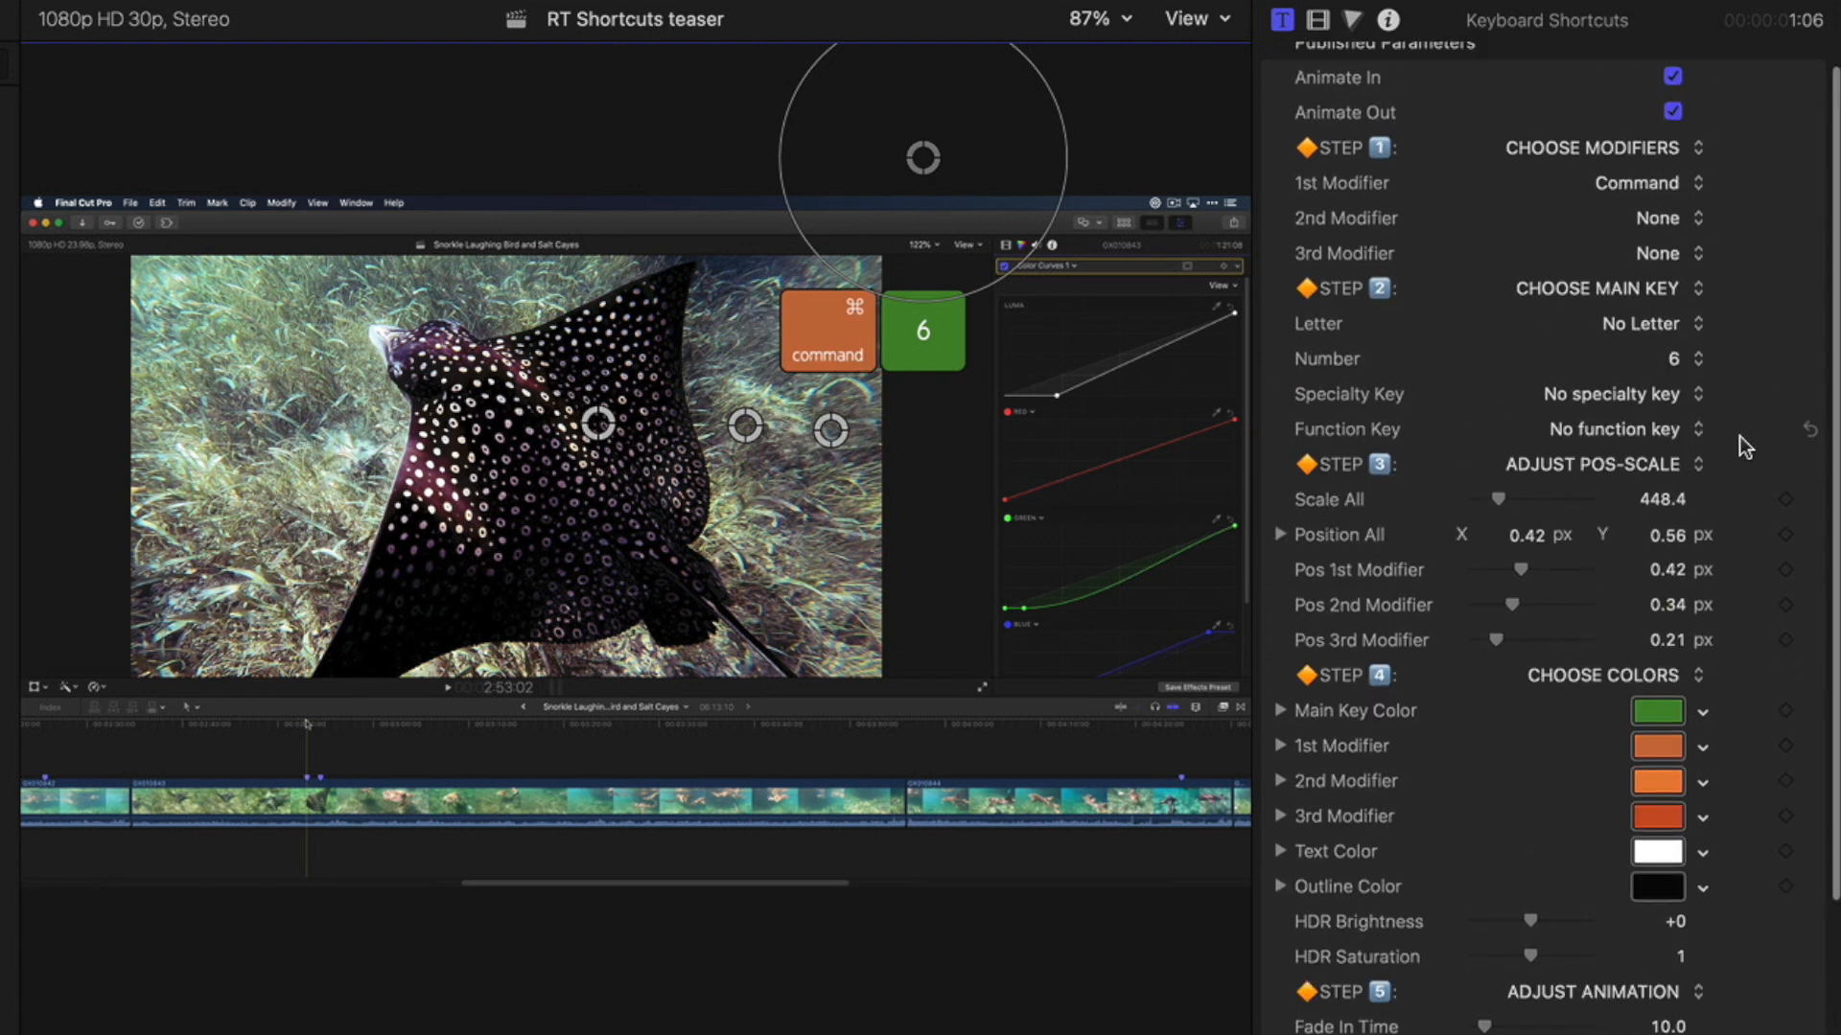
mouse_move(1682, 230)
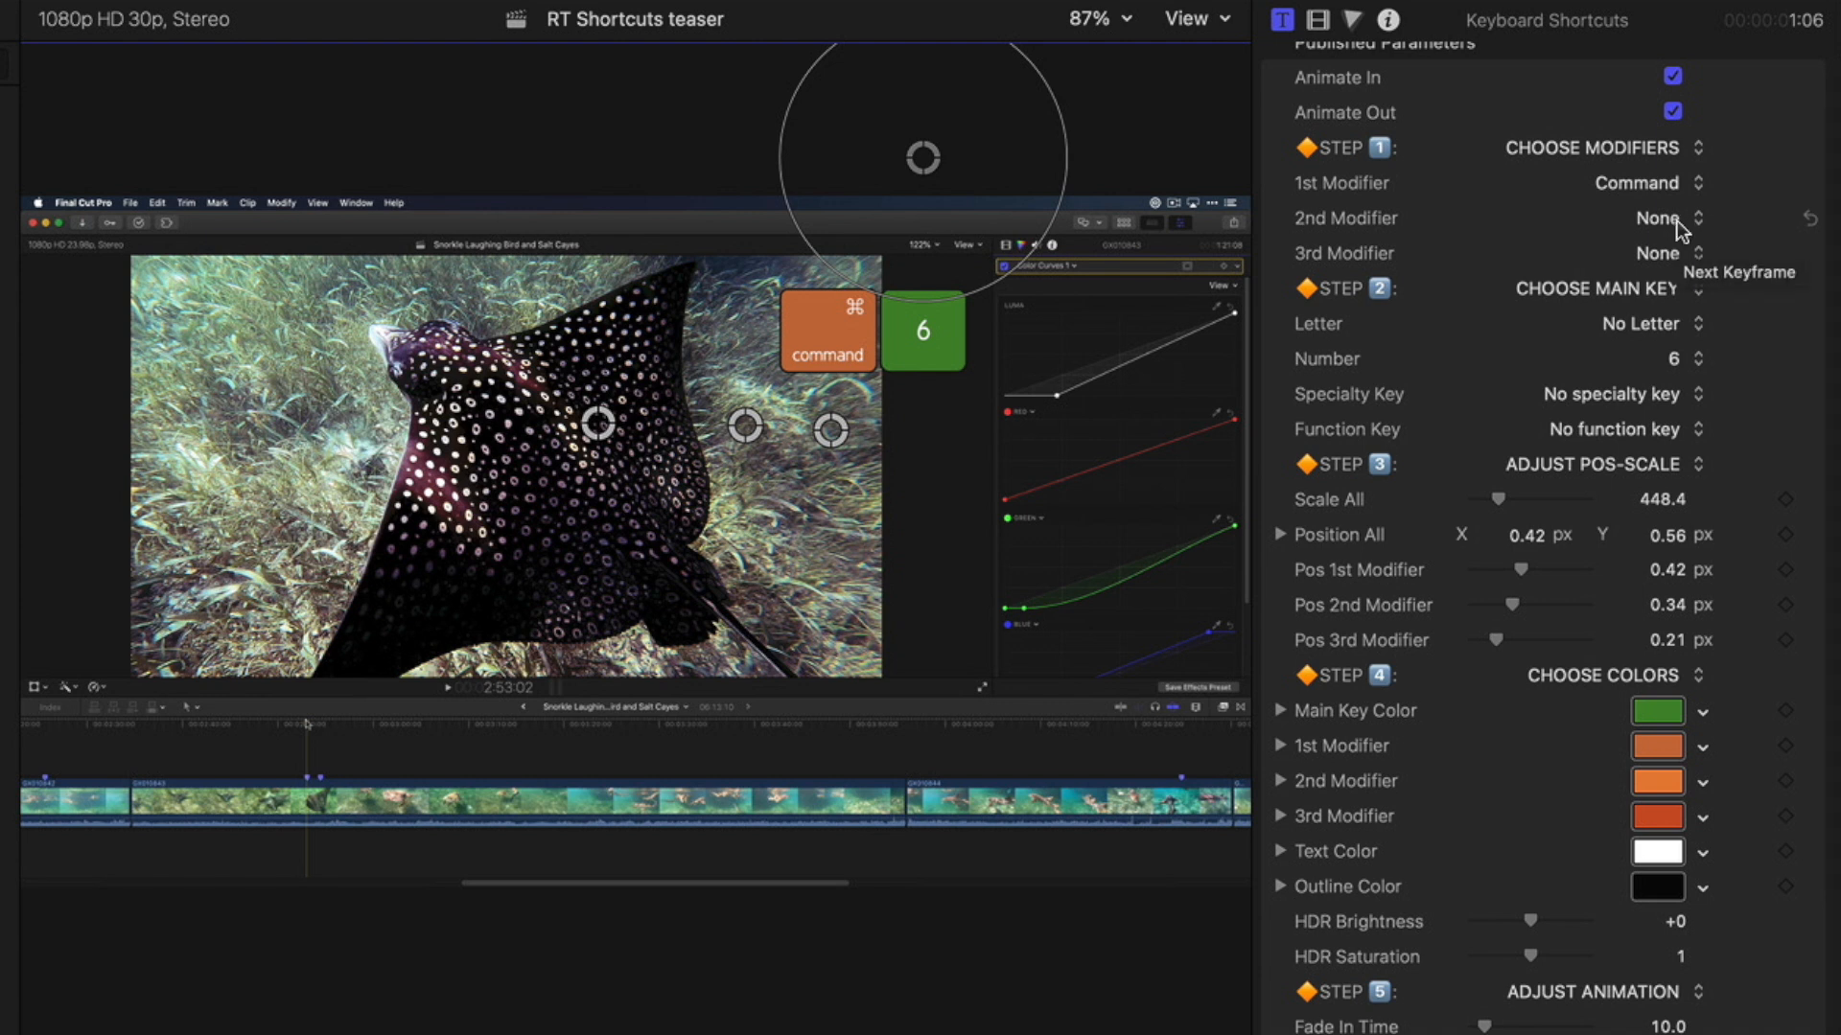
click(1670, 216)
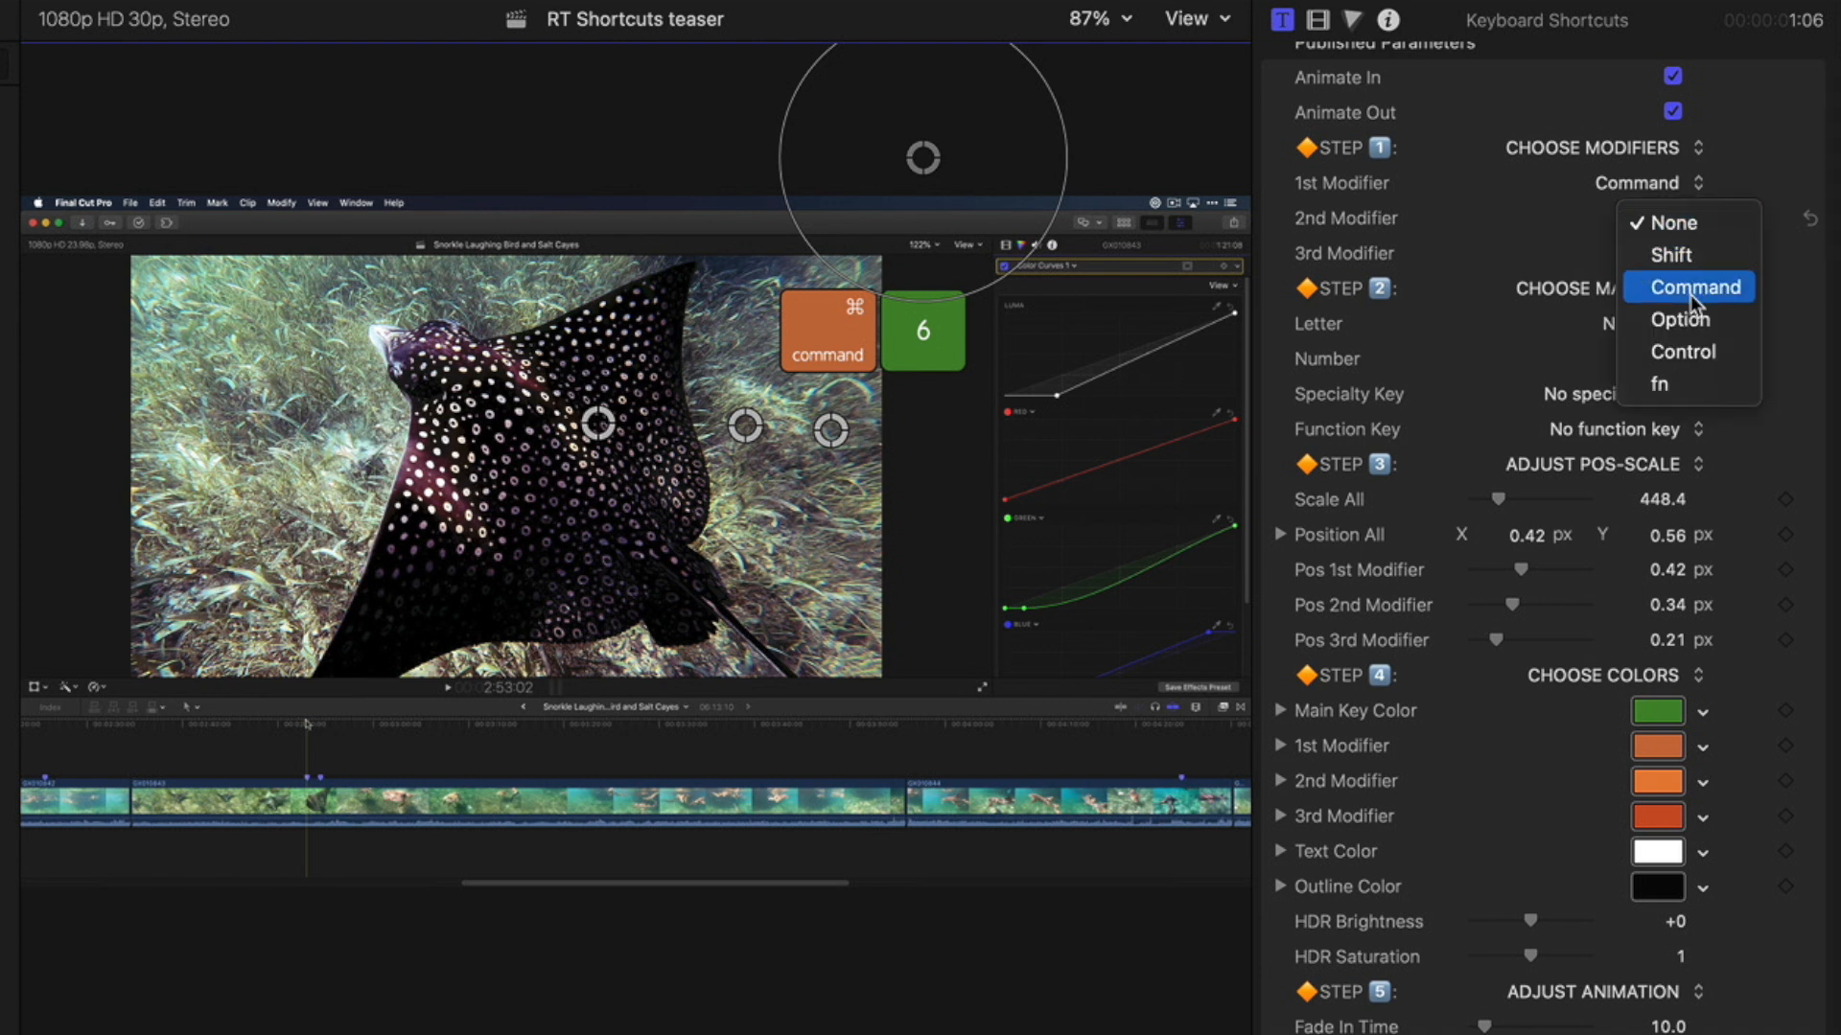
click(1680, 319)
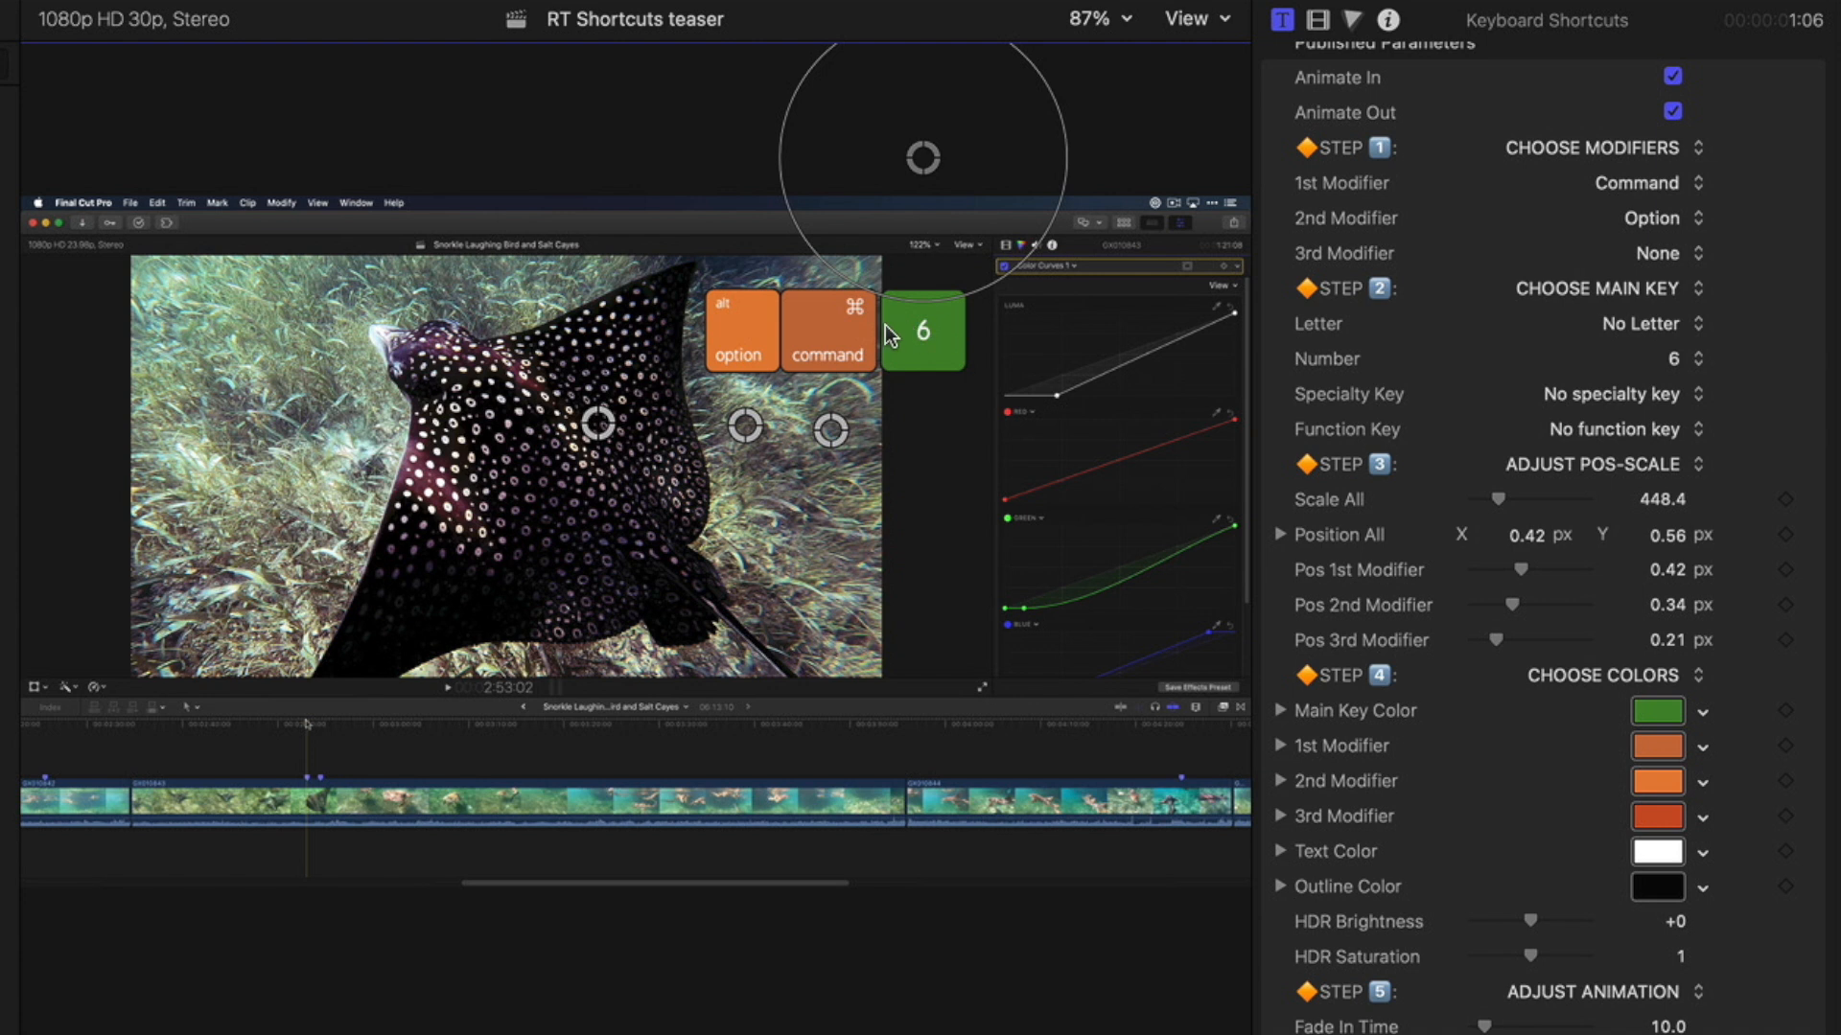
click(1639, 184)
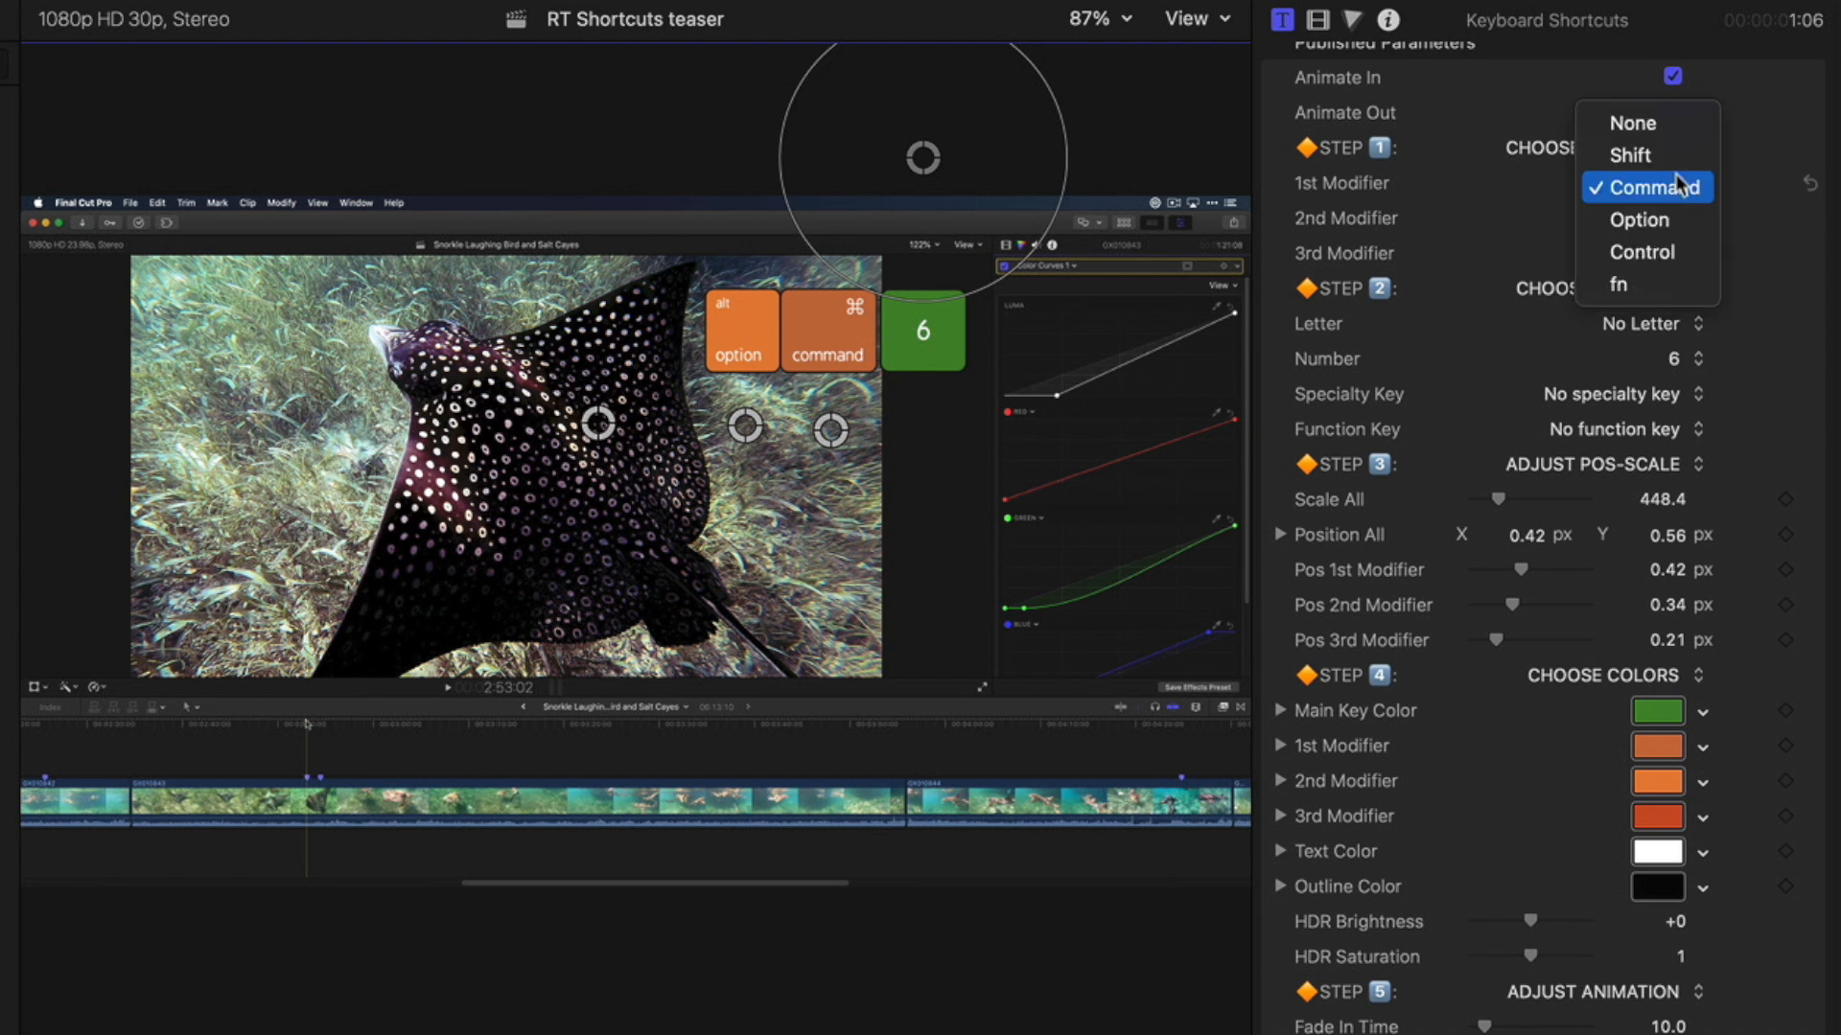
click(1628, 155)
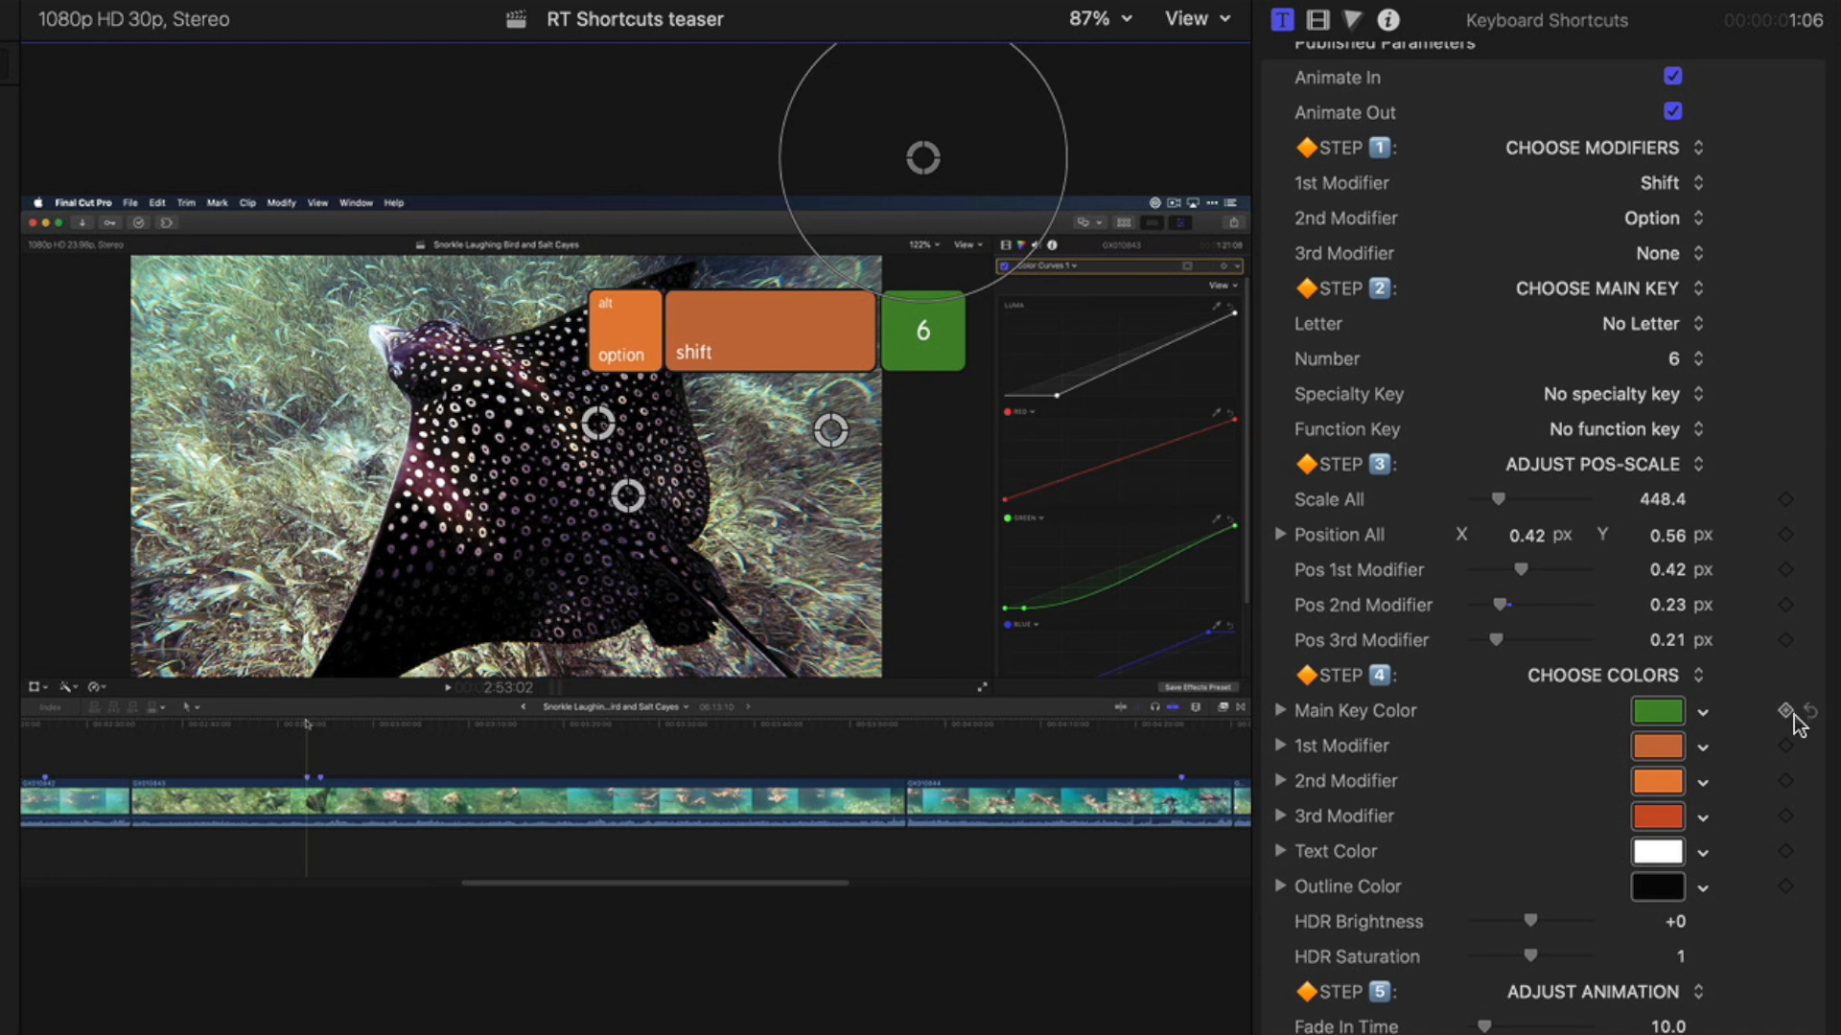
click(1656, 780)
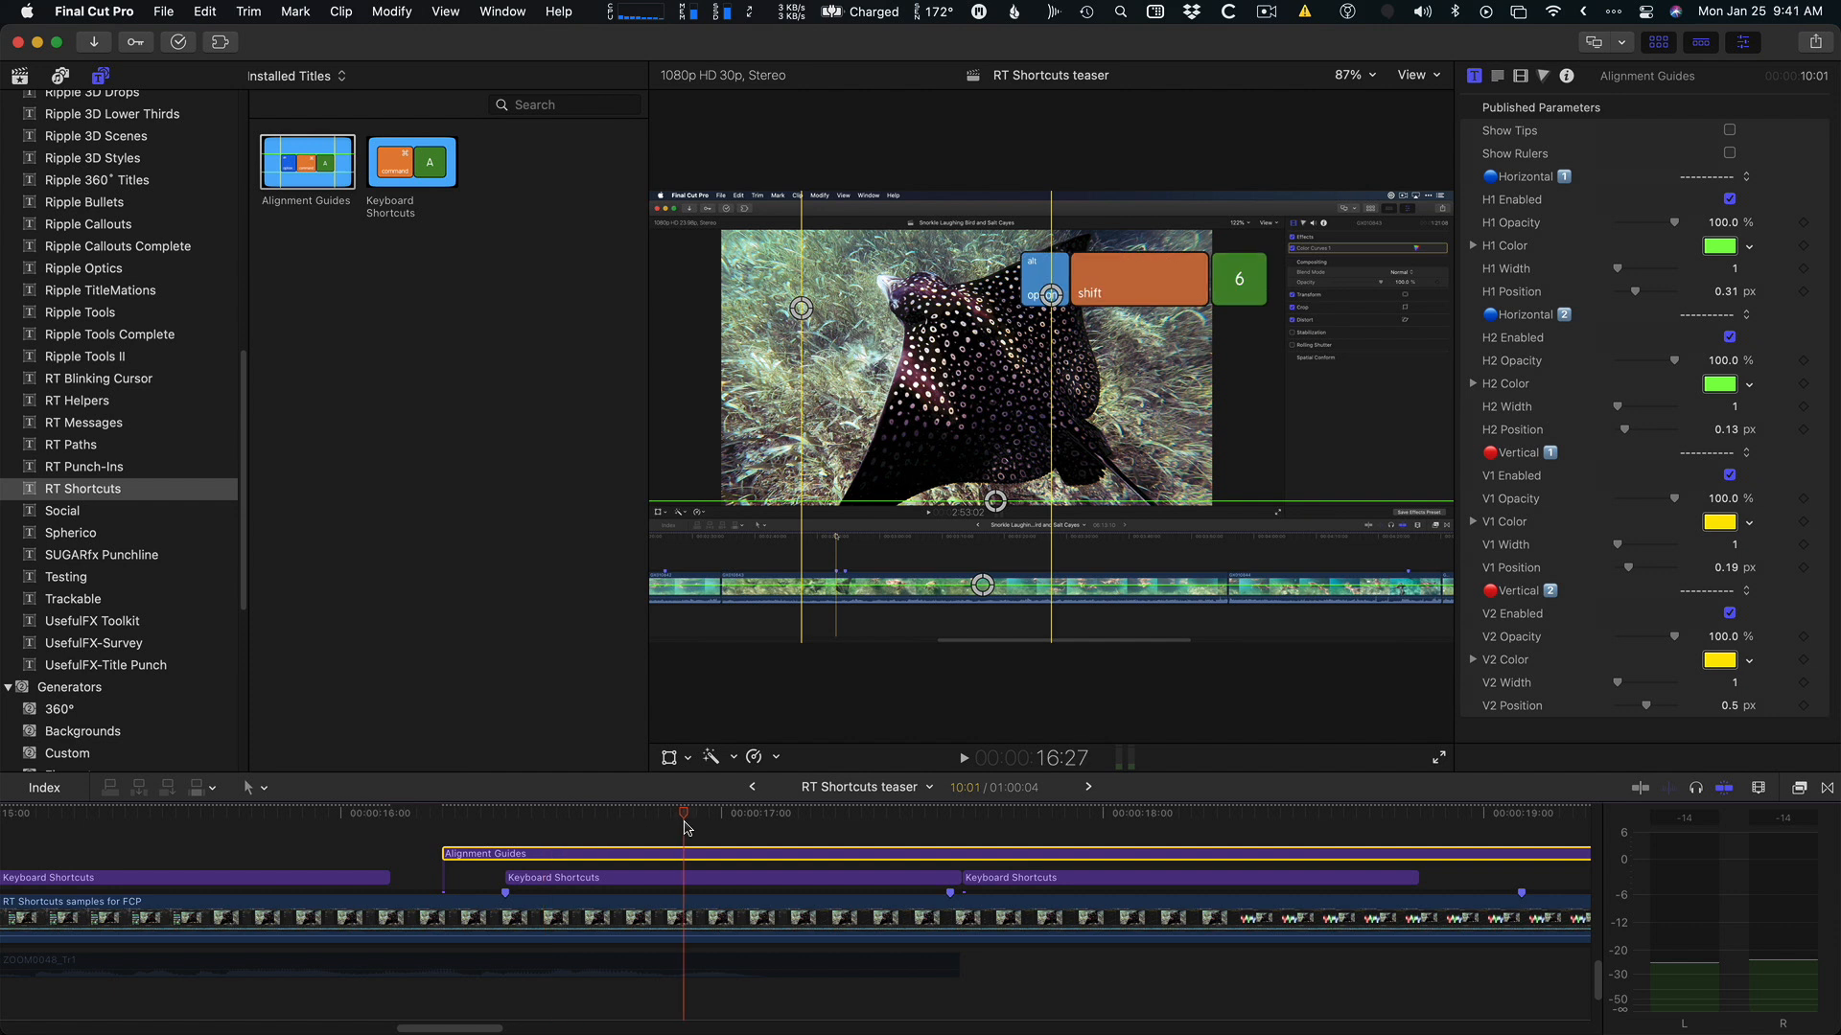
mouse_move(1060, 310)
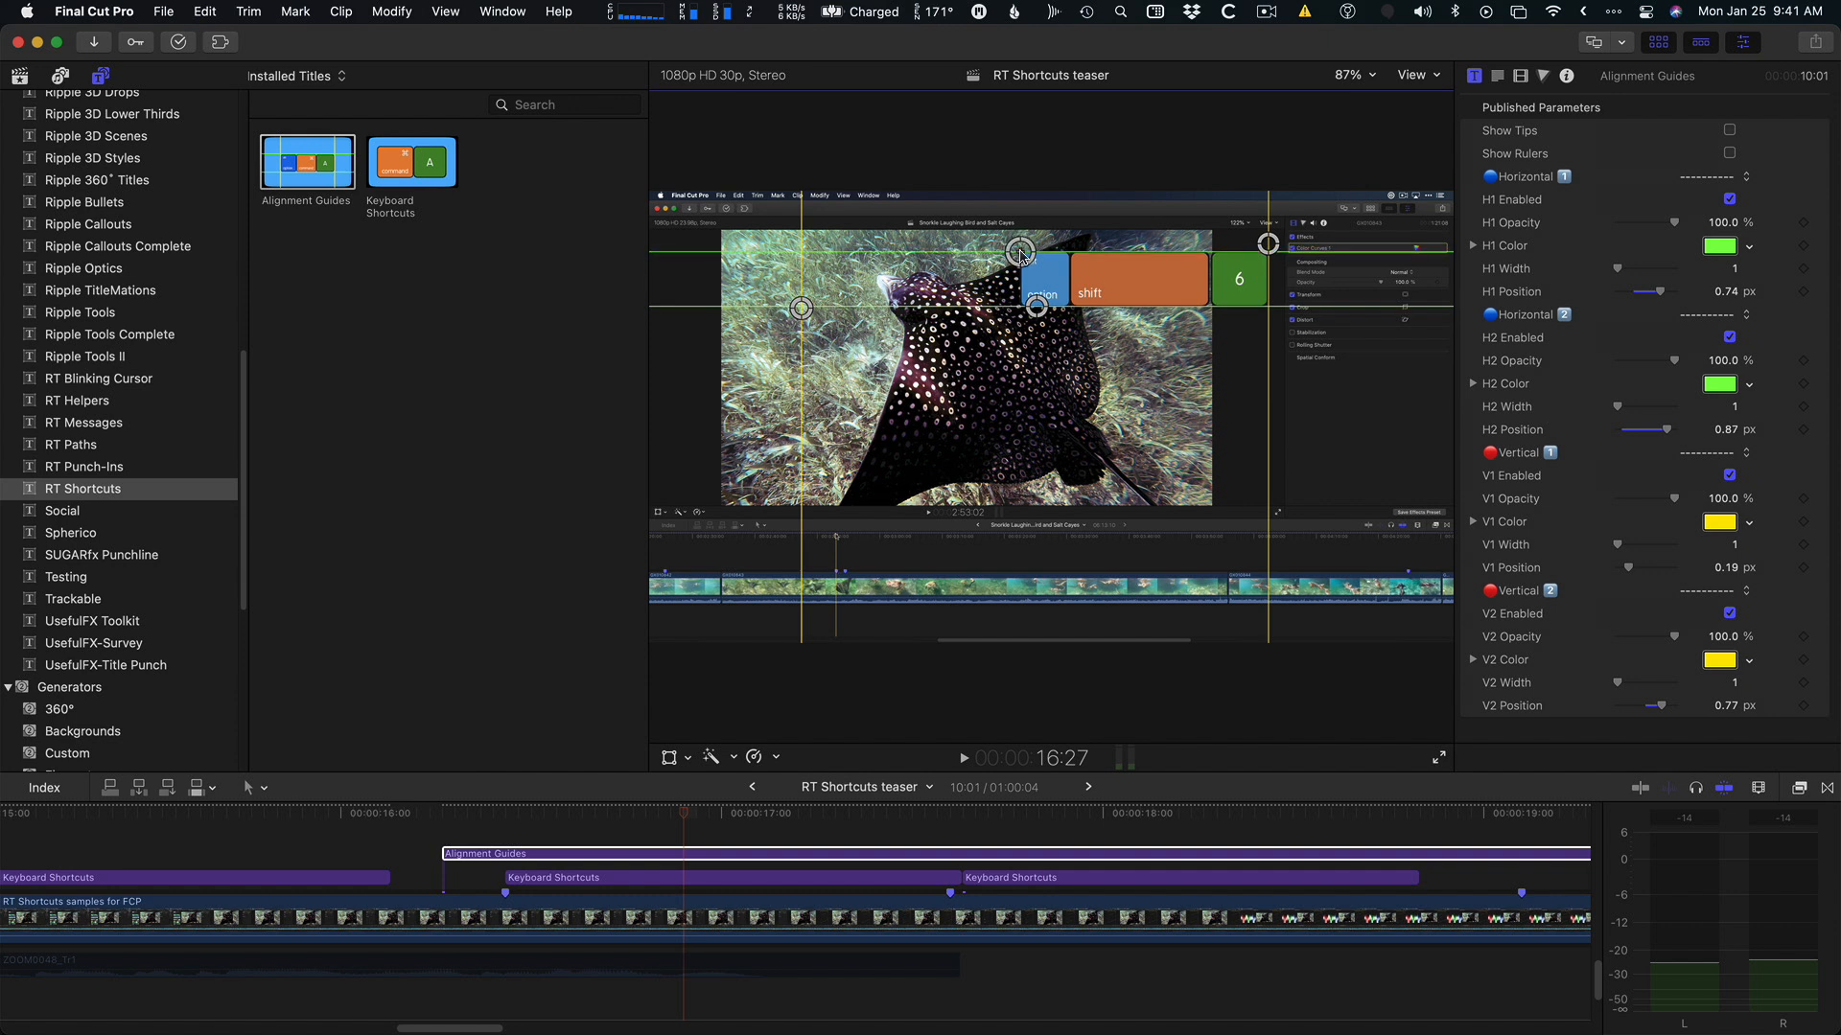
mouse_move(1145, 272)
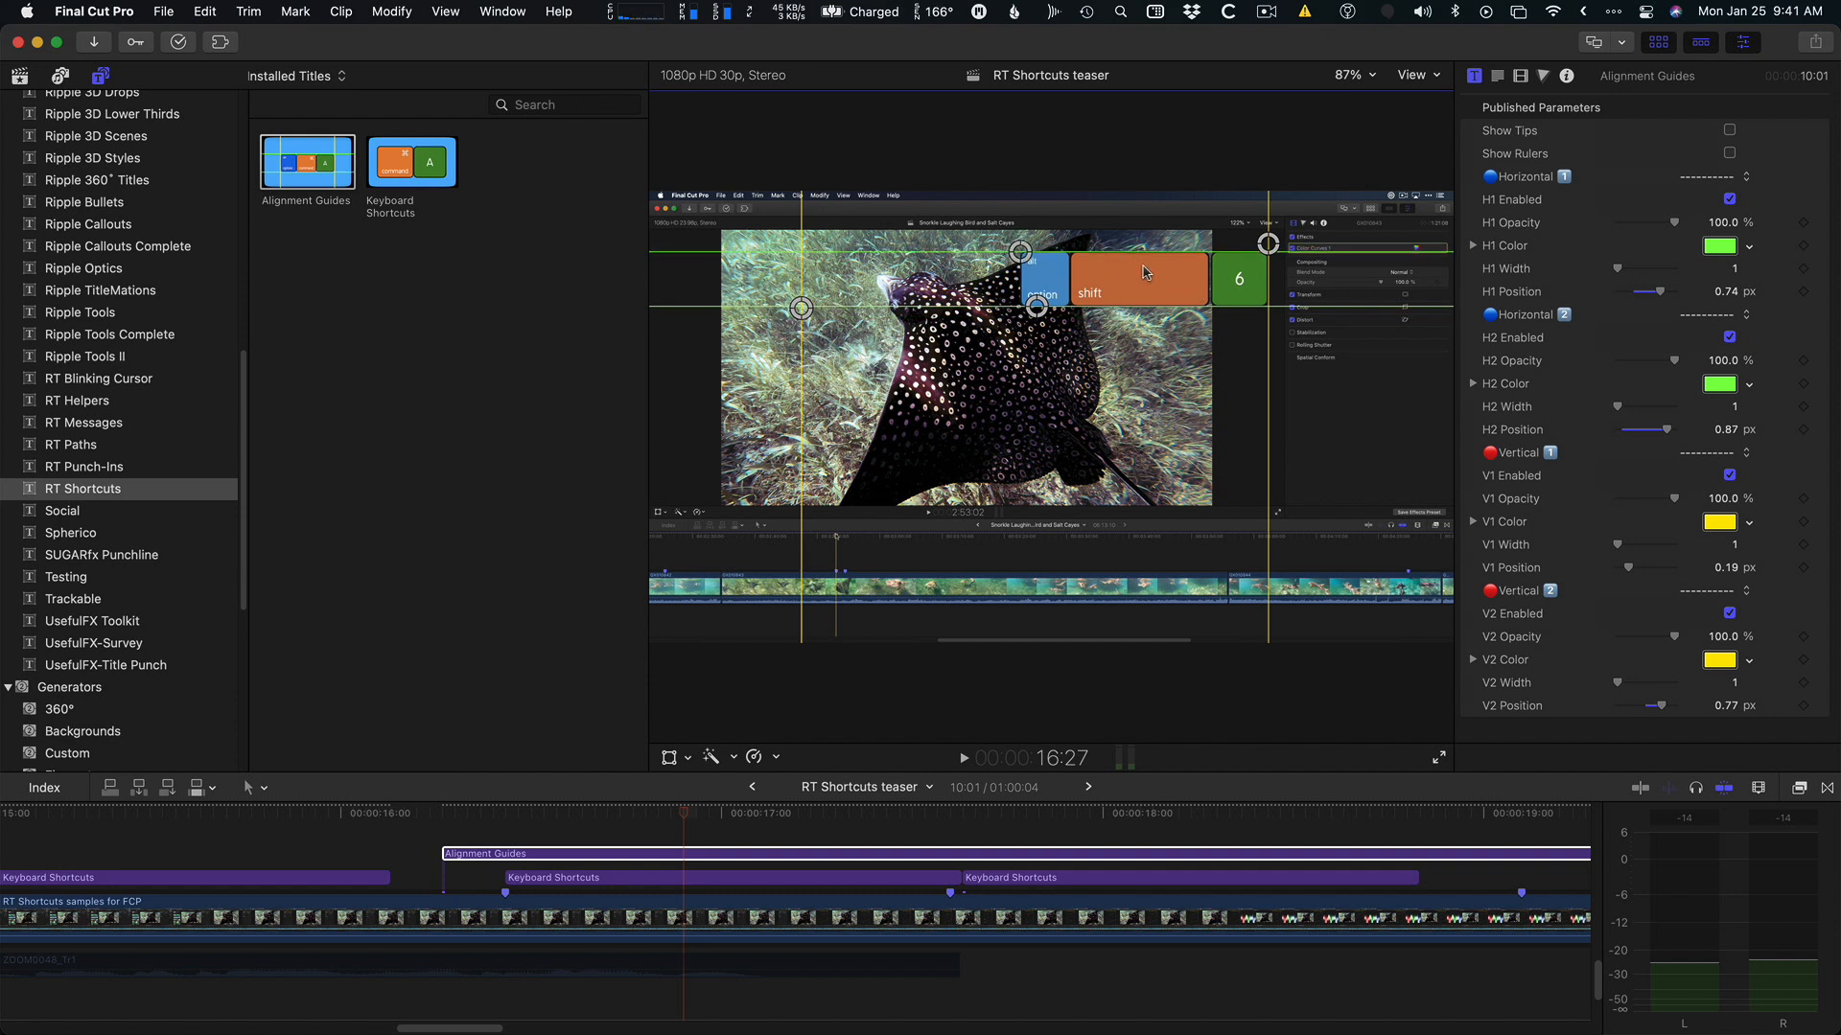
Move the playhead into the Command+7 title and toggle the Alignment Guides clip's visibility.
click(1054, 813)
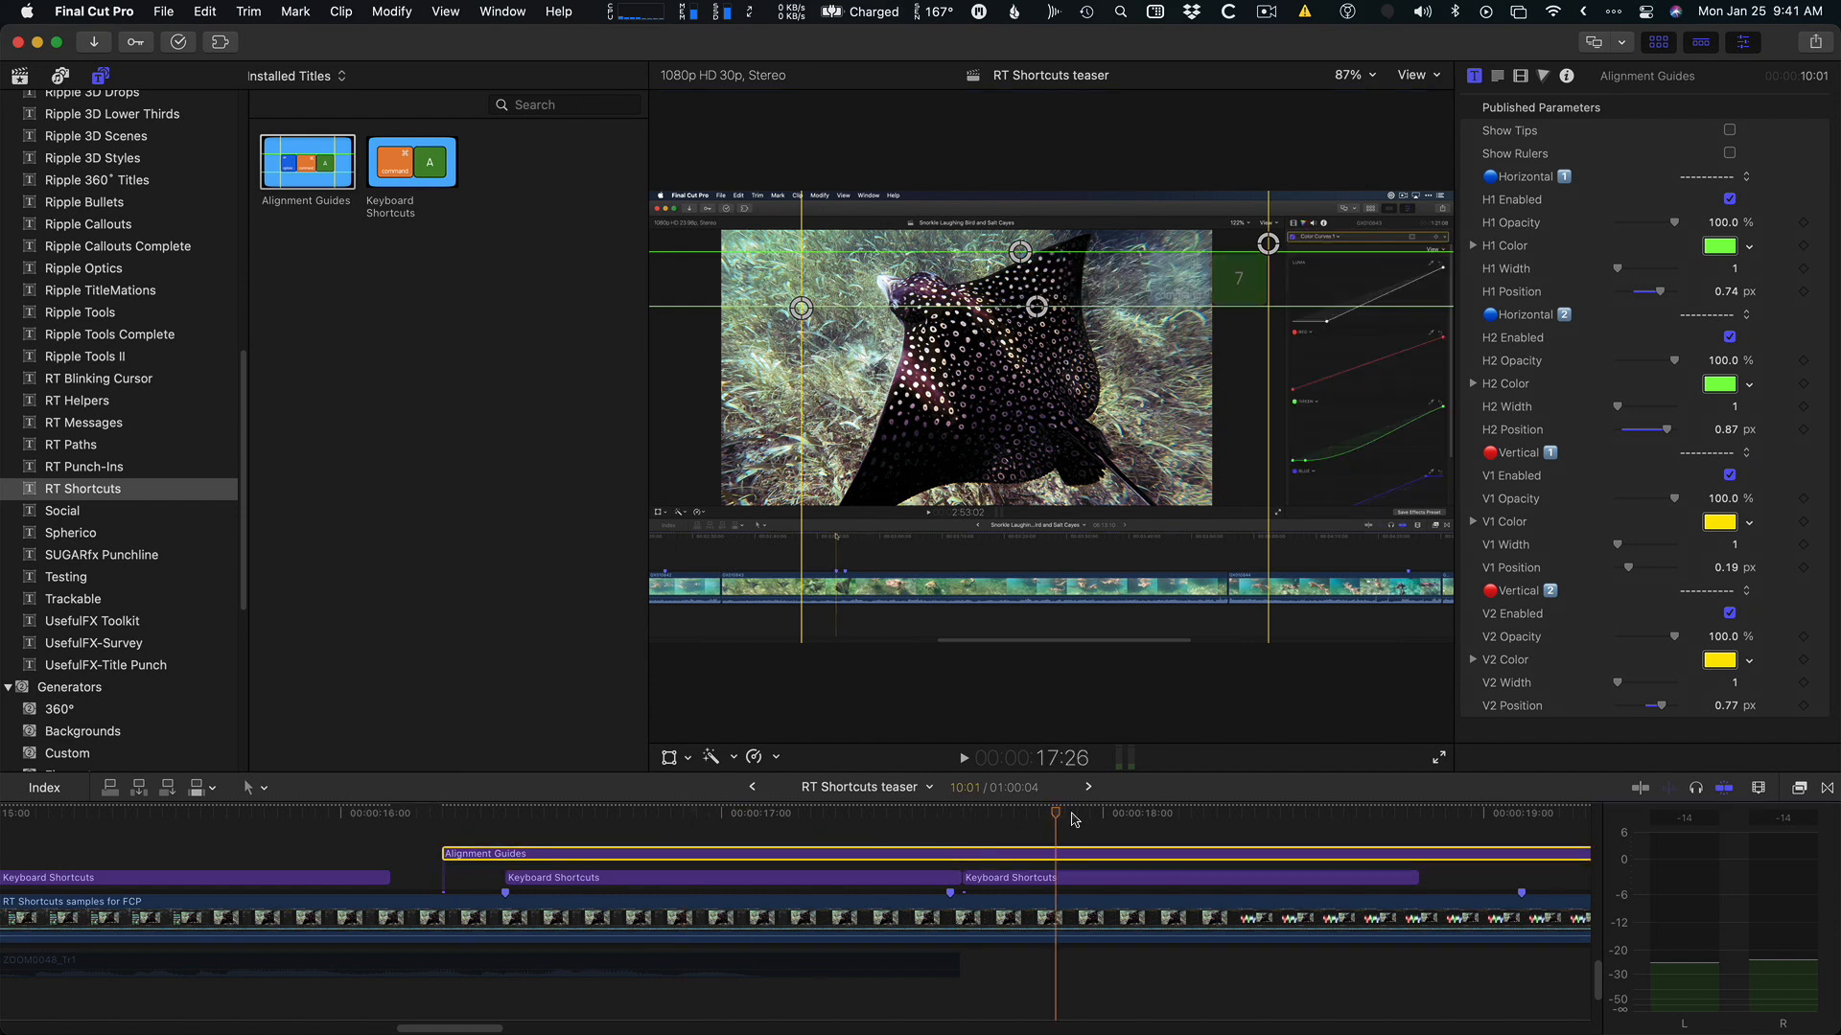
click(1189, 876)
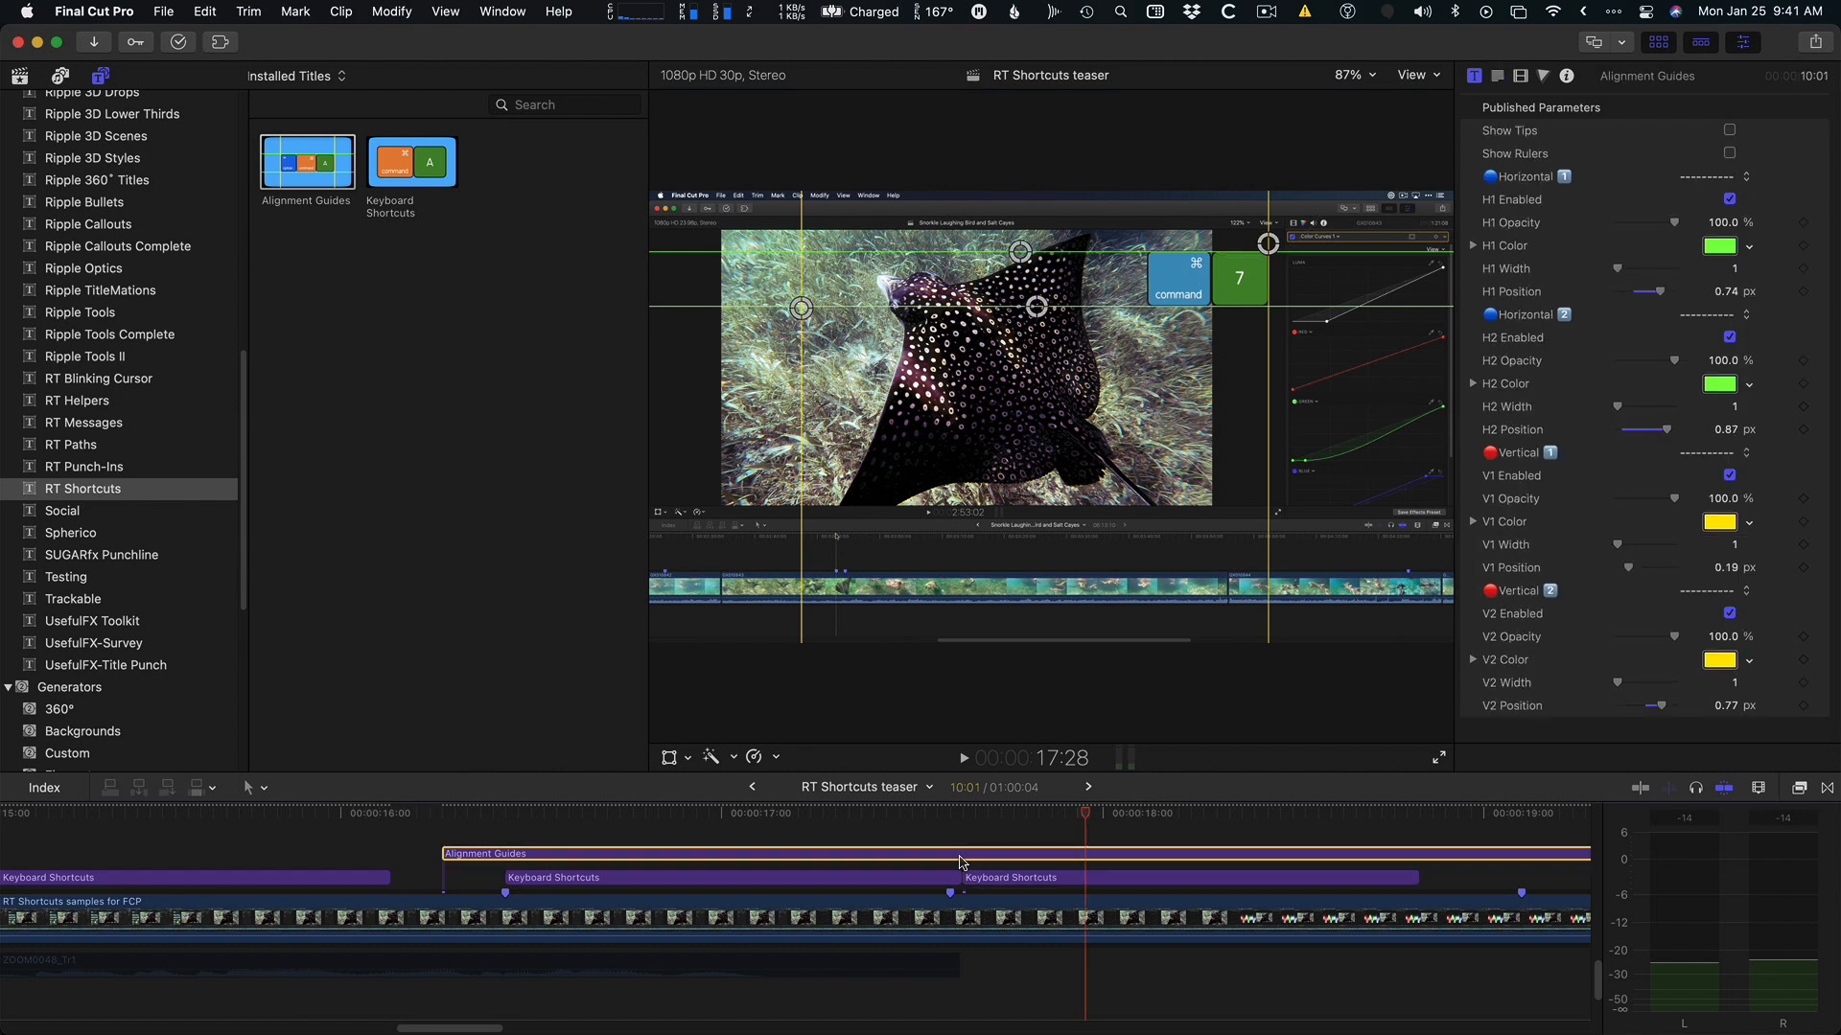
key(v)
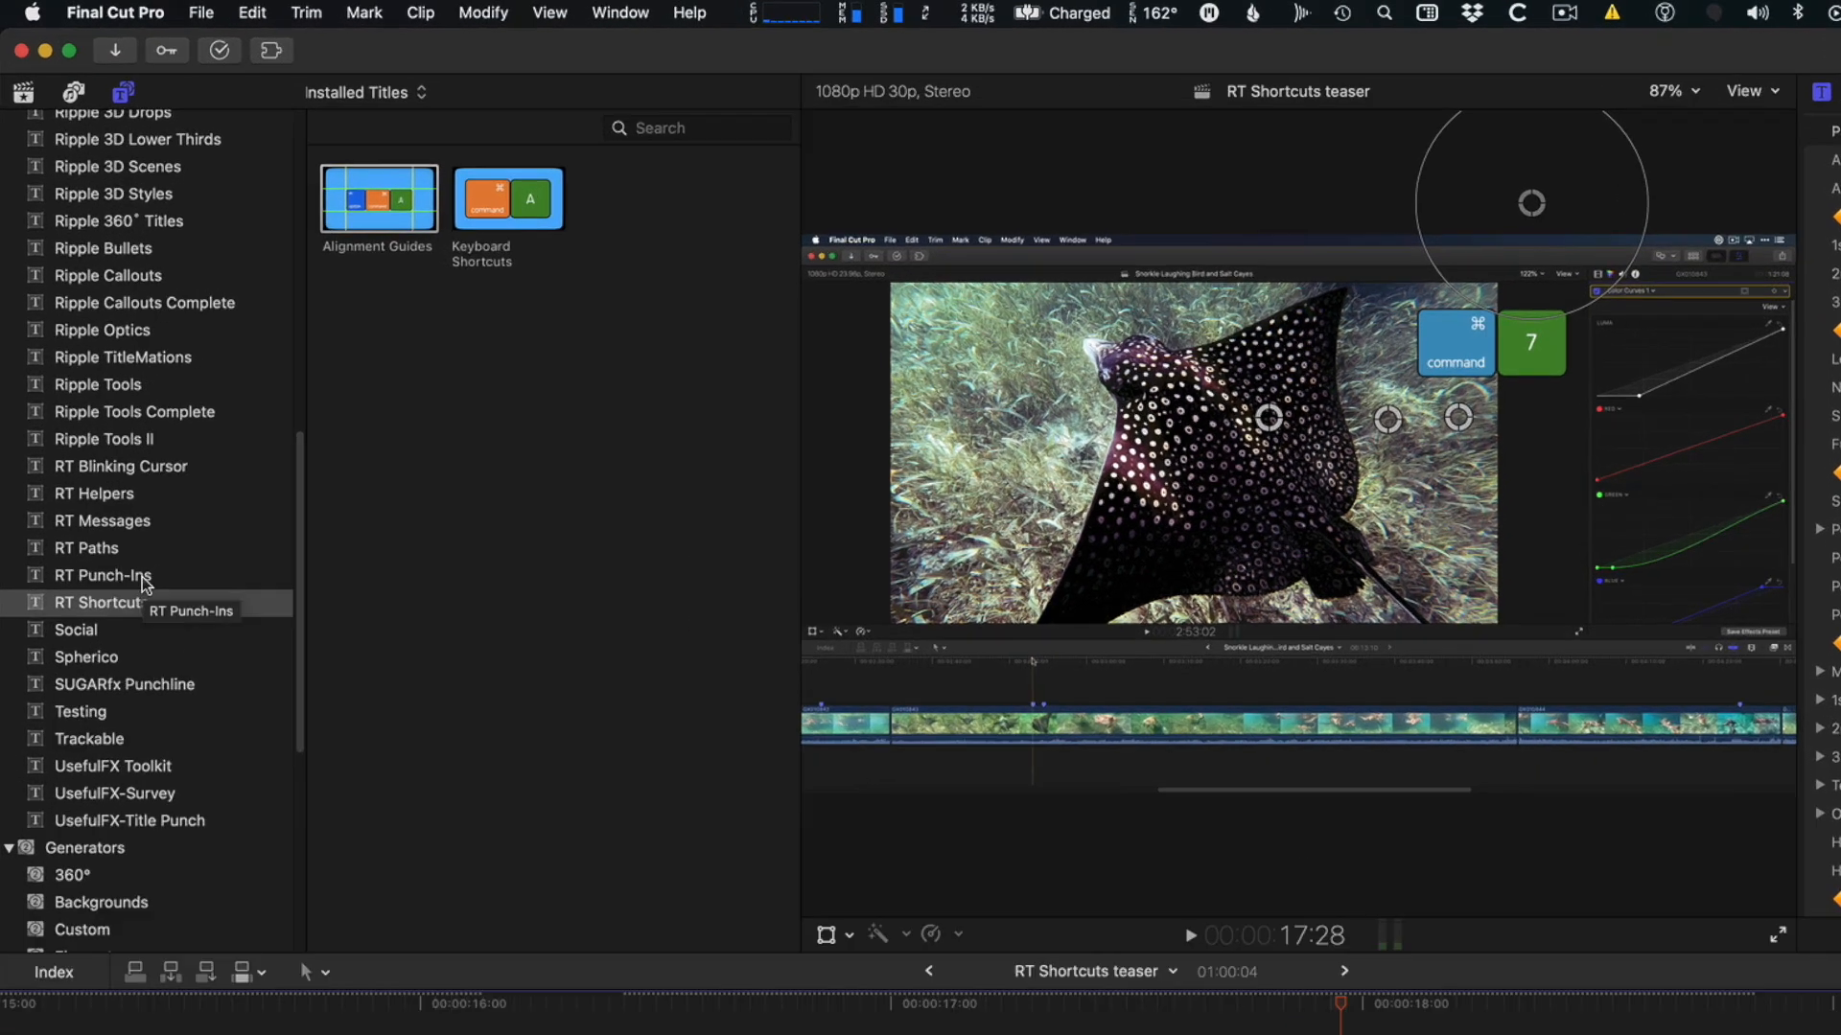
Add the Punch HD-UHD title from RT Punch-Ins above the shortcut clips and preview its zoom.
click(104, 575)
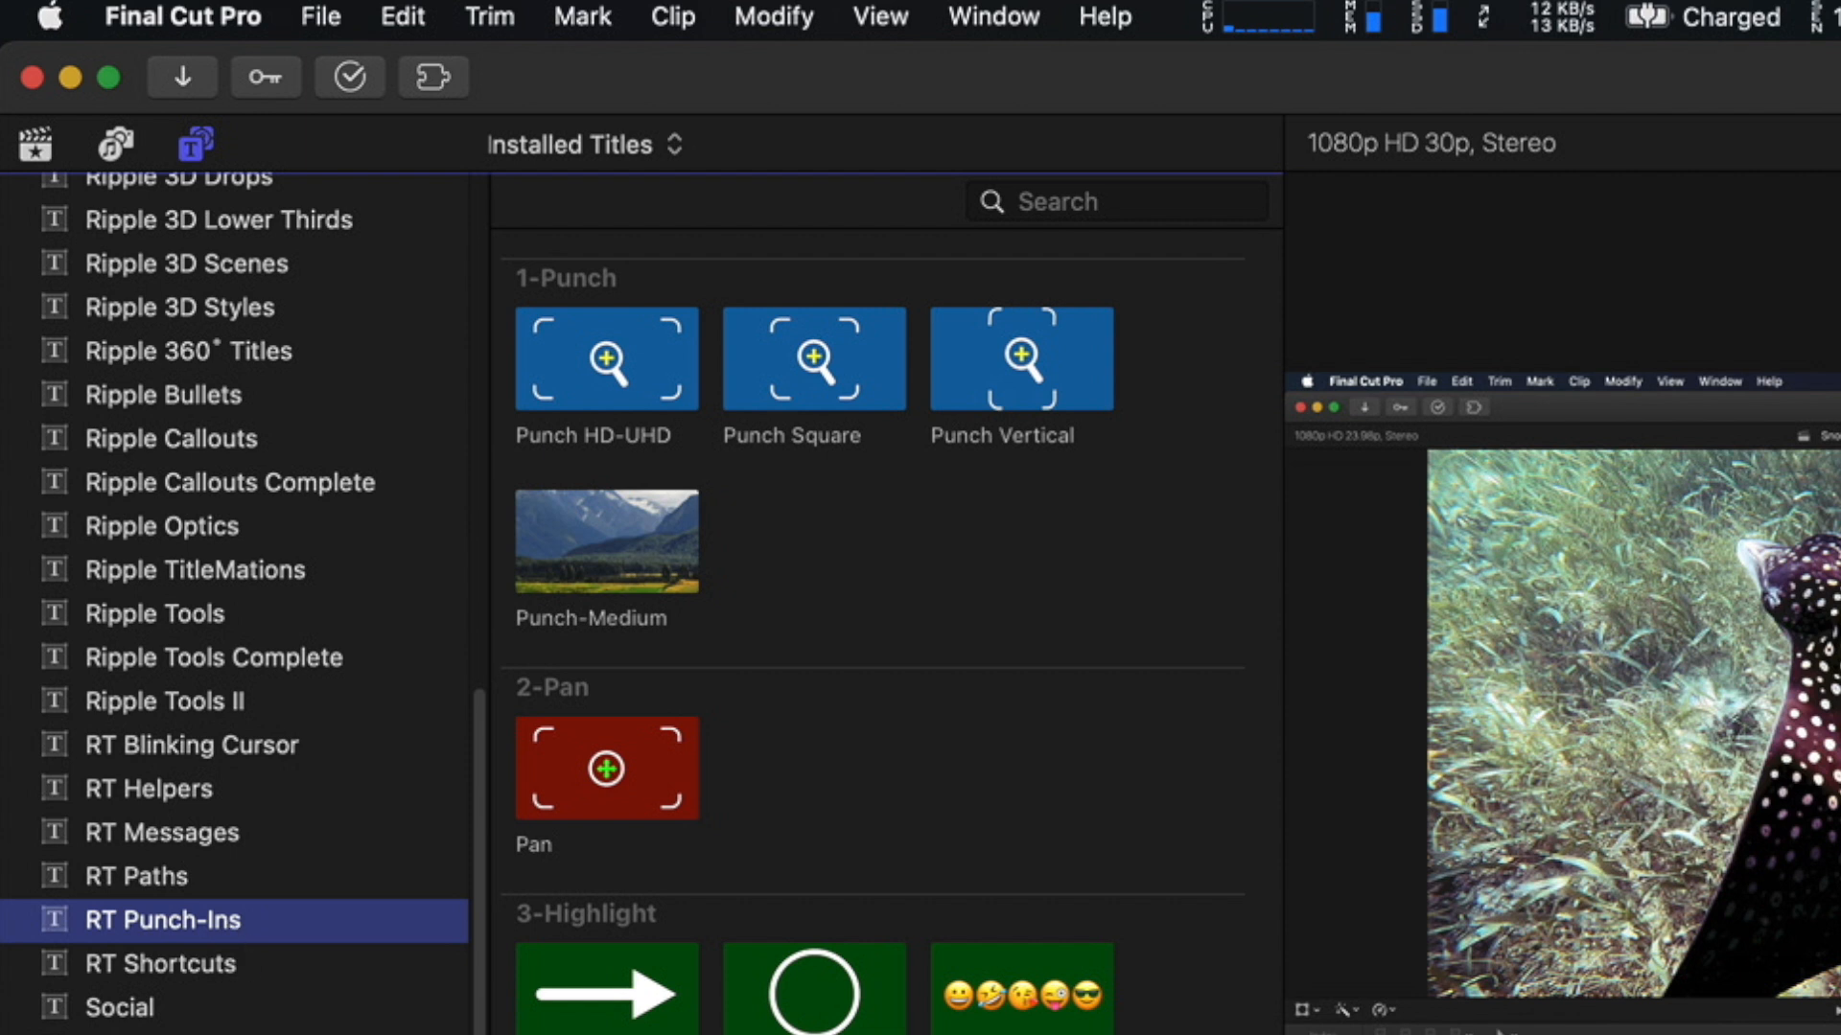
mouse_move(704, 782)
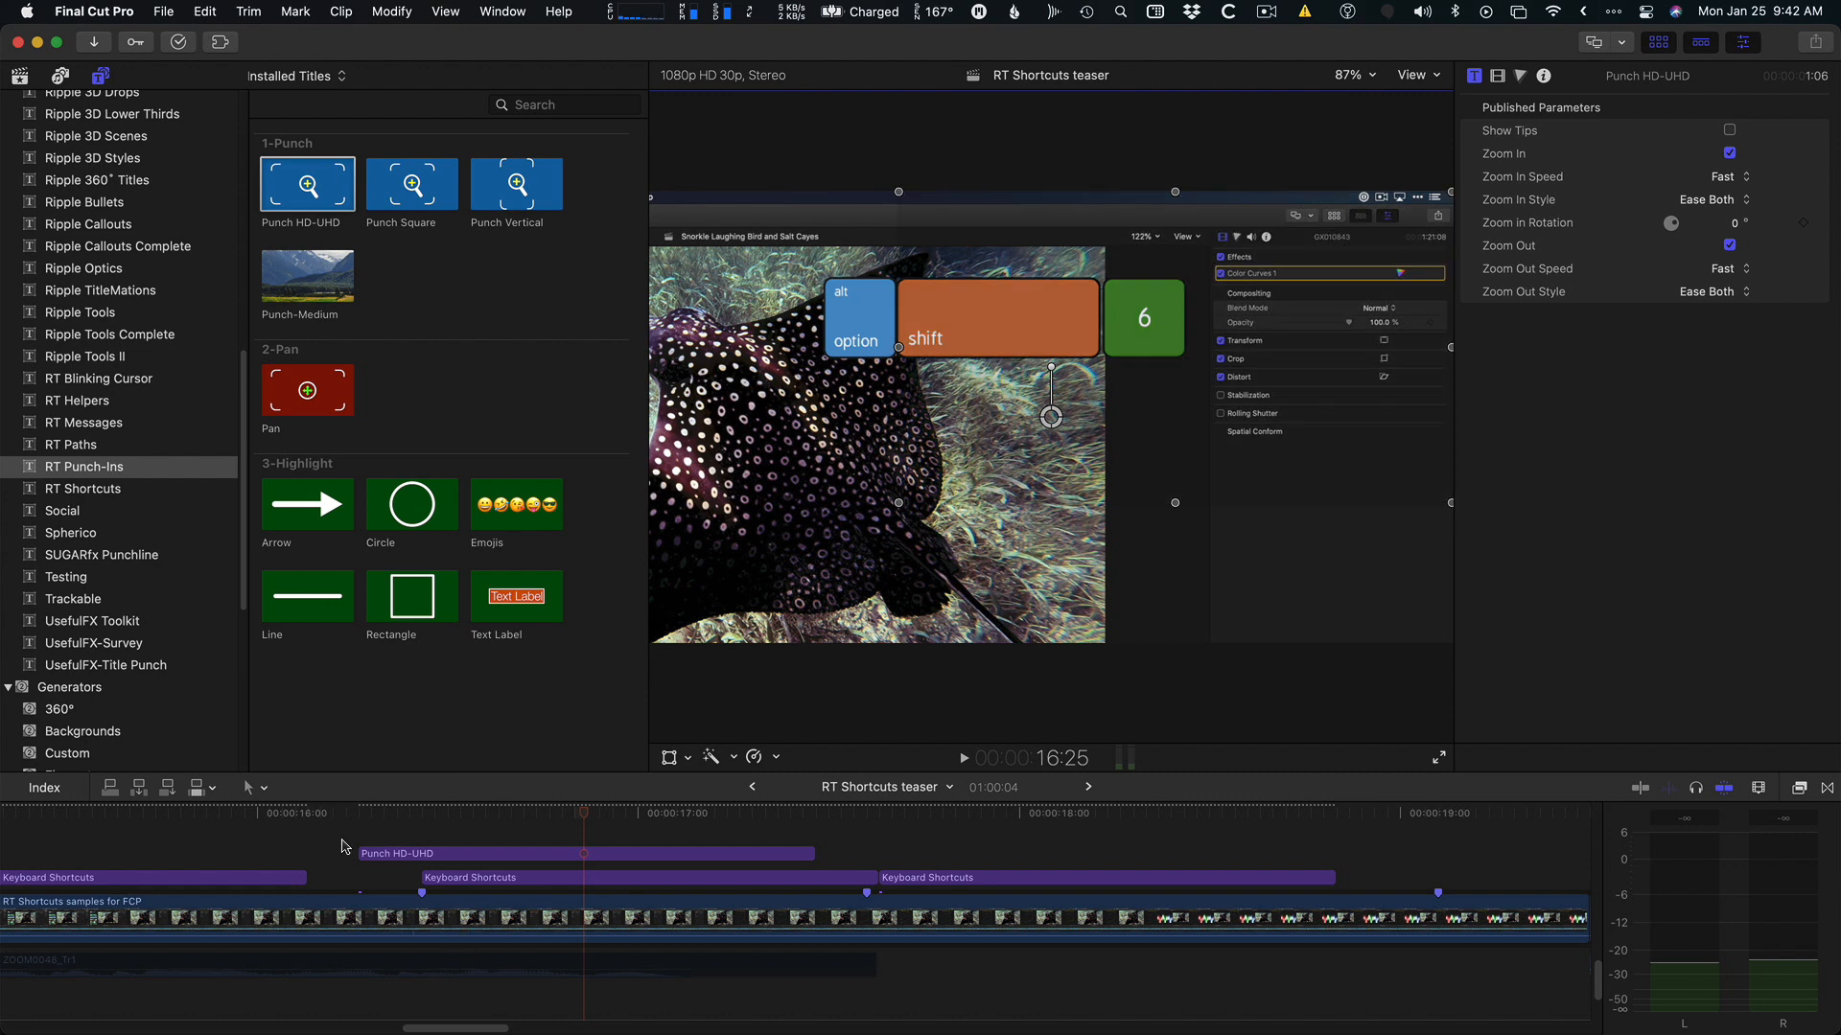
click(961, 757)
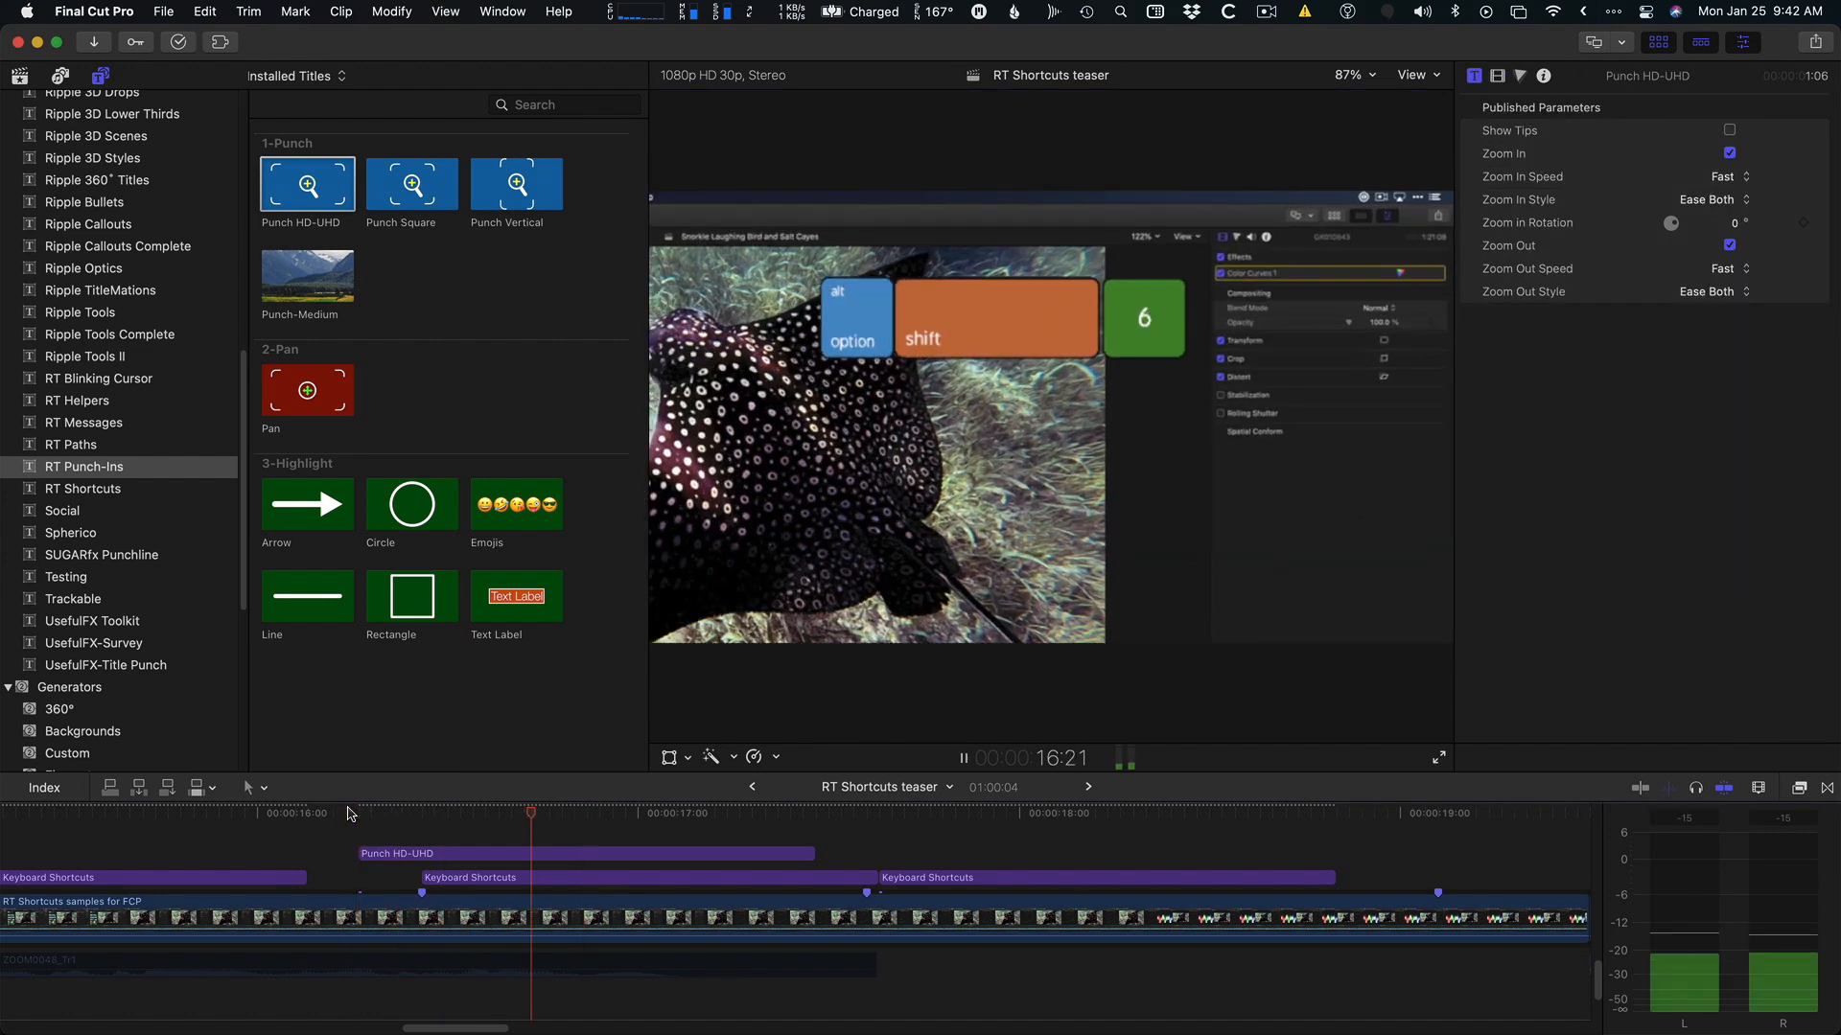